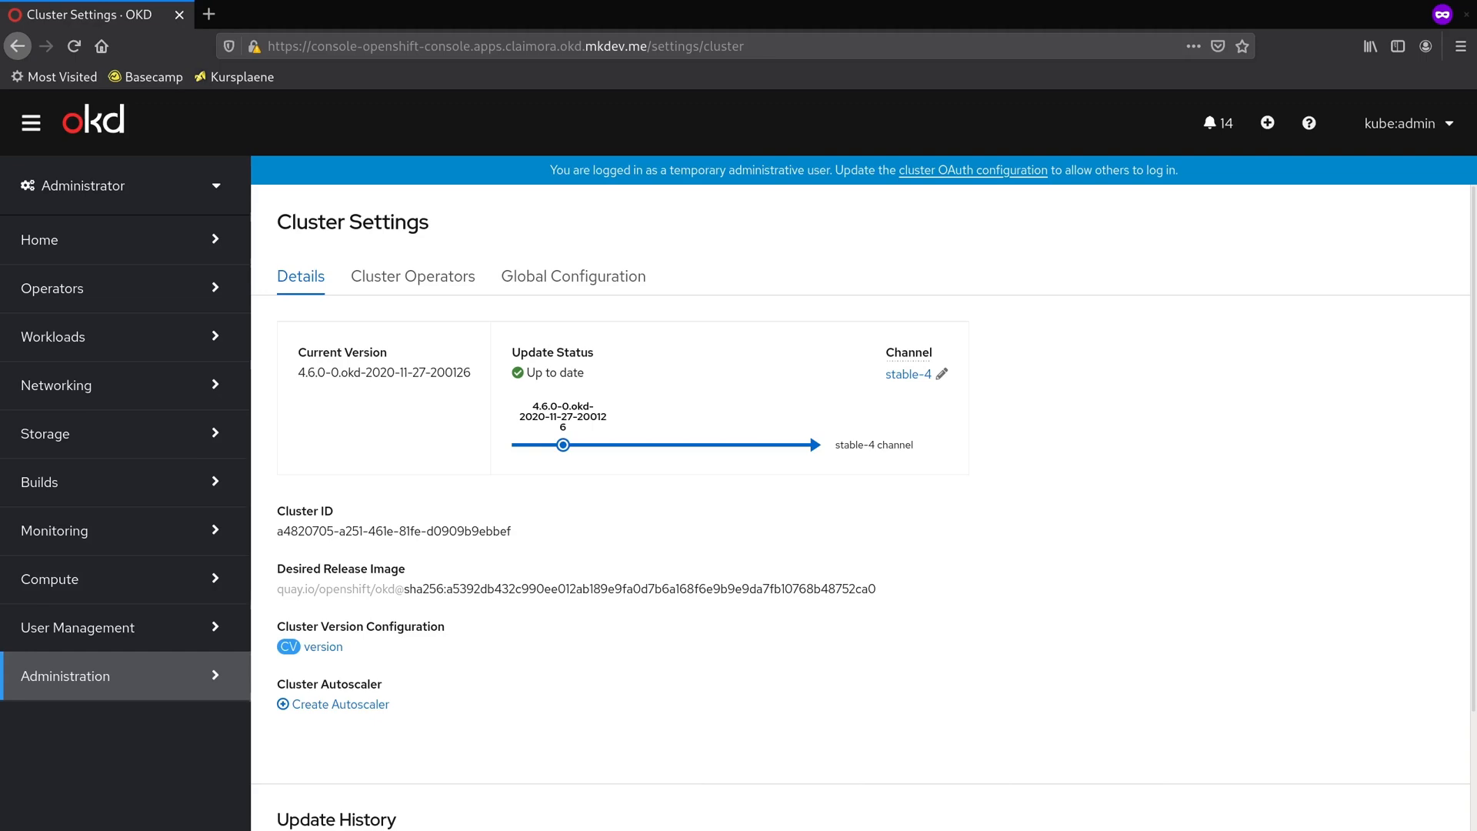
Step: List the cluster operators and scroll to the end, confirming all are Available on 4.6.0
click(412, 277)
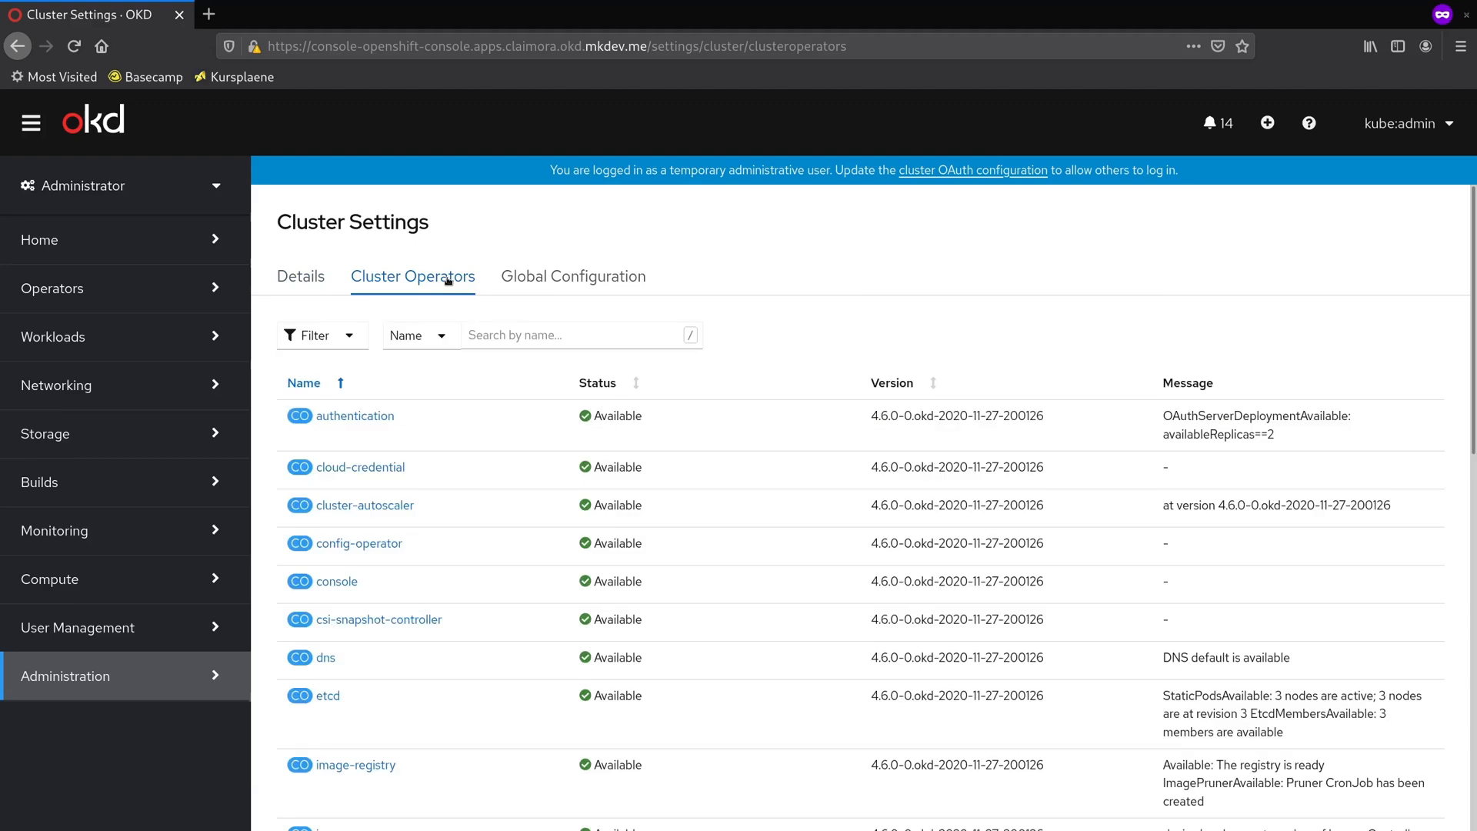
mouse_move(431, 316)
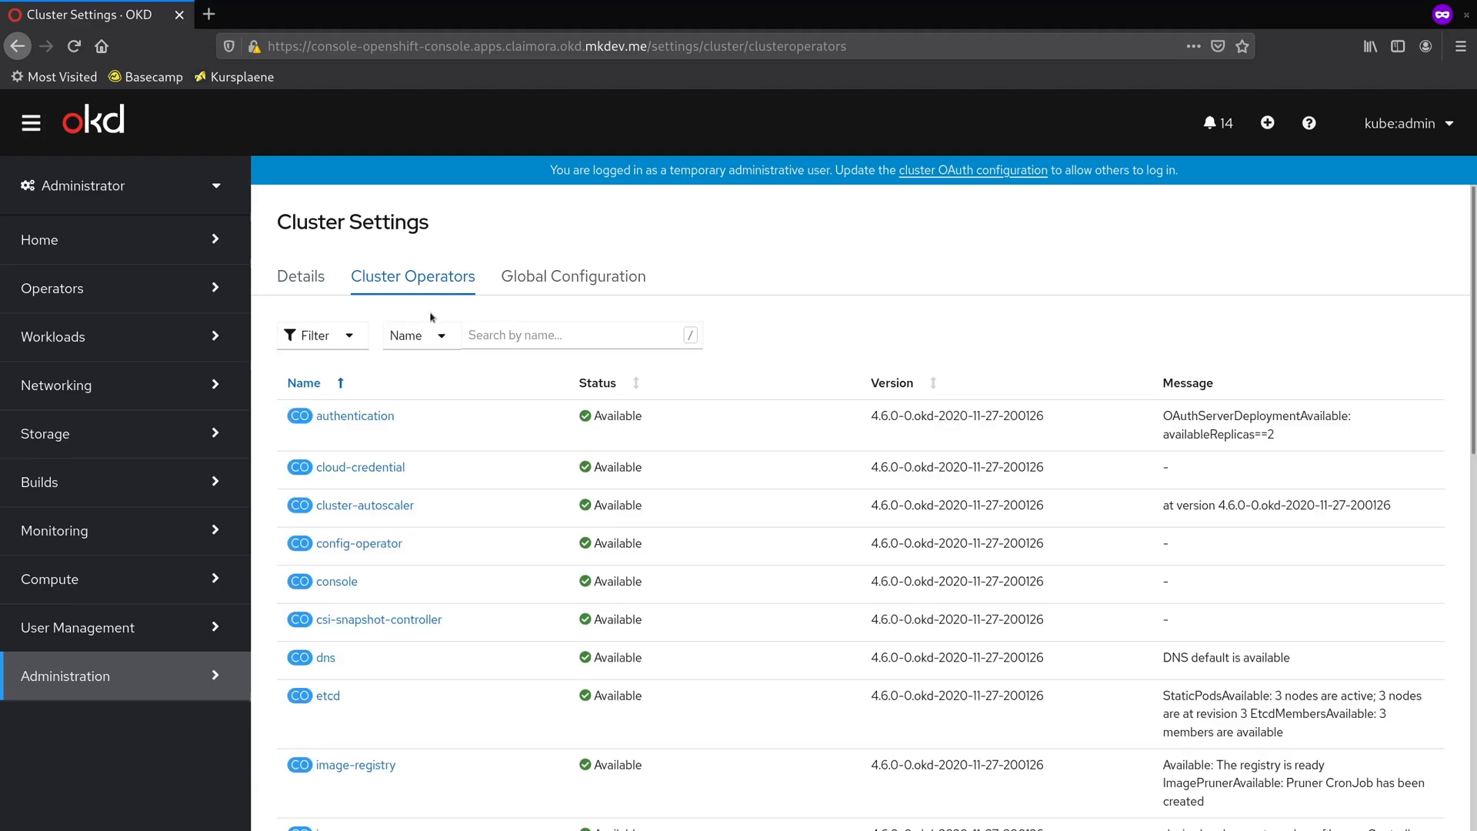
scroll(down, 3)
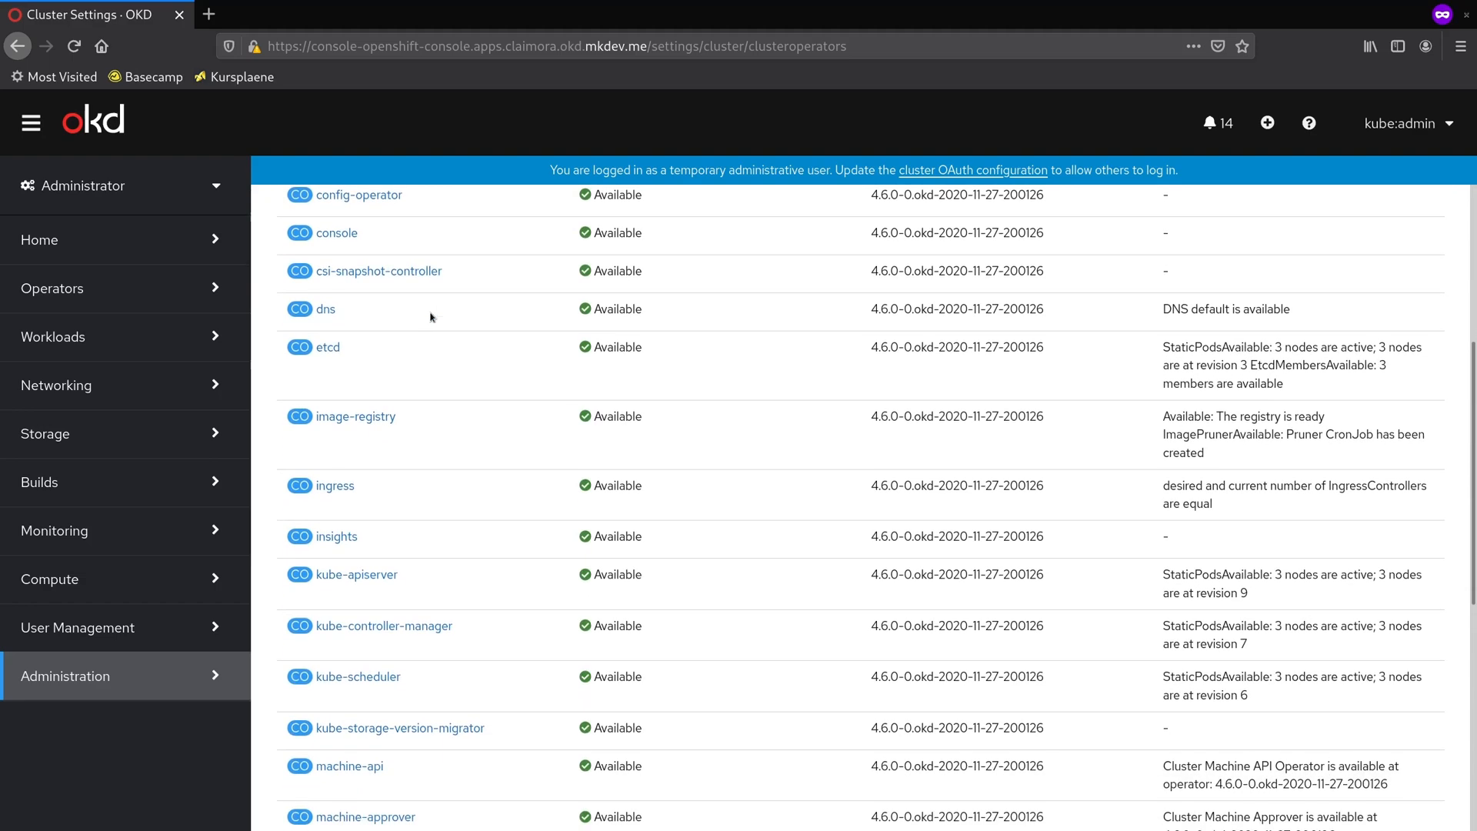
scroll(down, 3)
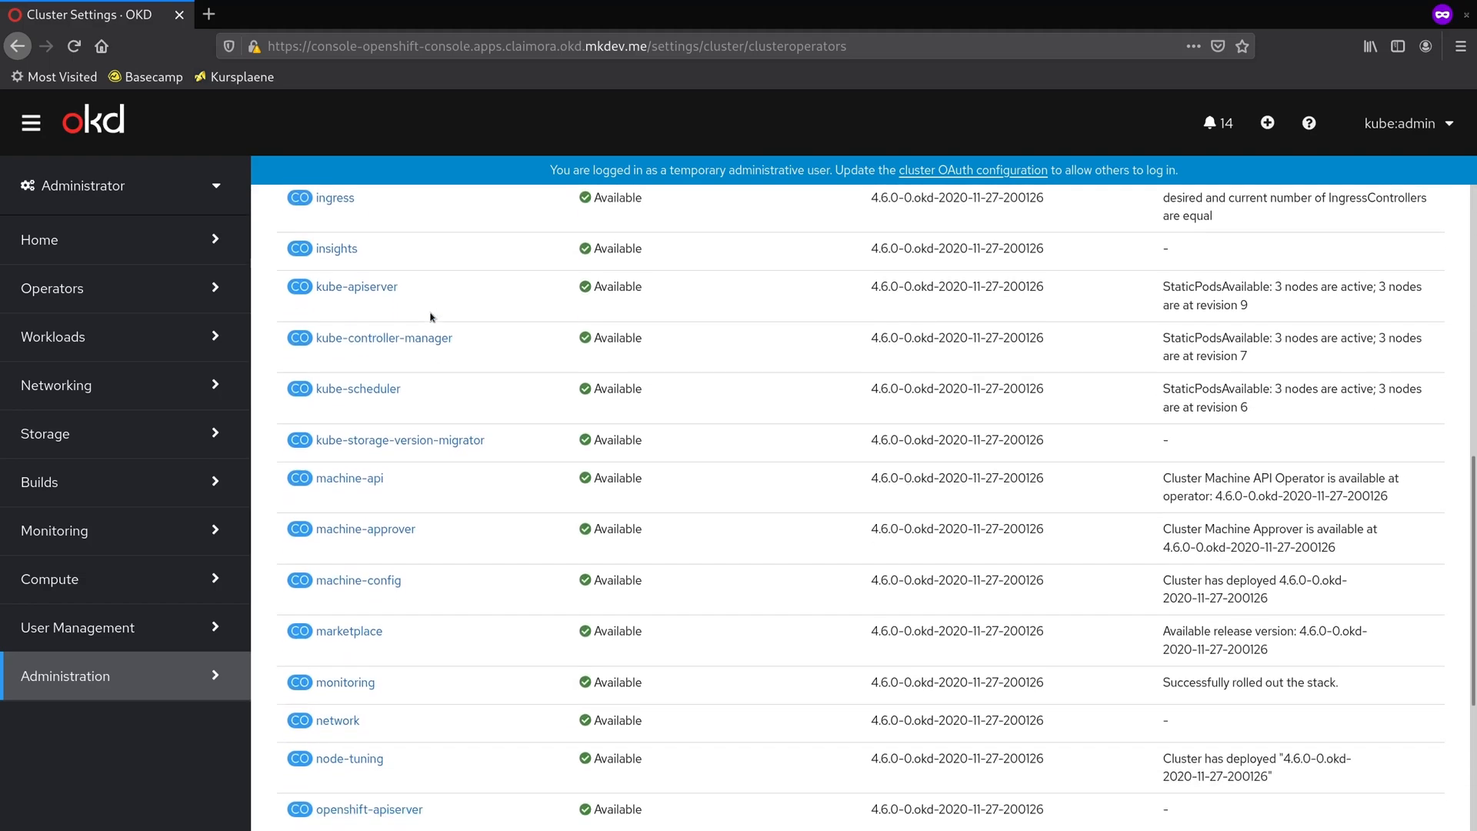
scroll(down, 3)
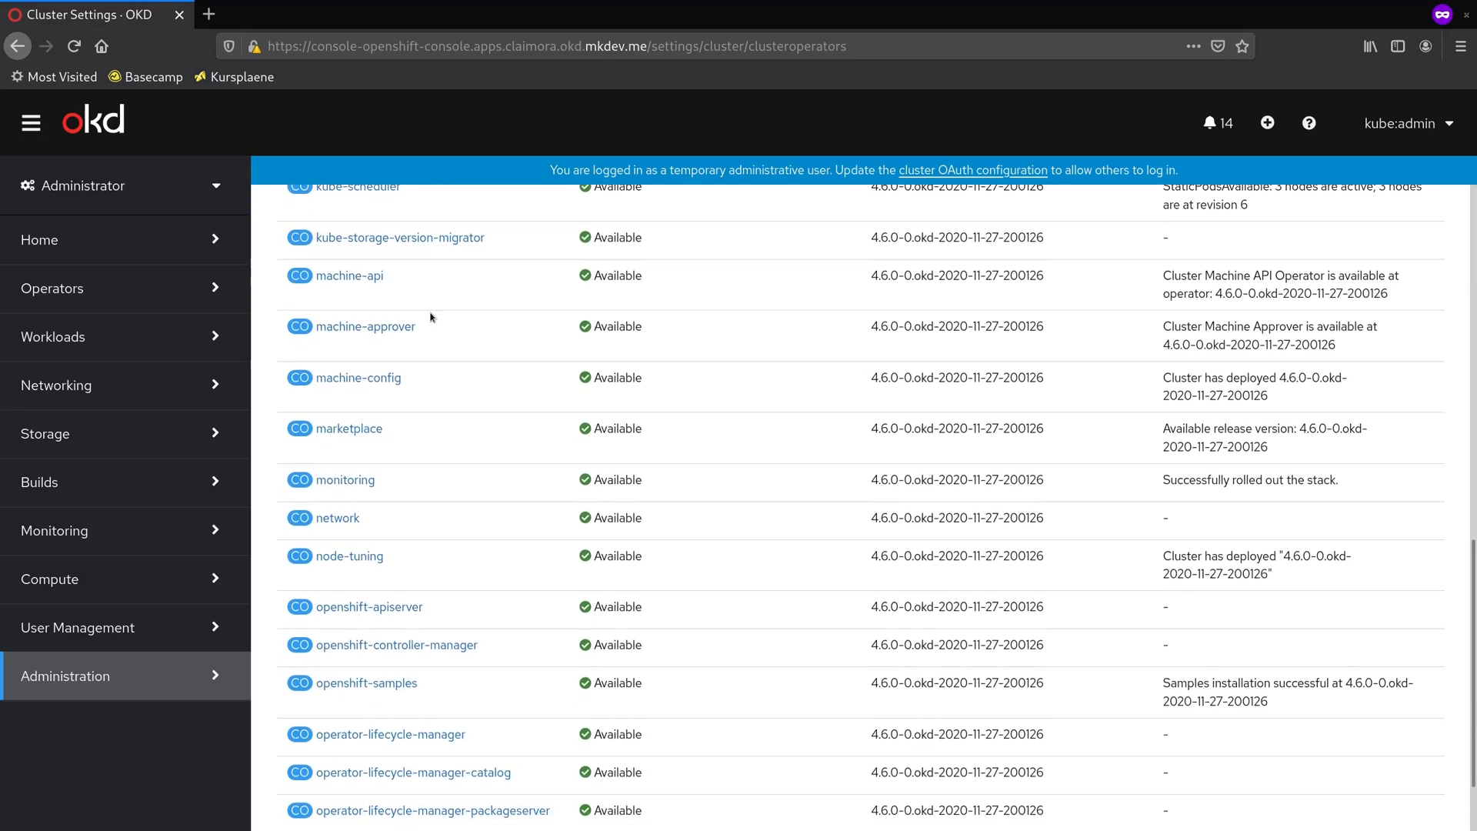
scroll(down, 3)
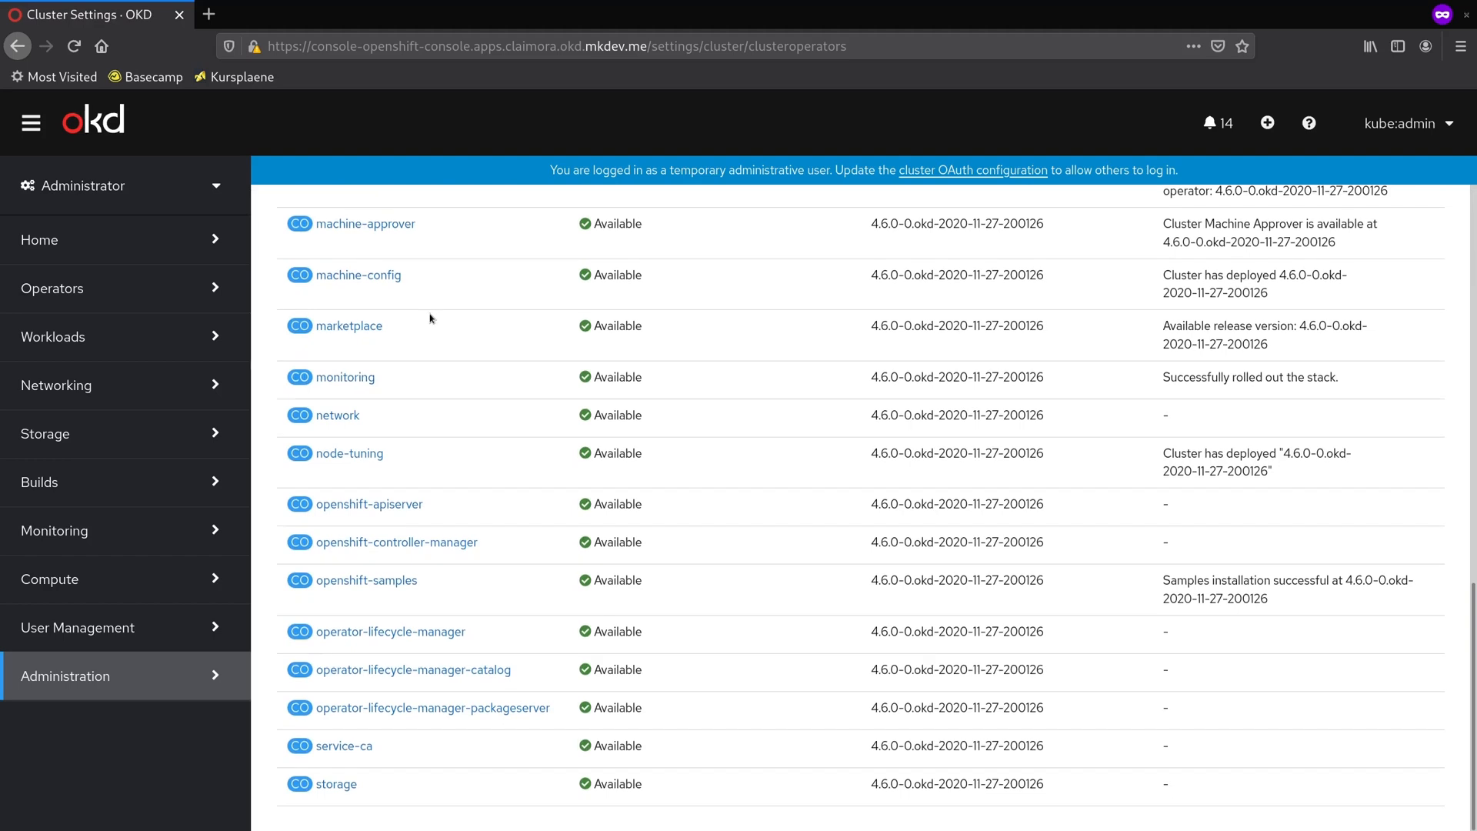
mouse_move(357, 274)
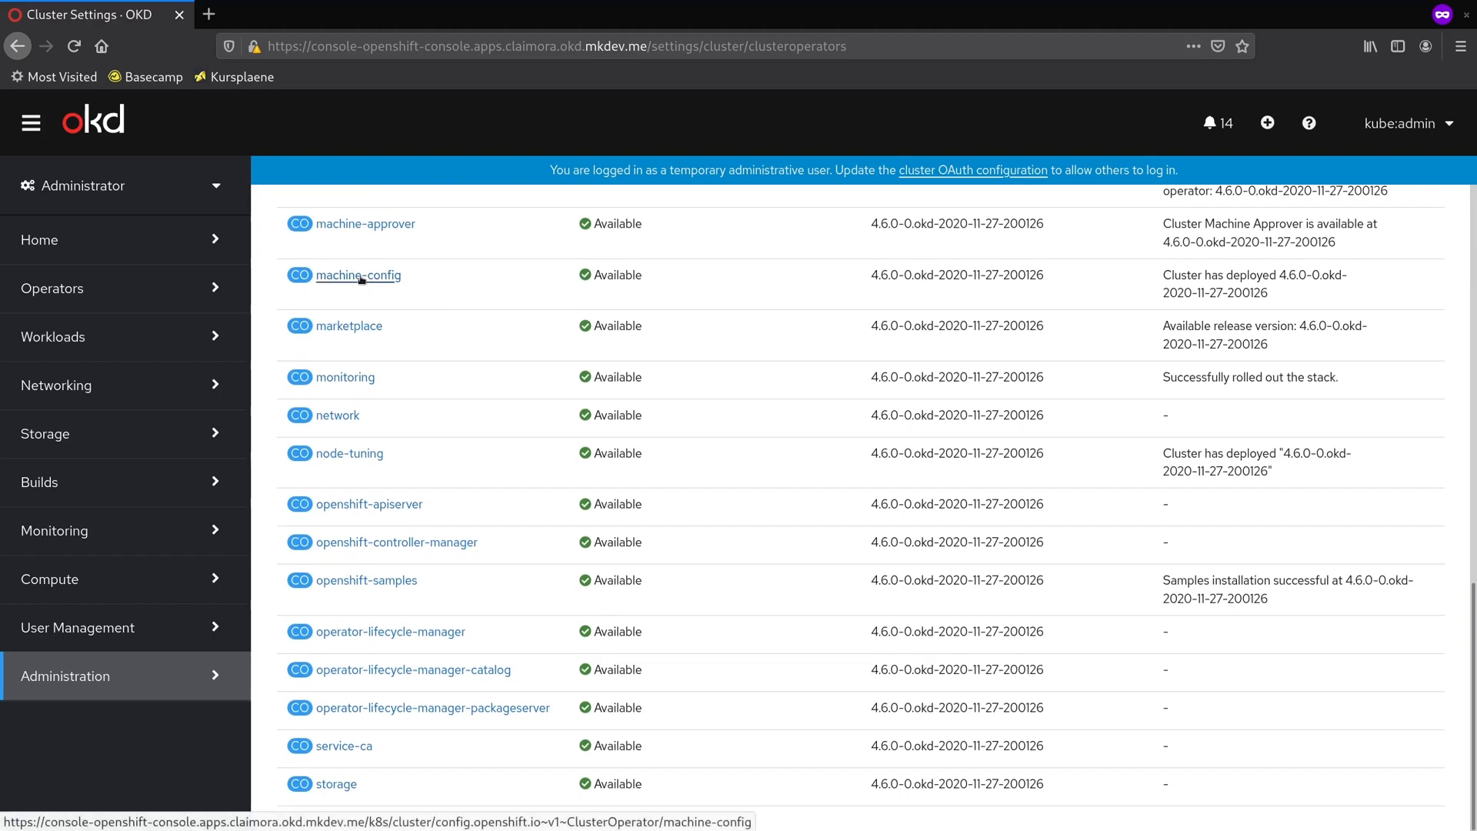
Step: Open the machine-config operator, view its related namespace object, then go back to Details
click(358, 274)
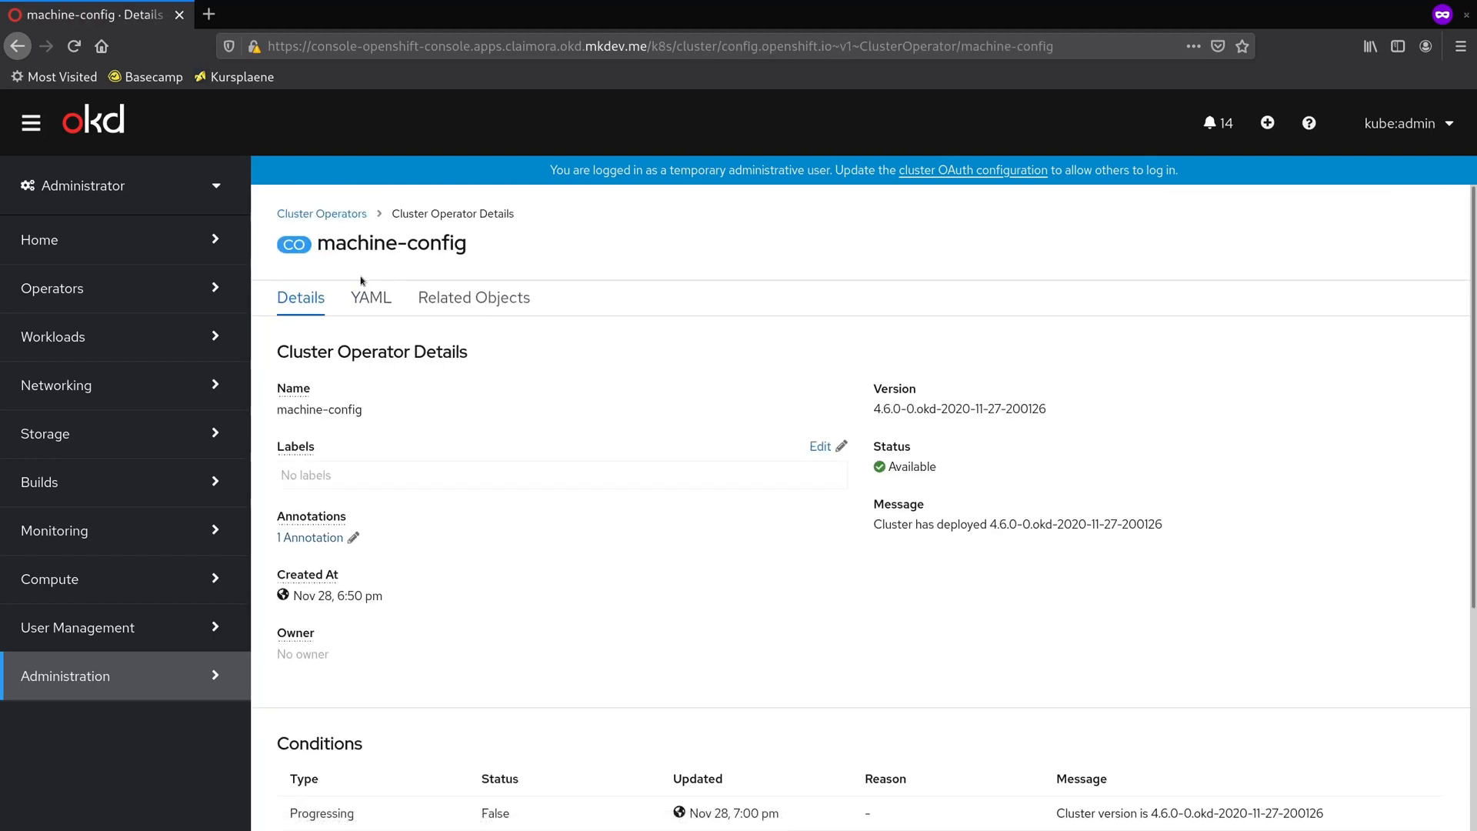
mouse_move(586, 490)
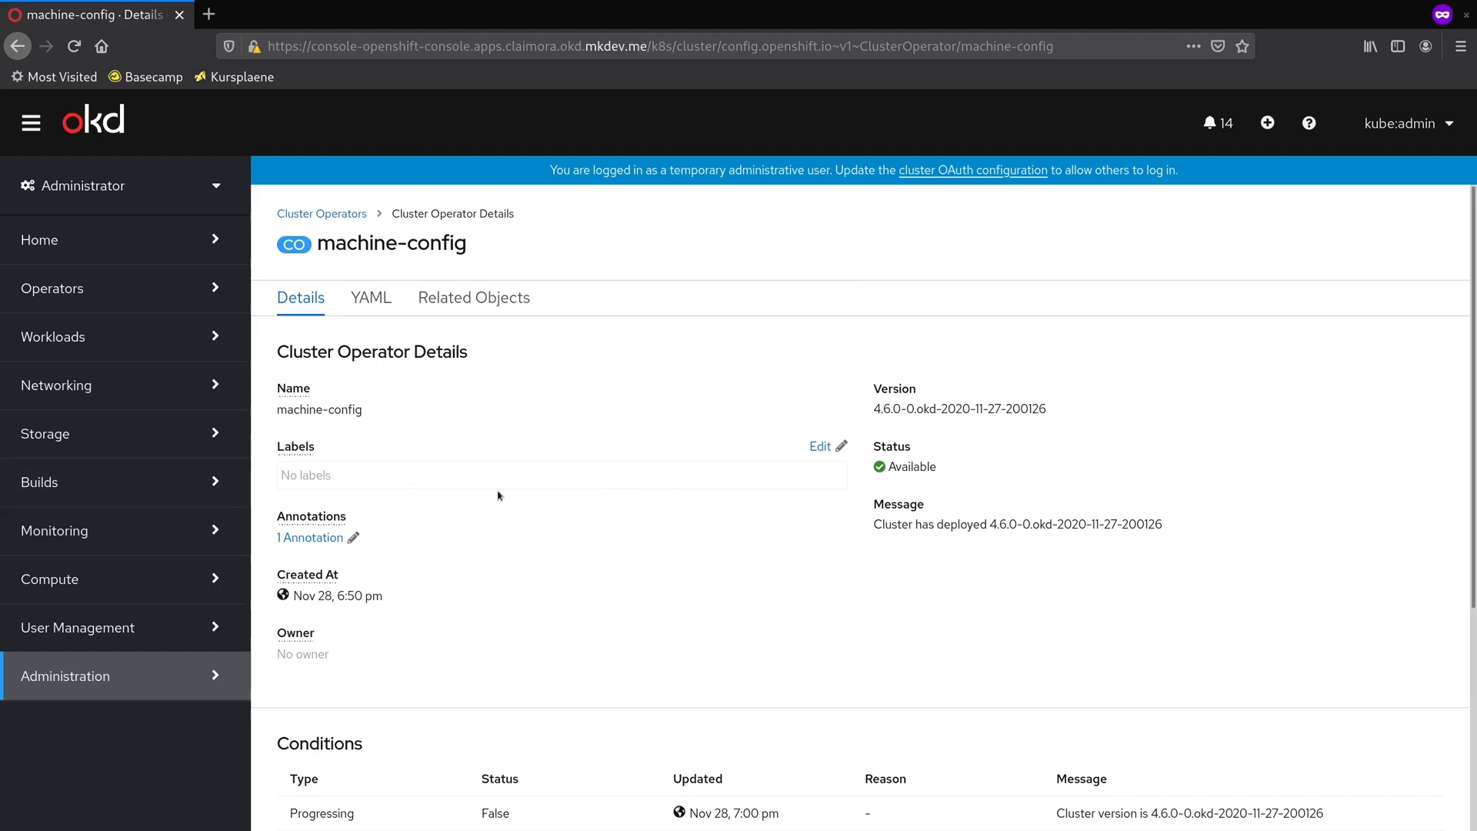
click(474, 298)
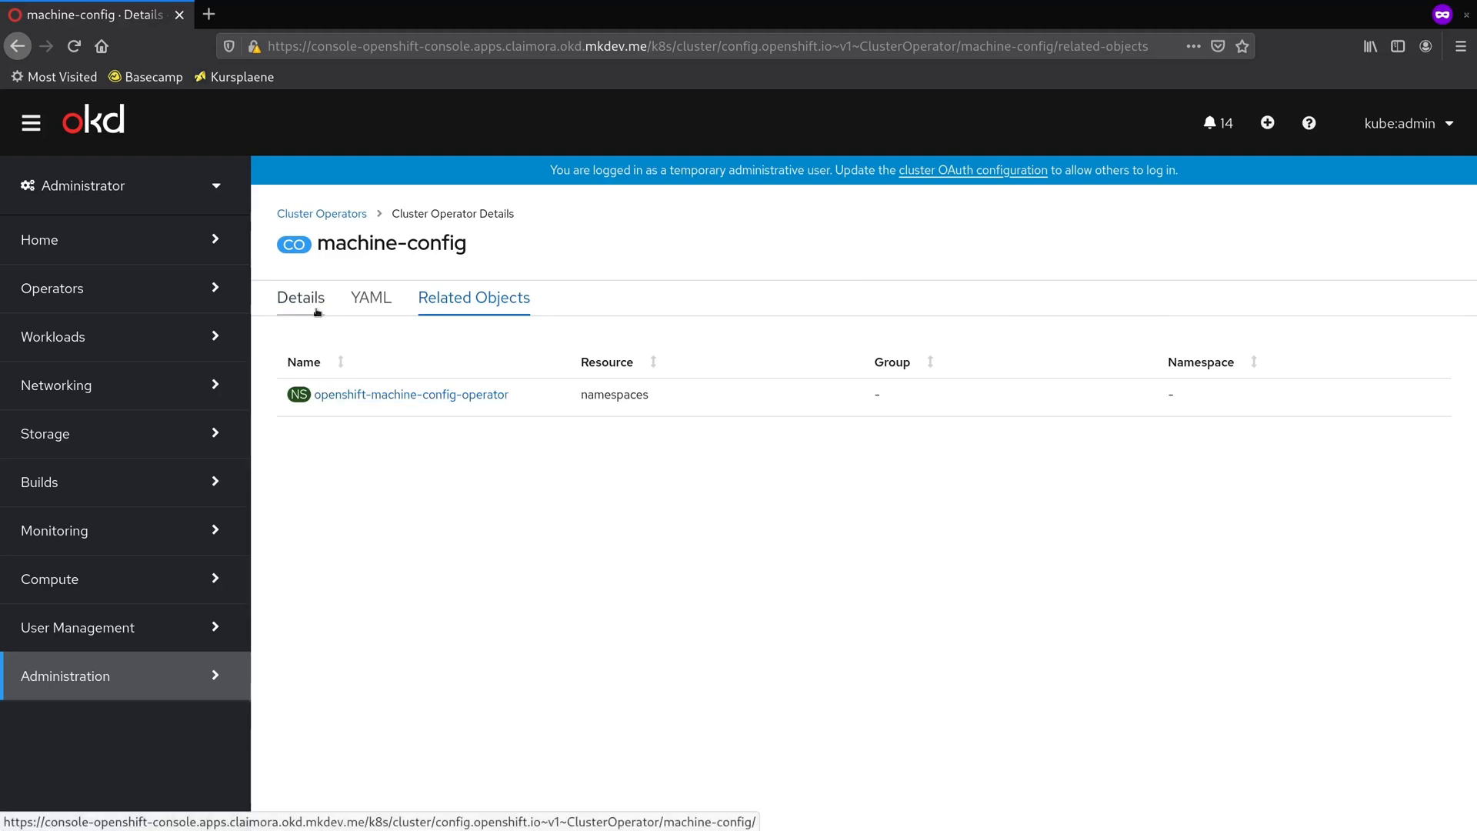
click(300, 298)
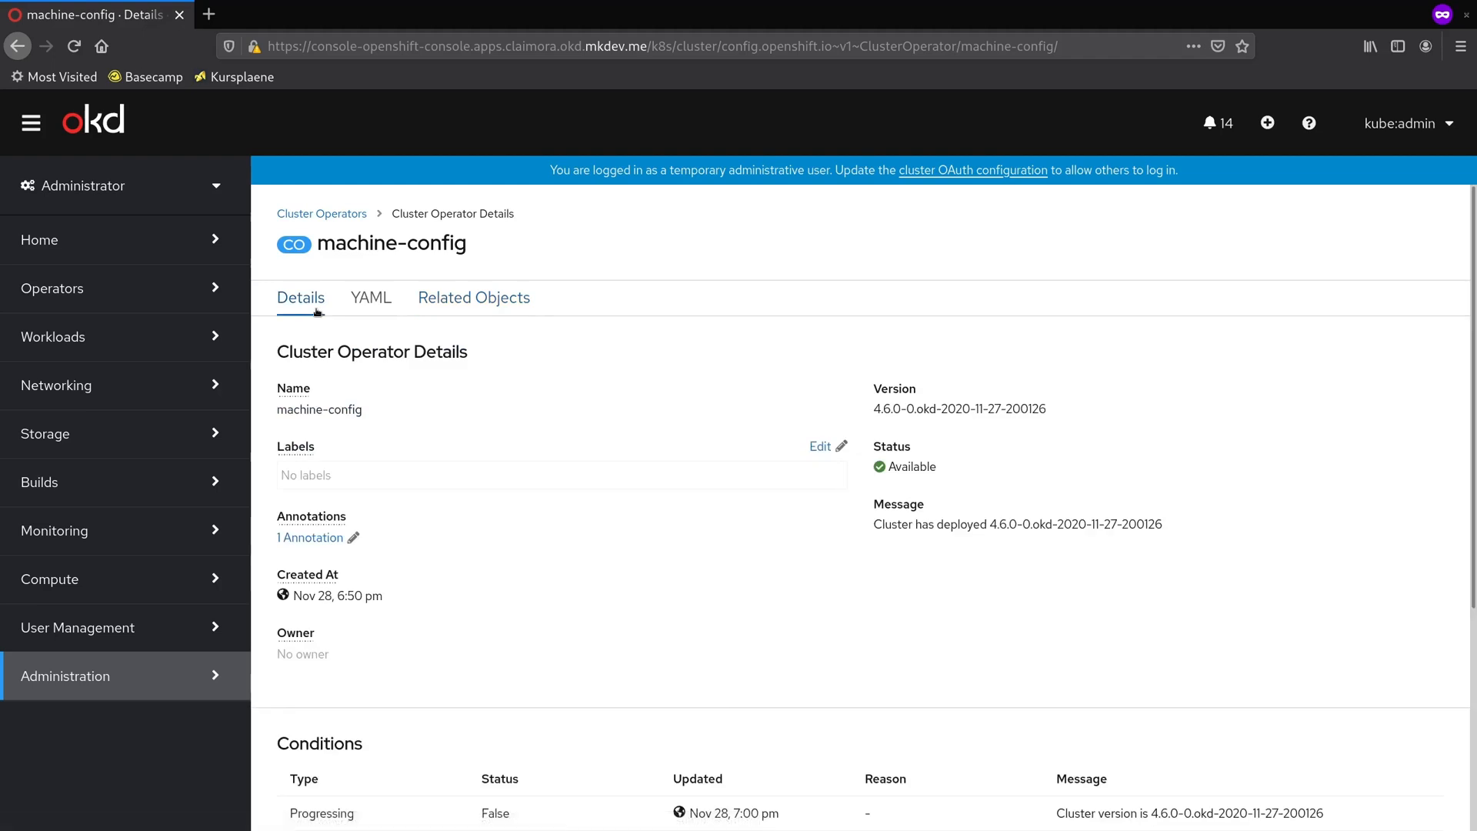
mouse_move(305, 345)
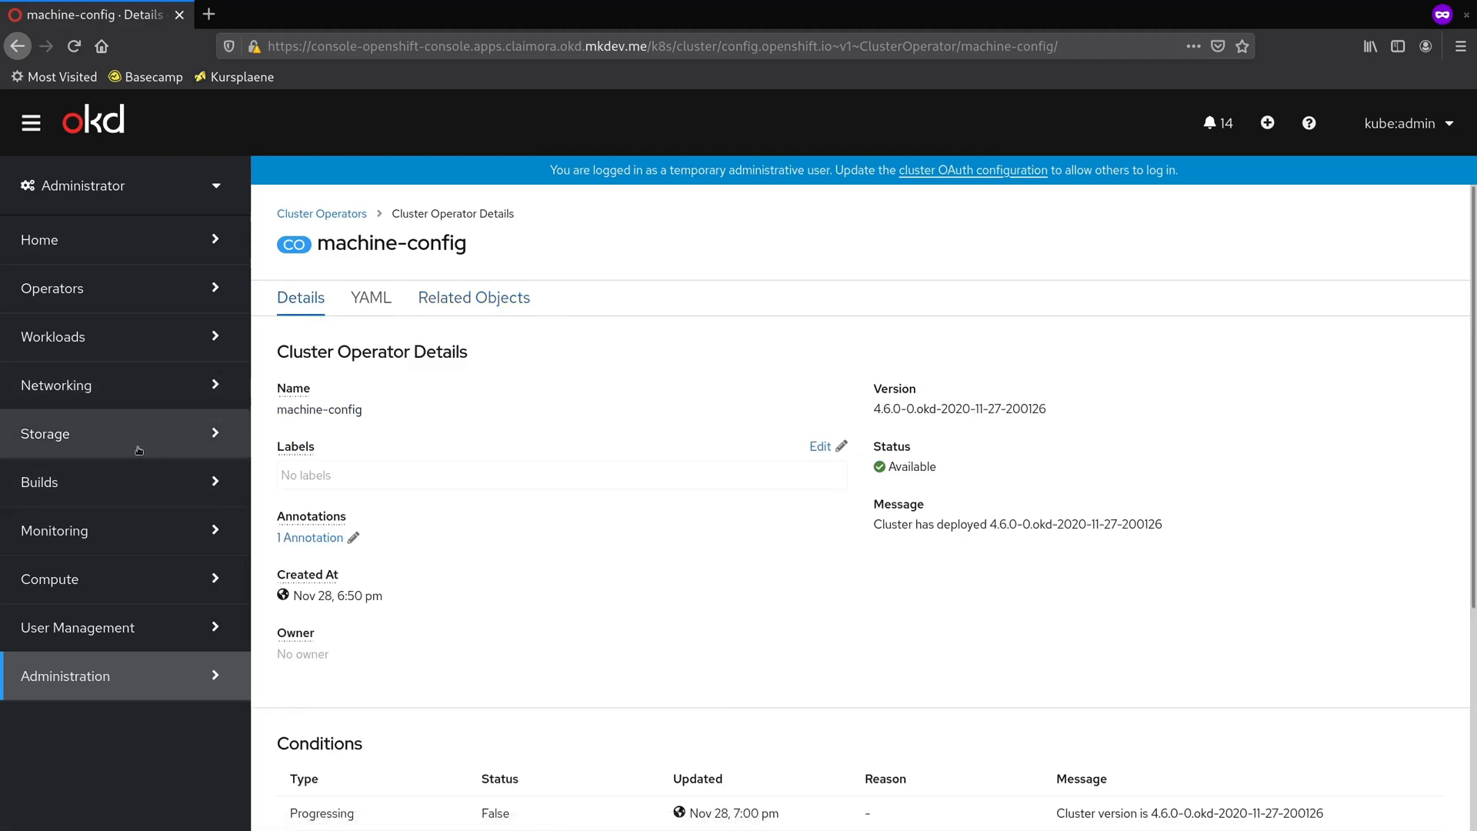
Step: Open Compute > Machine Config Pools to show the updated master and worker pools
click(50, 579)
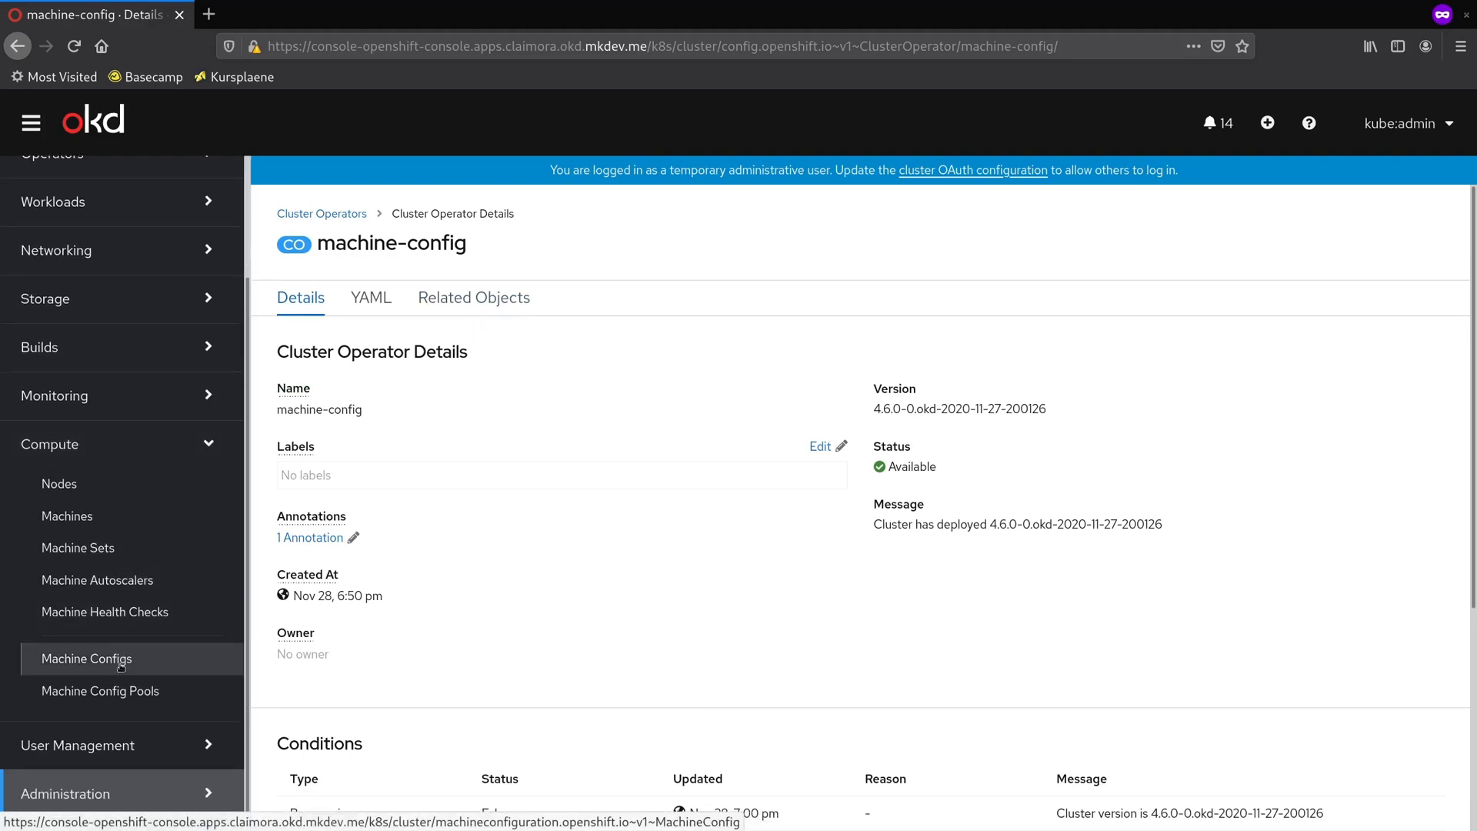
click(100, 691)
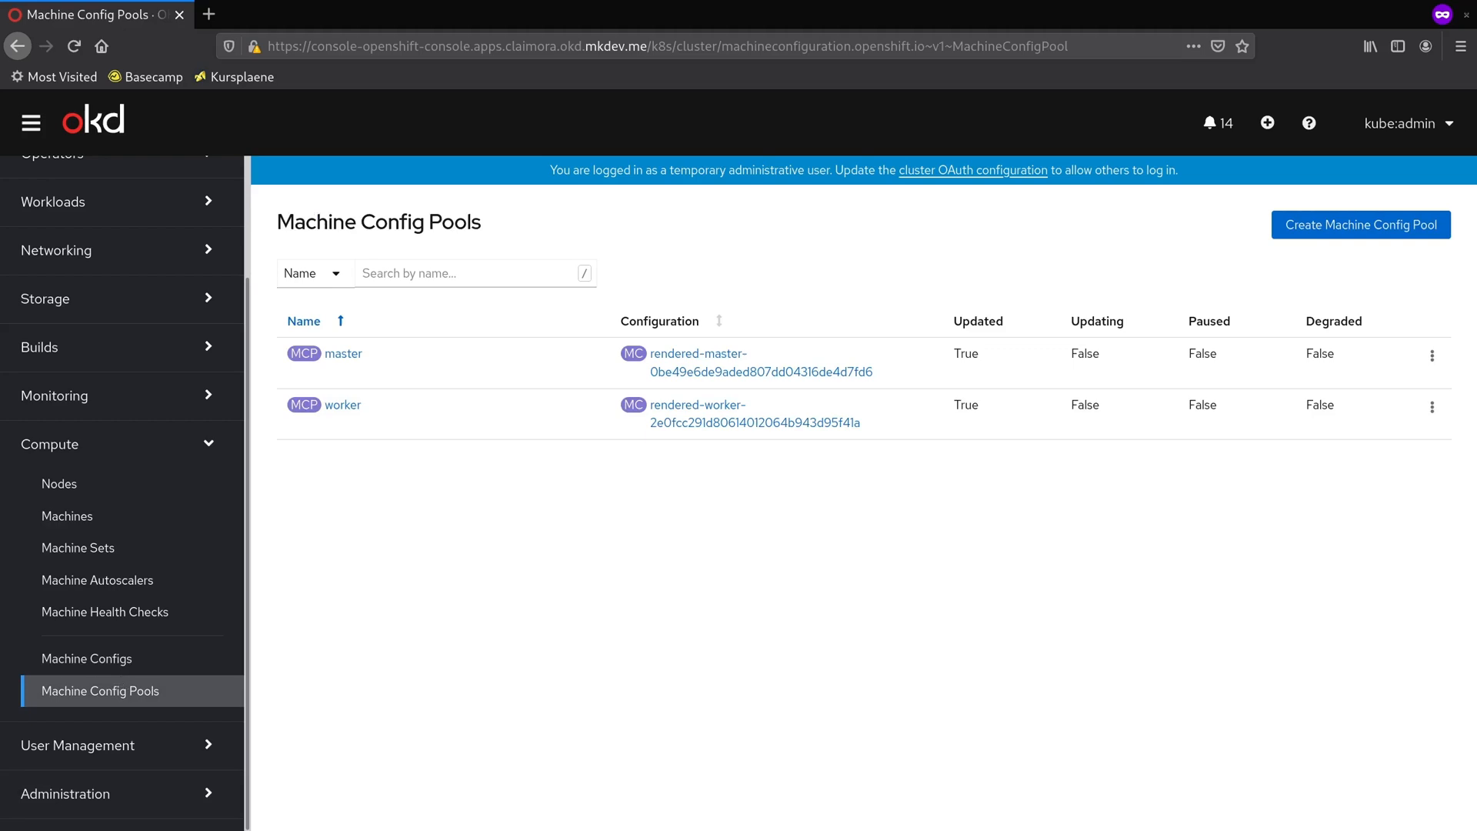
mouse_move(389, 402)
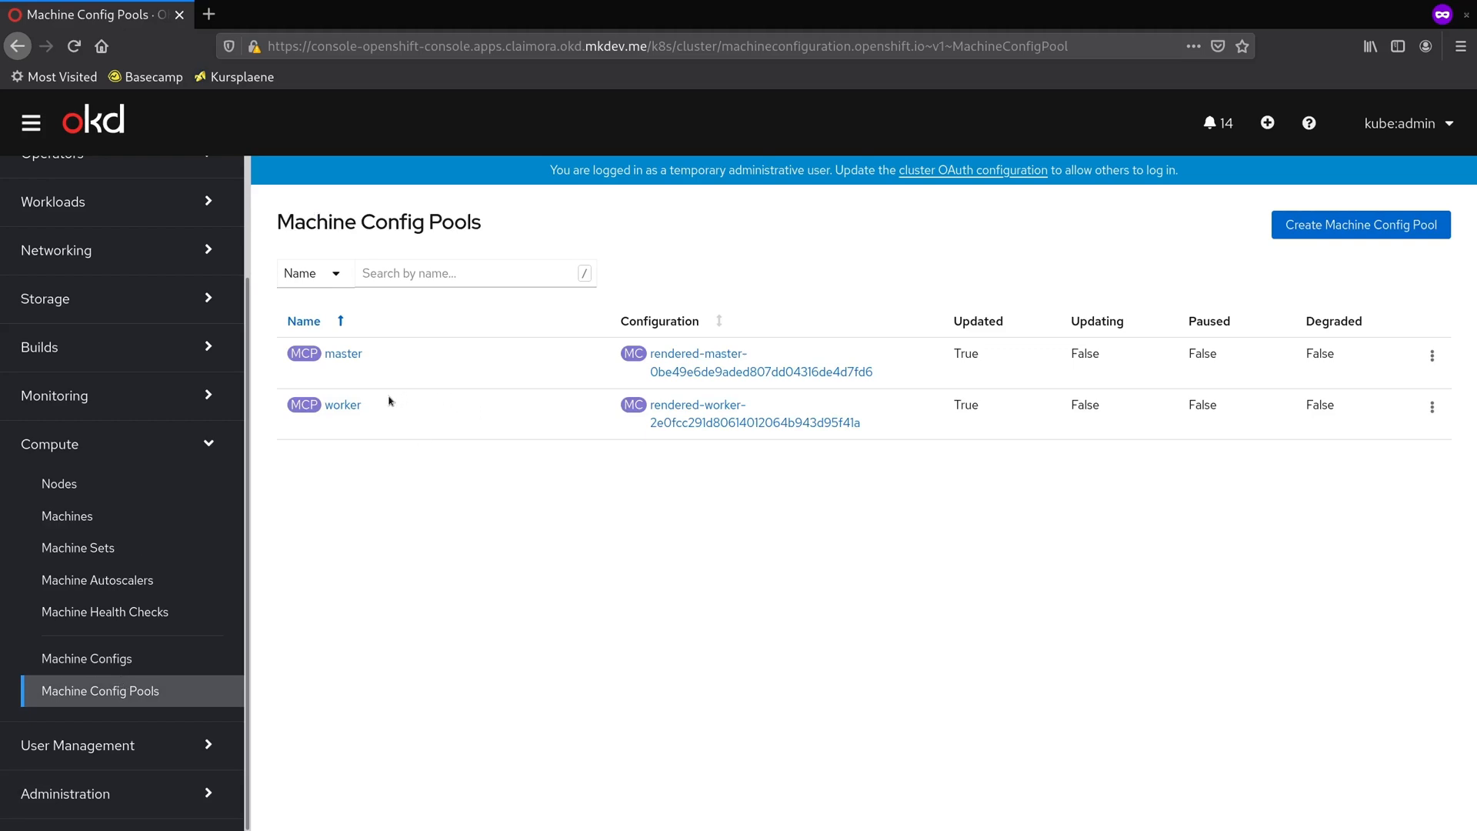
double_click(343, 353)
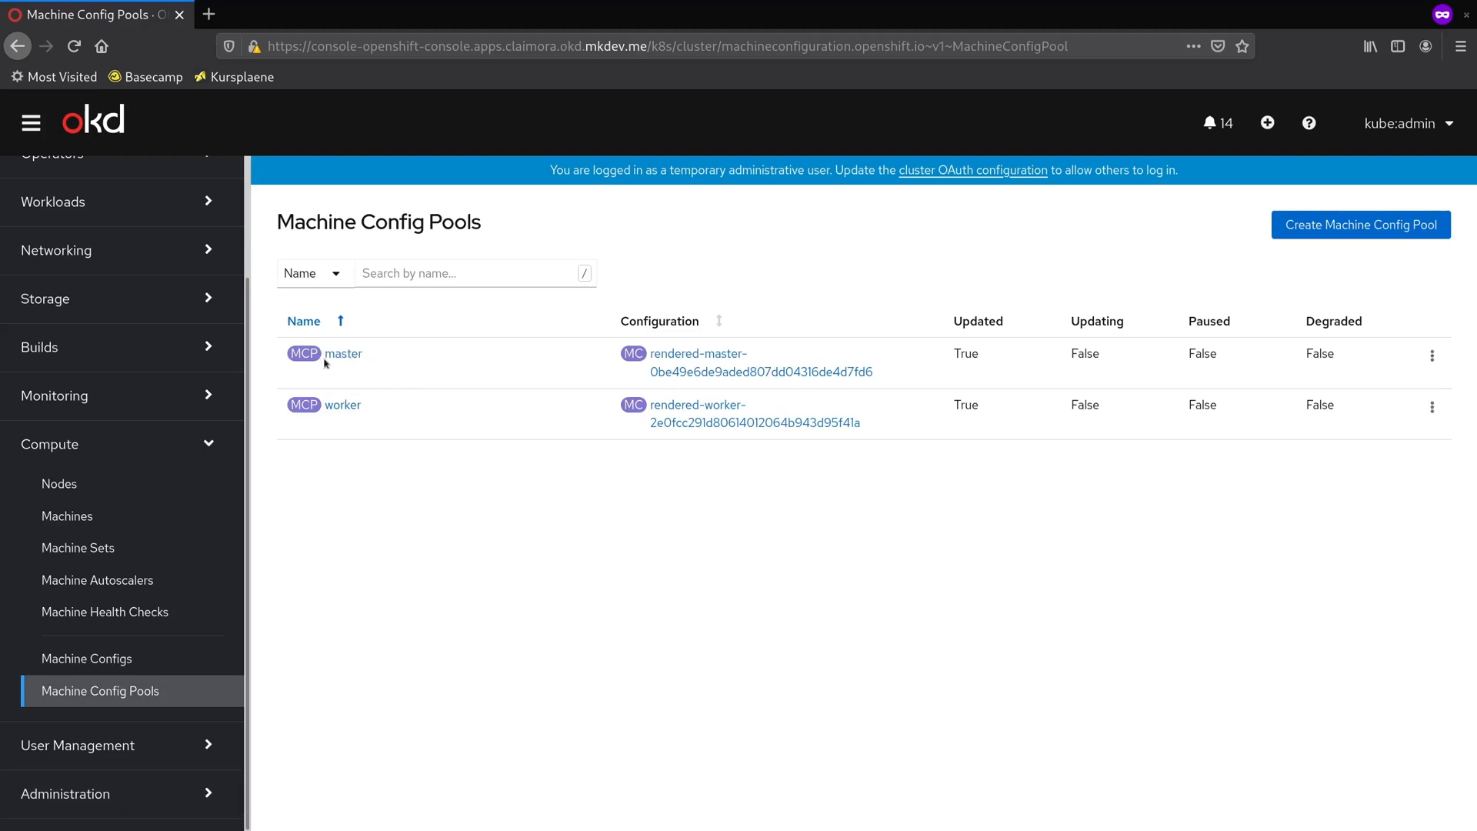
Step: Open the worker pool's details: three machines, all ready and updated
click(344, 404)
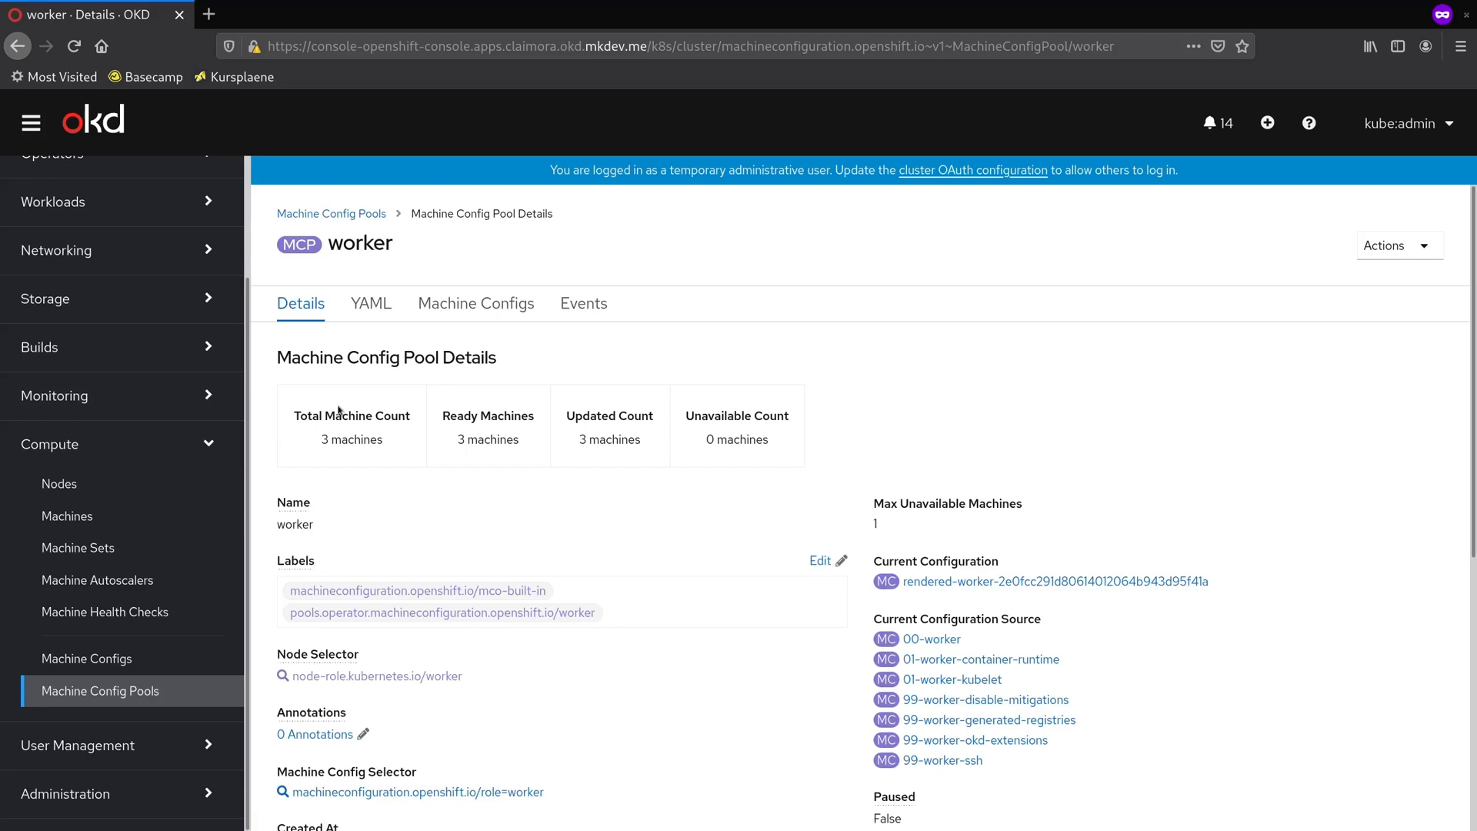
mouse_move(385, 446)
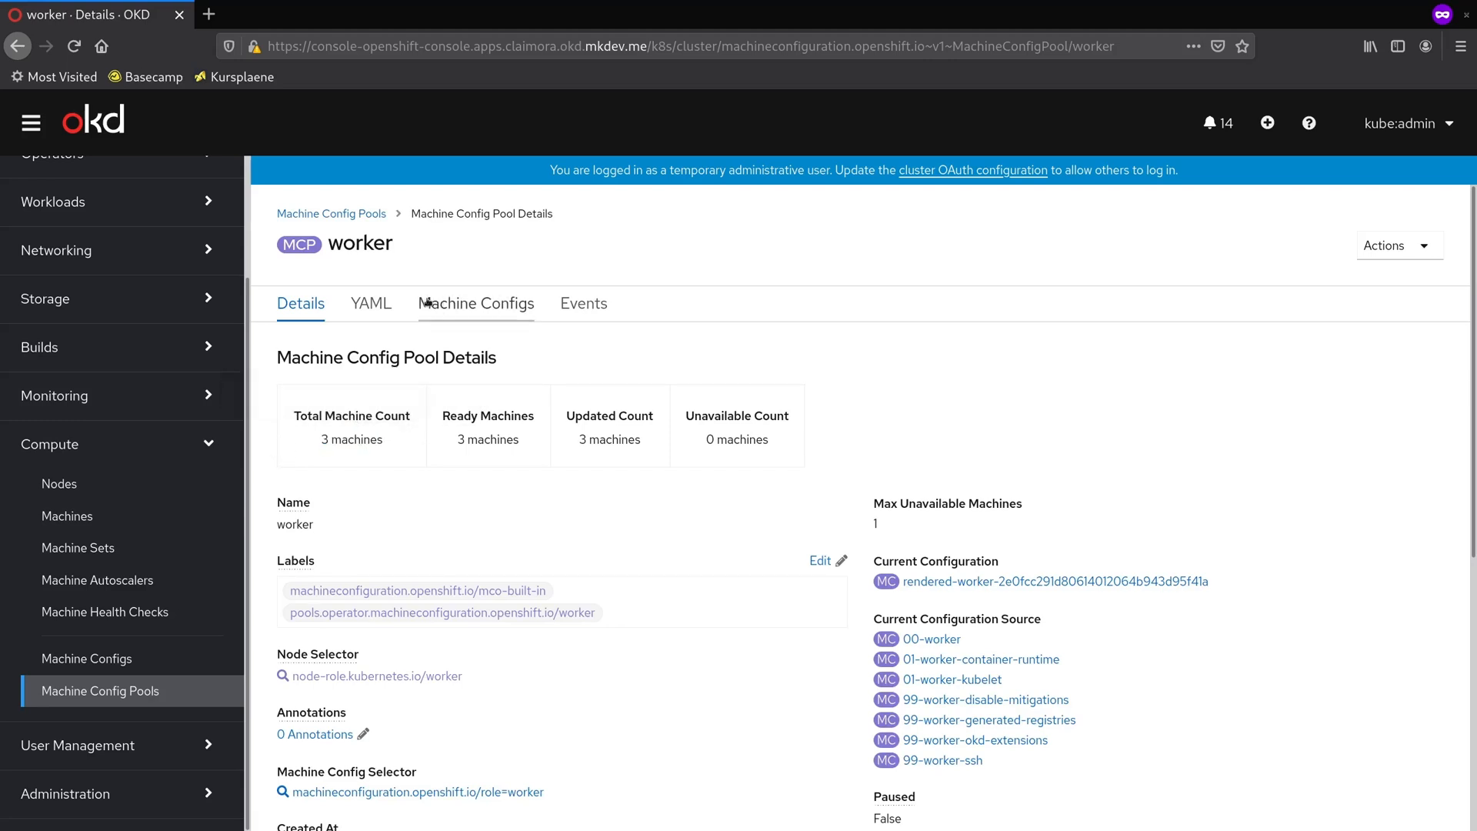
scroll(down, 3)
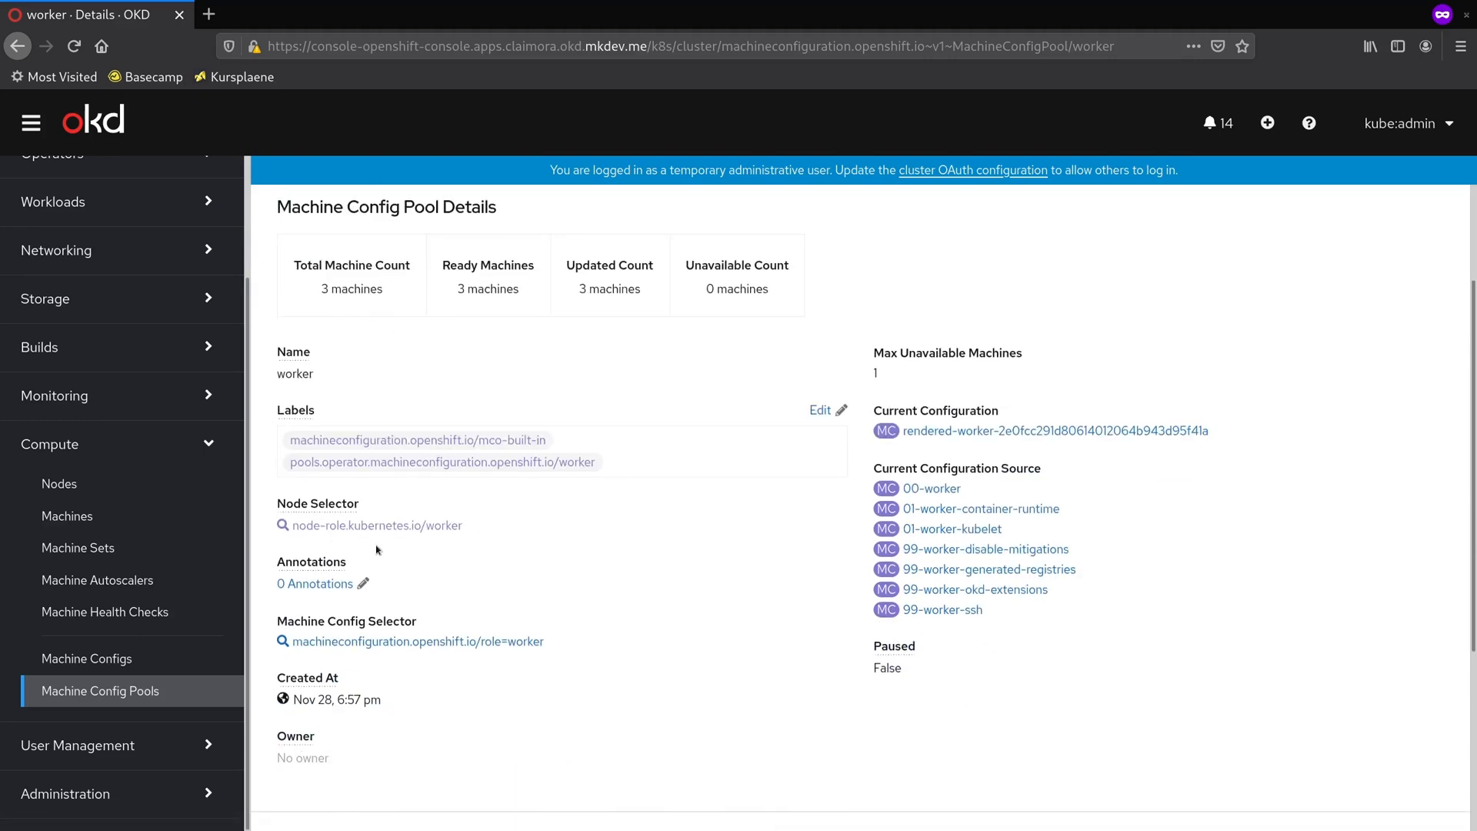
mouse_move(714, 564)
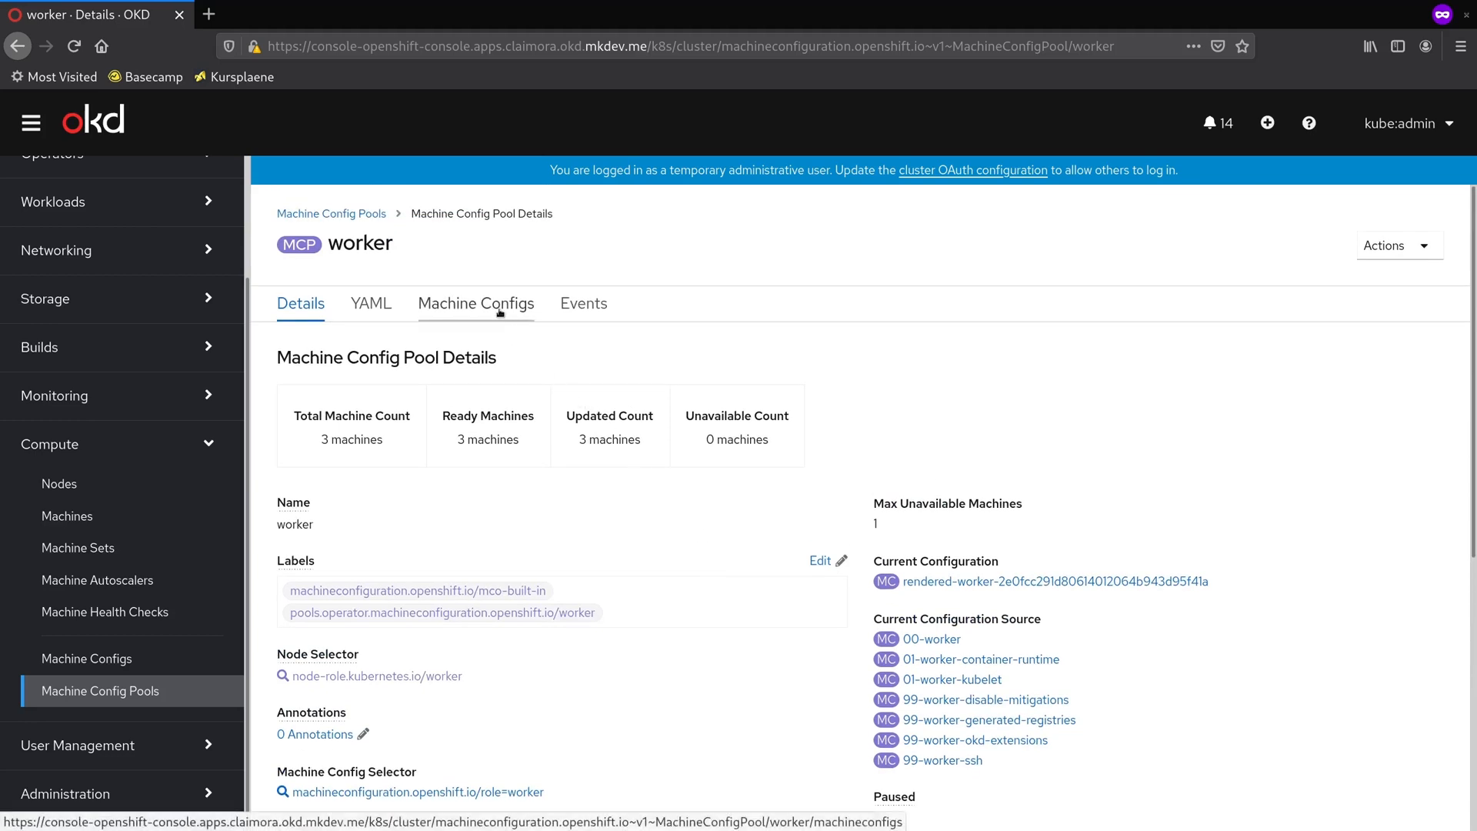
Step: List the worker pool's seven machine configs, from 00-worker to 99-worker-ssh
click(476, 303)
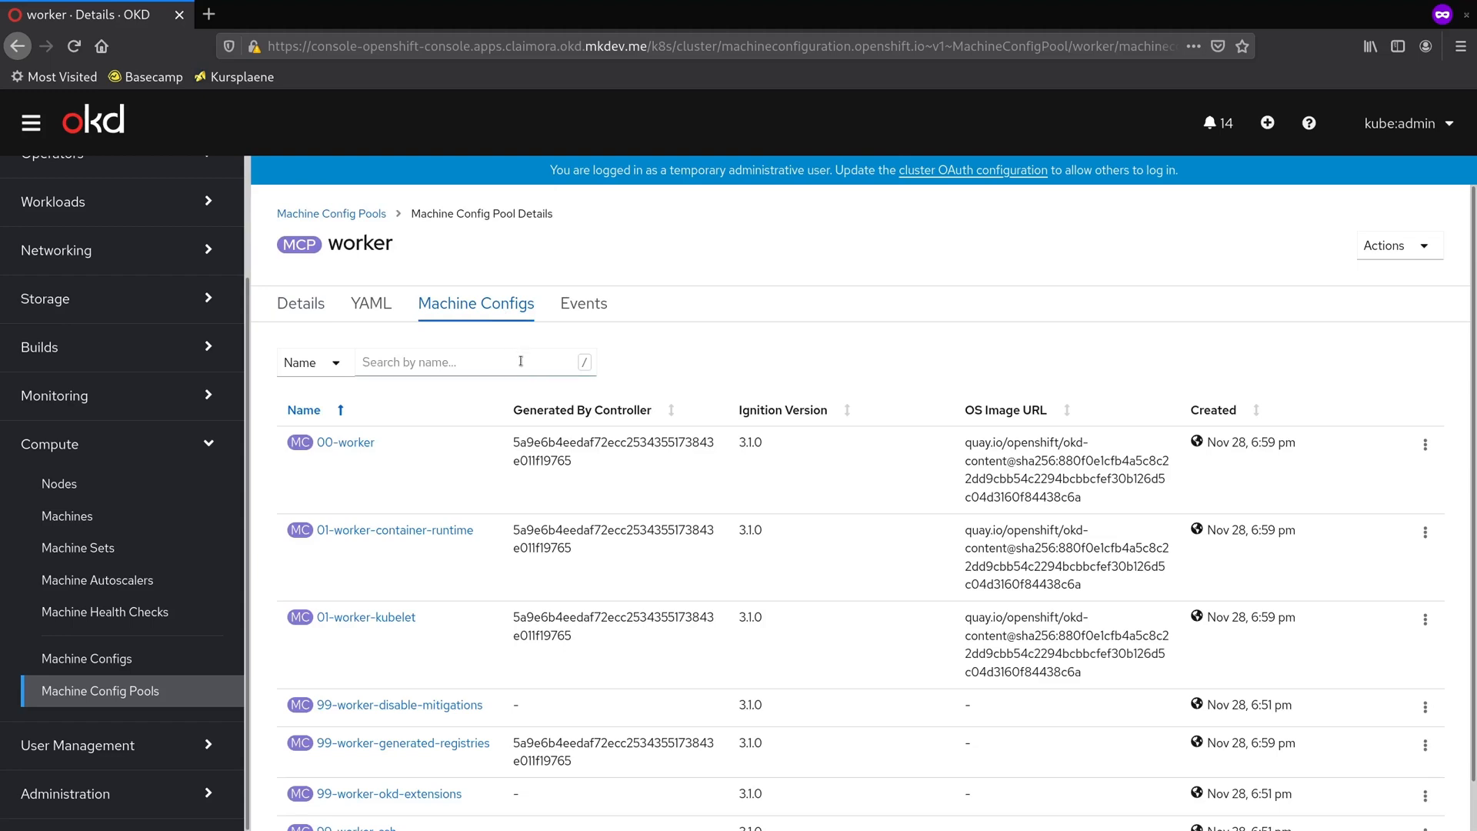
scroll(down, 3)
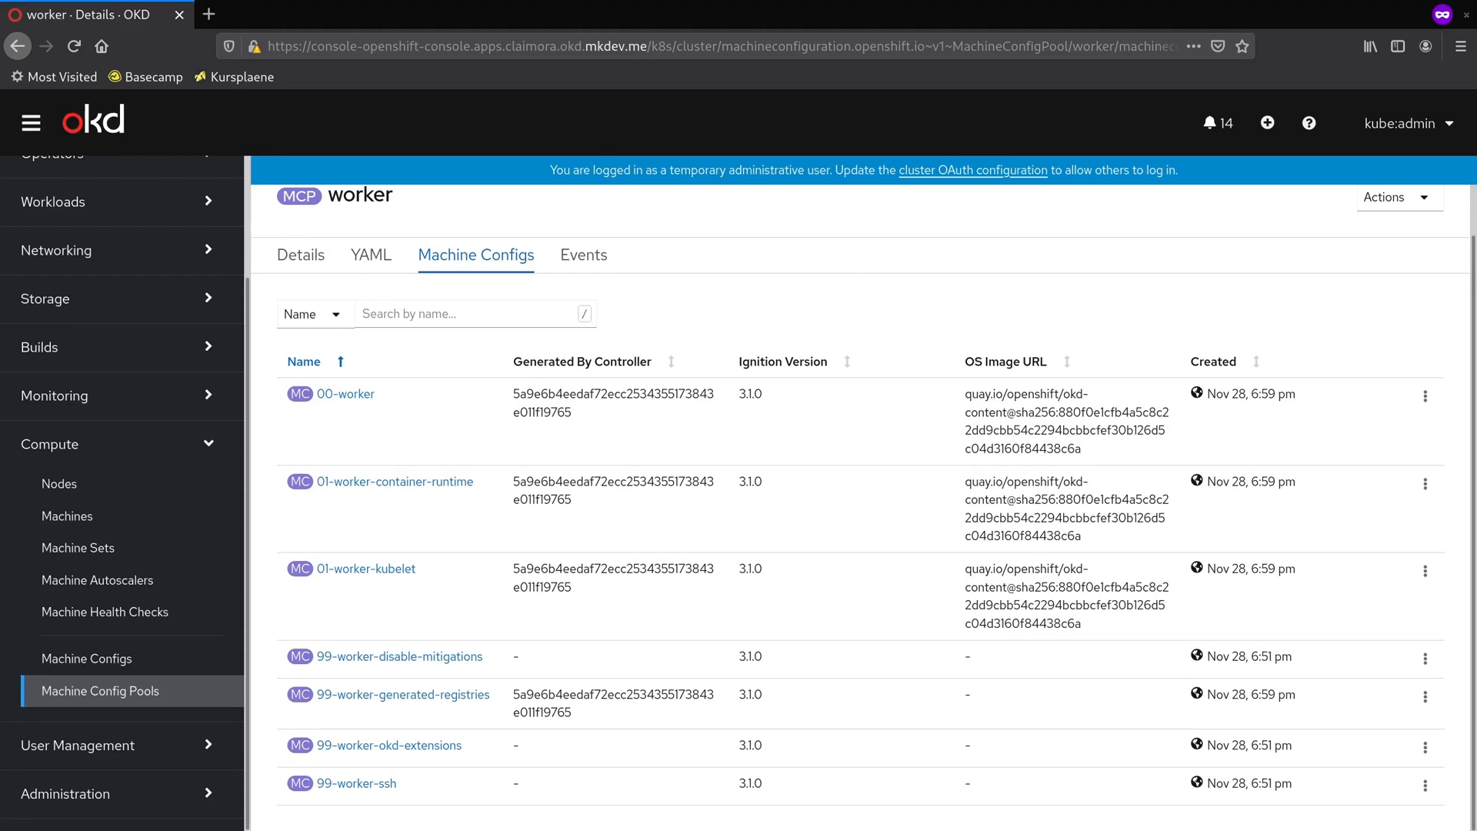
mouse_move(353, 412)
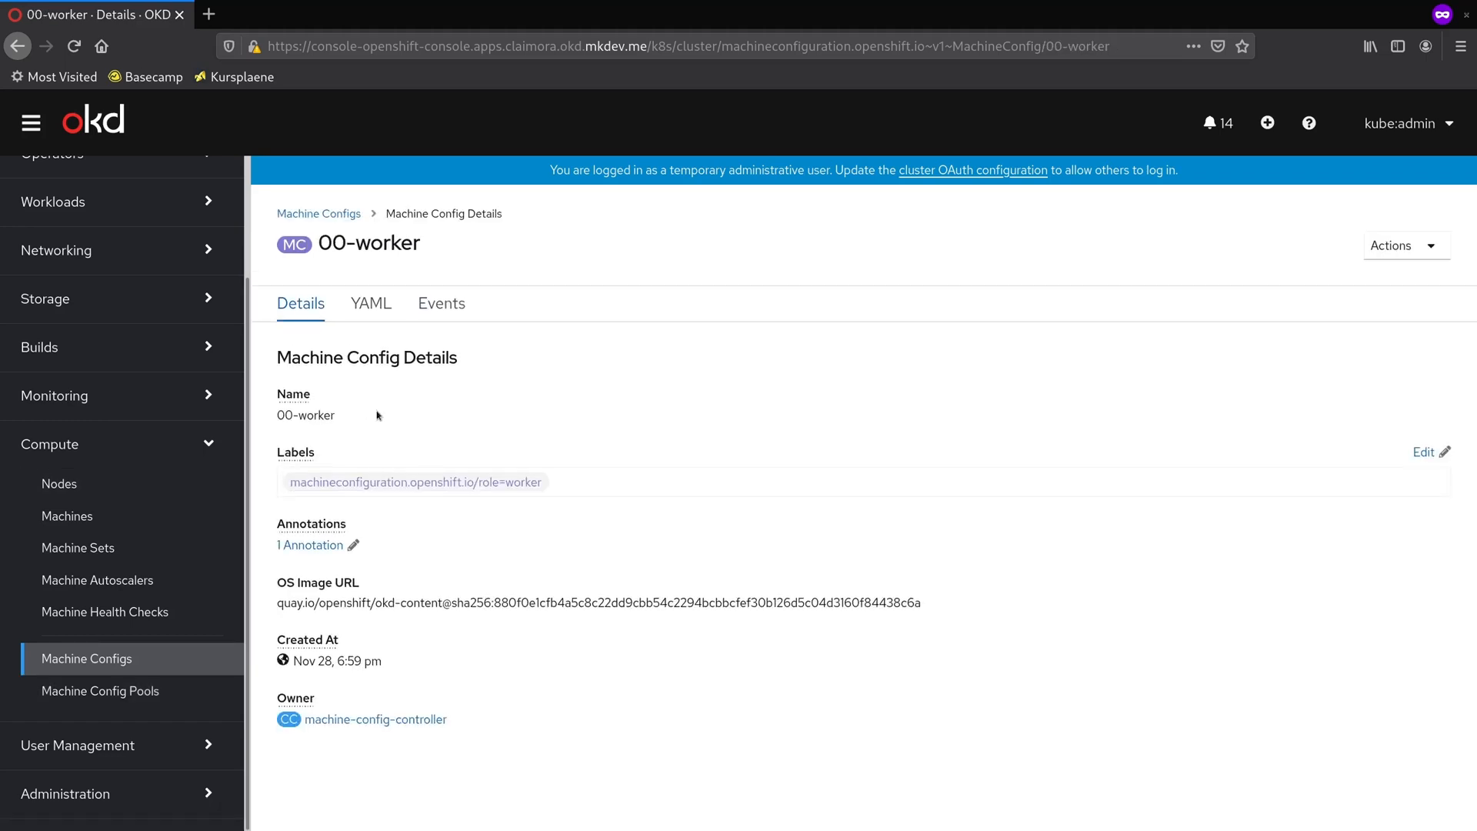
mouse_move(423, 427)
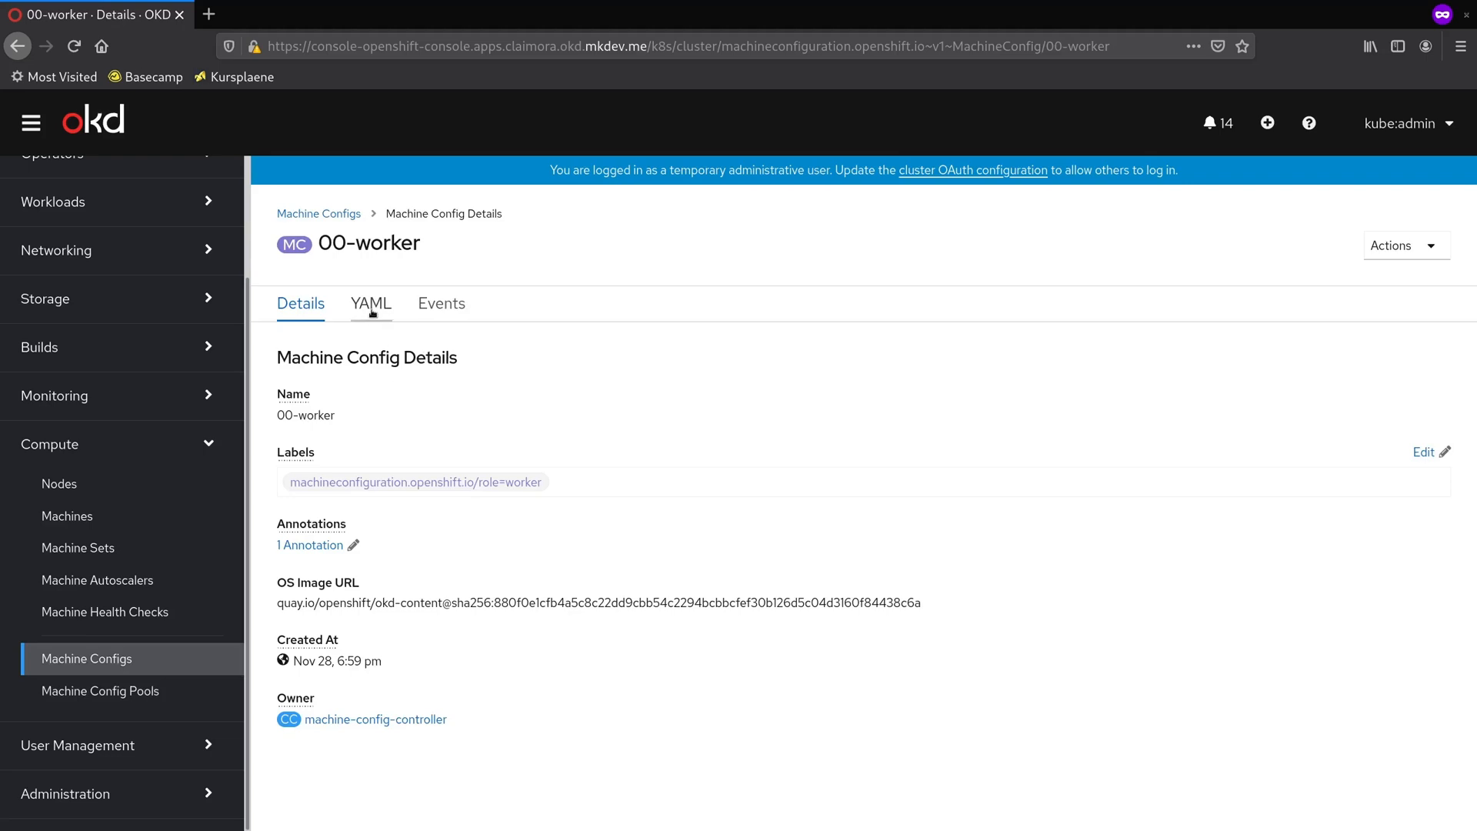
Step: Switch the 00-worker machine config to its YAML view
click(370, 304)
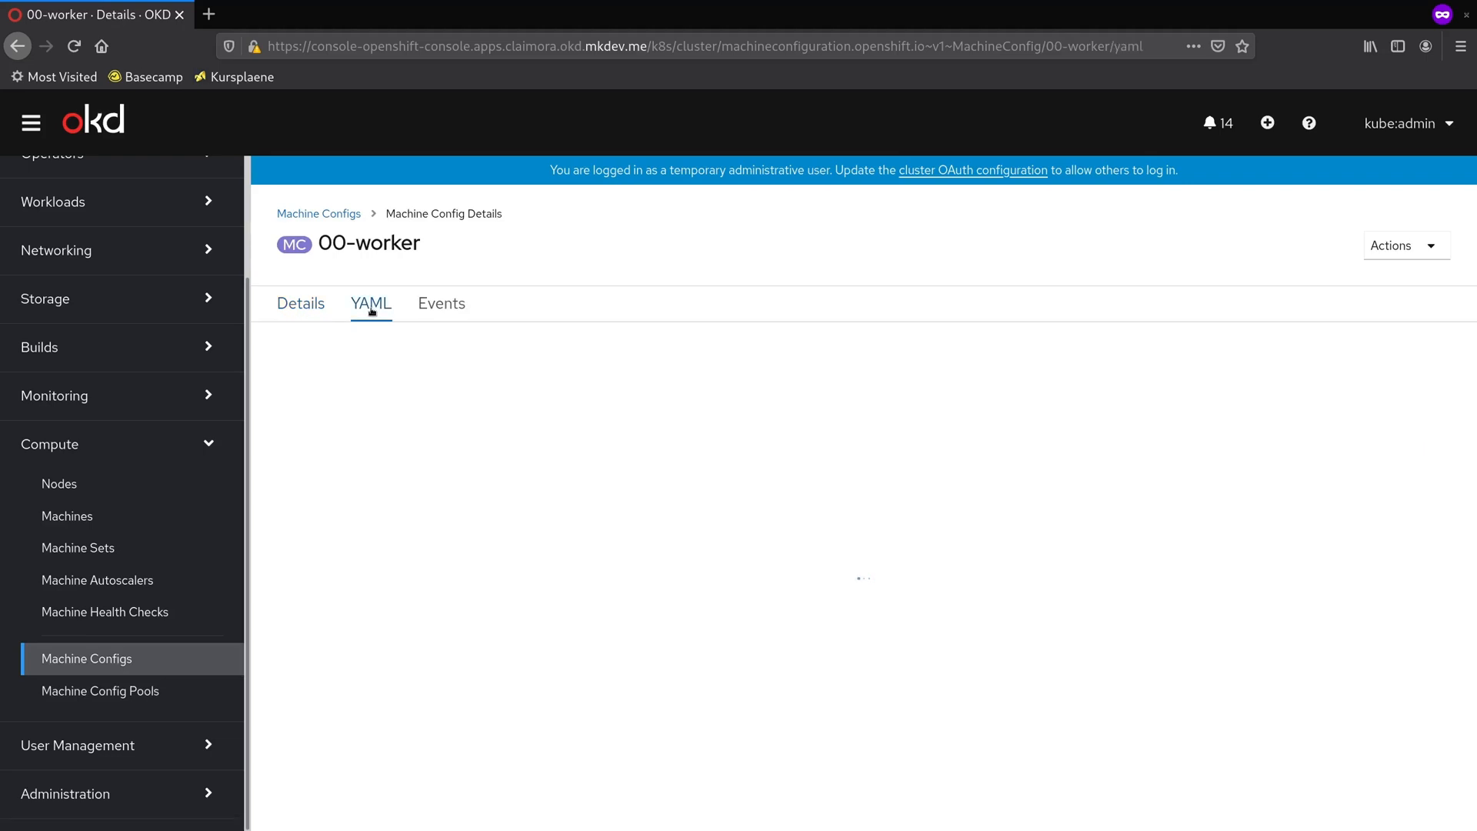
click(370, 303)
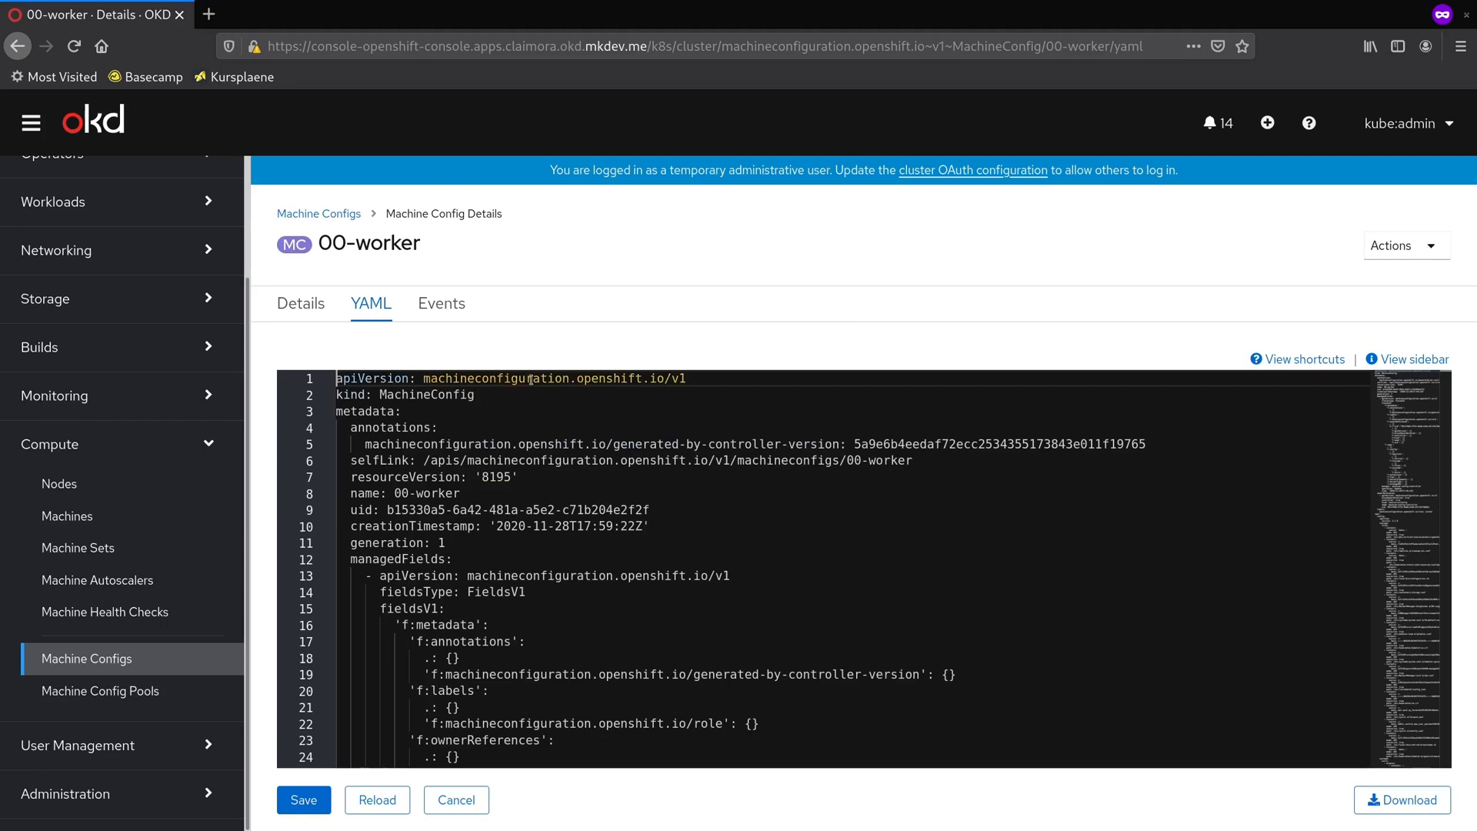
scroll(down, 3)
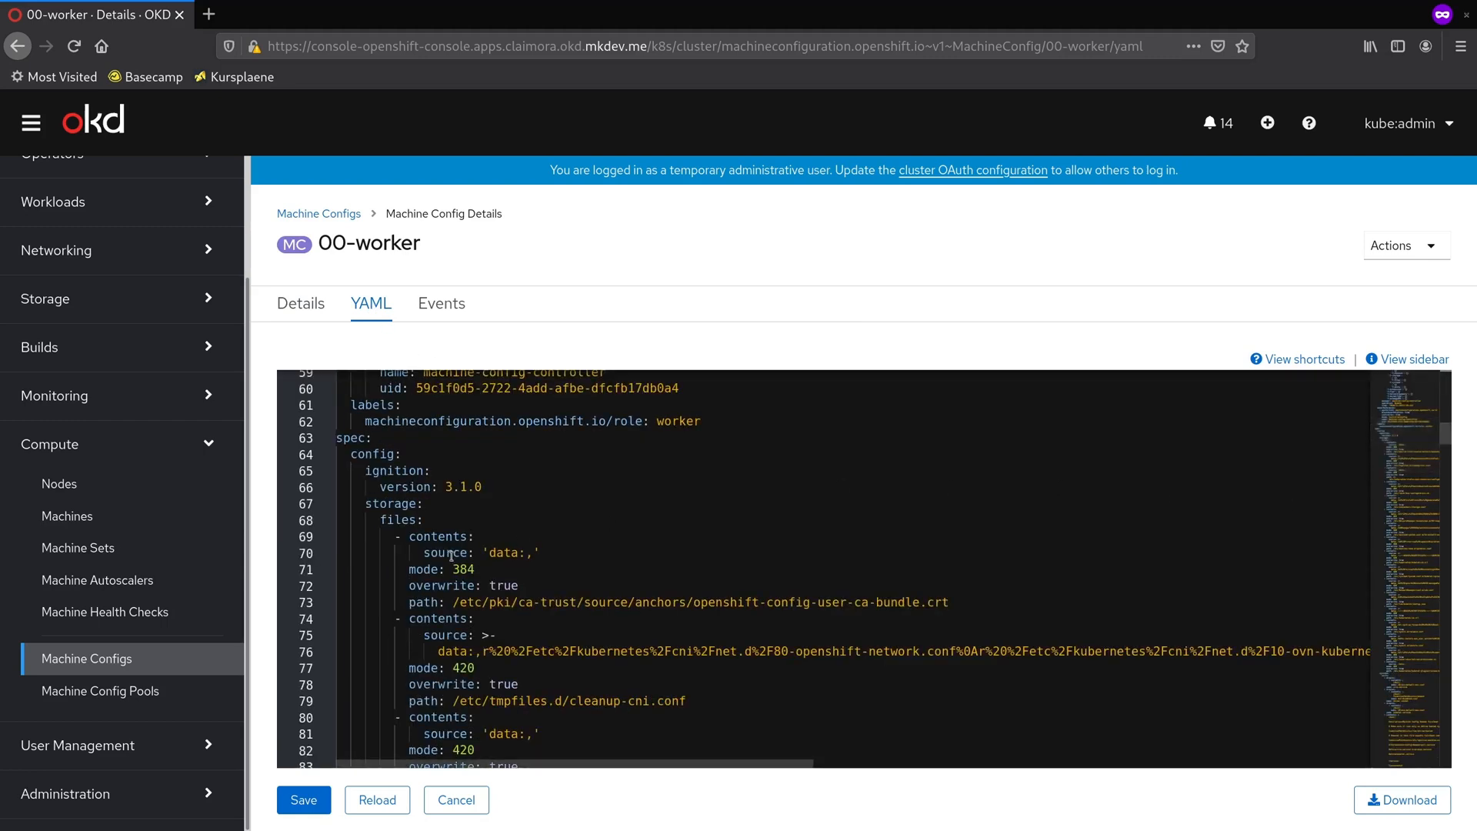
scroll(down, 3)
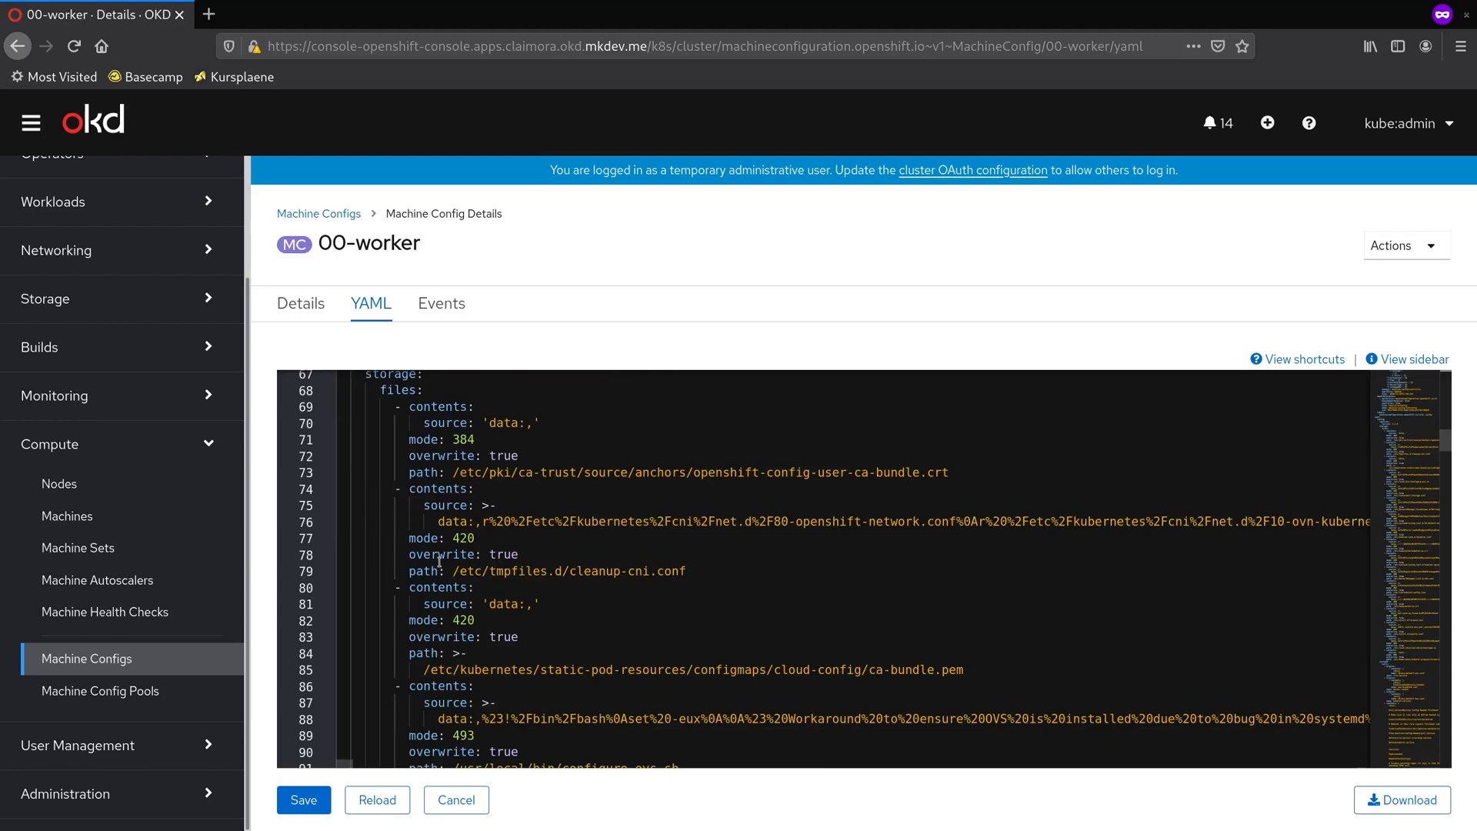
scroll(down, 3)
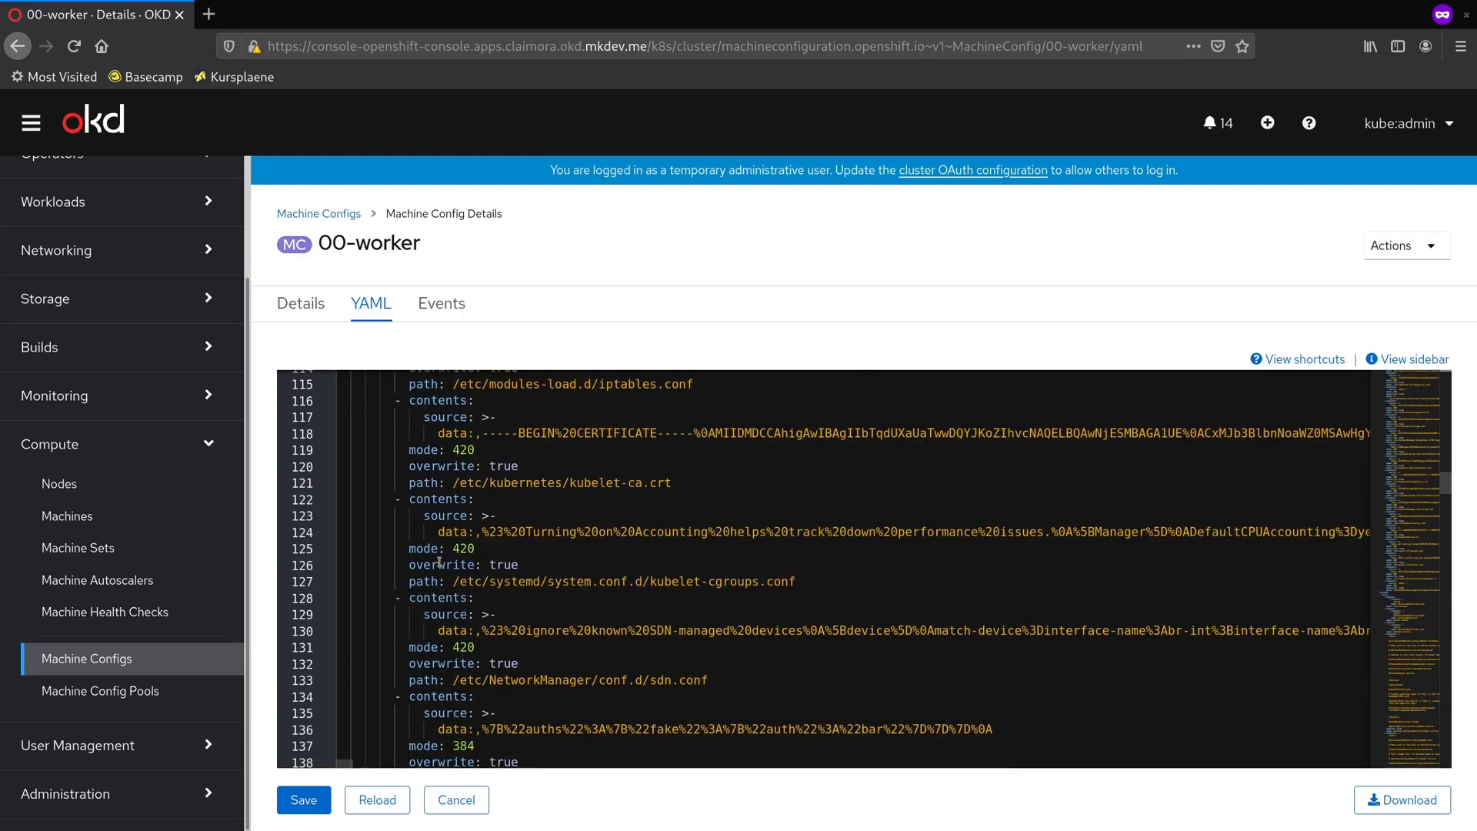
scroll(down, 3)
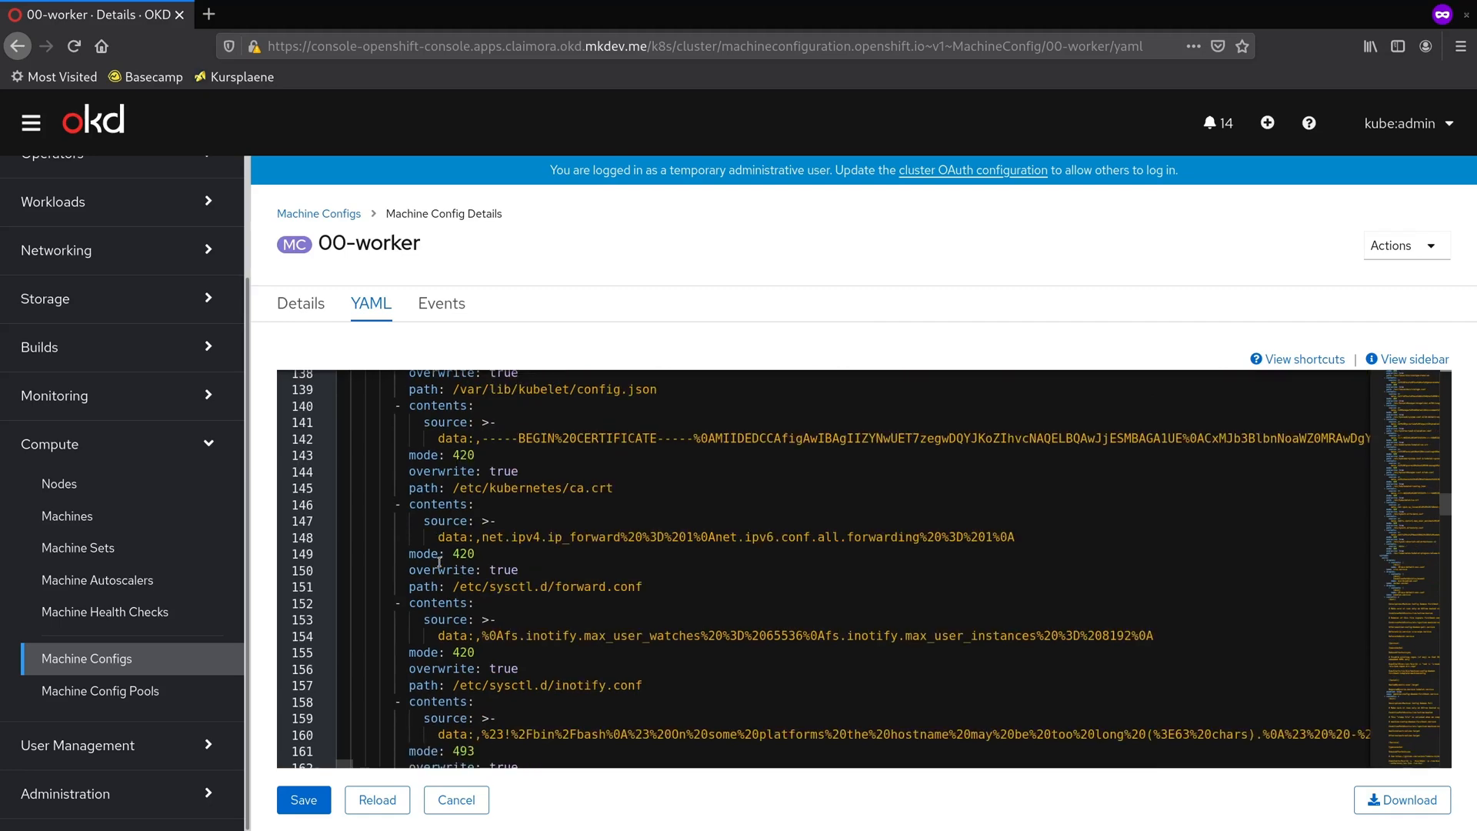
scroll(down, 3)
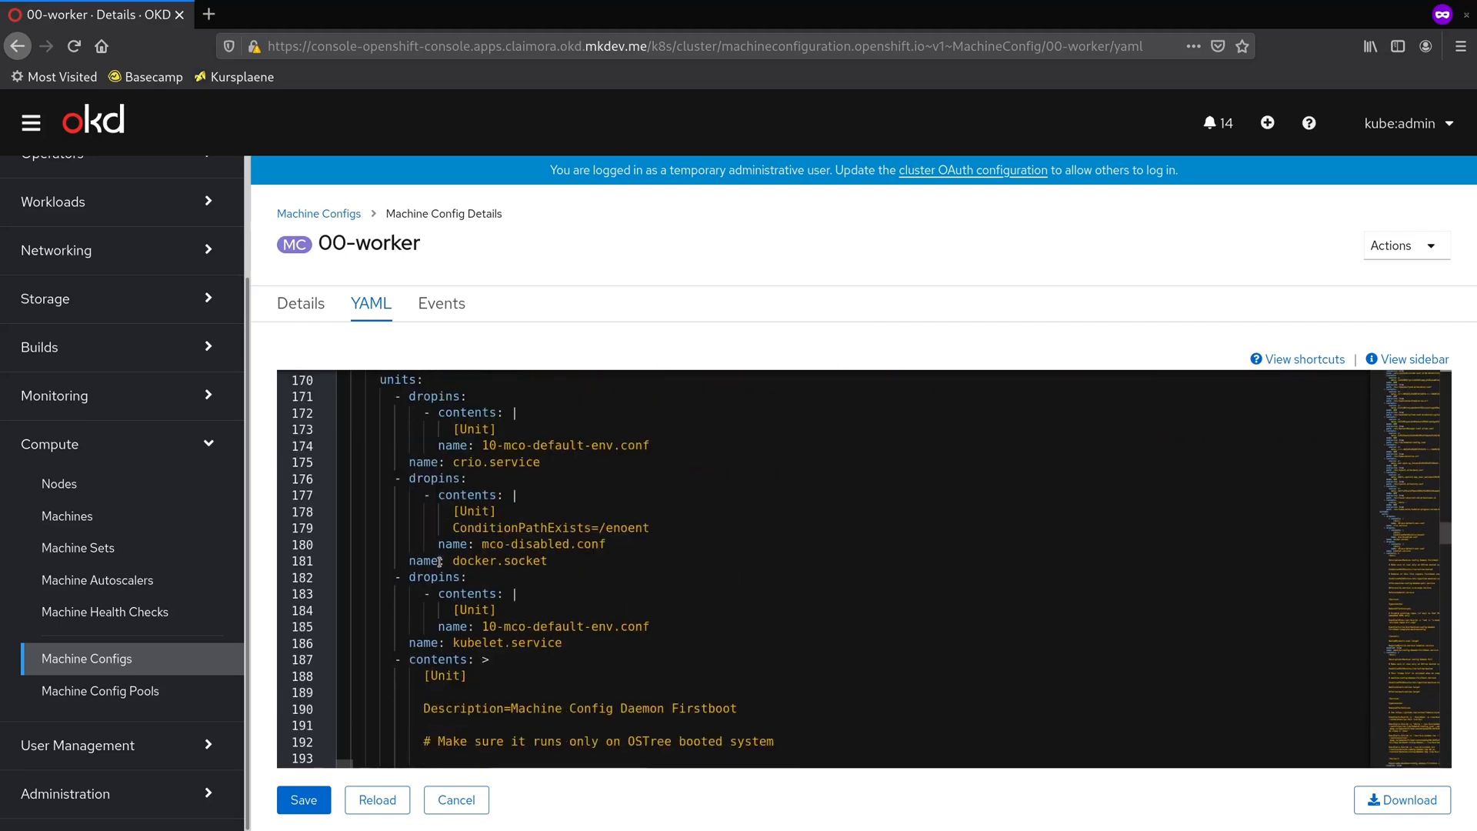
scroll(down, 3)
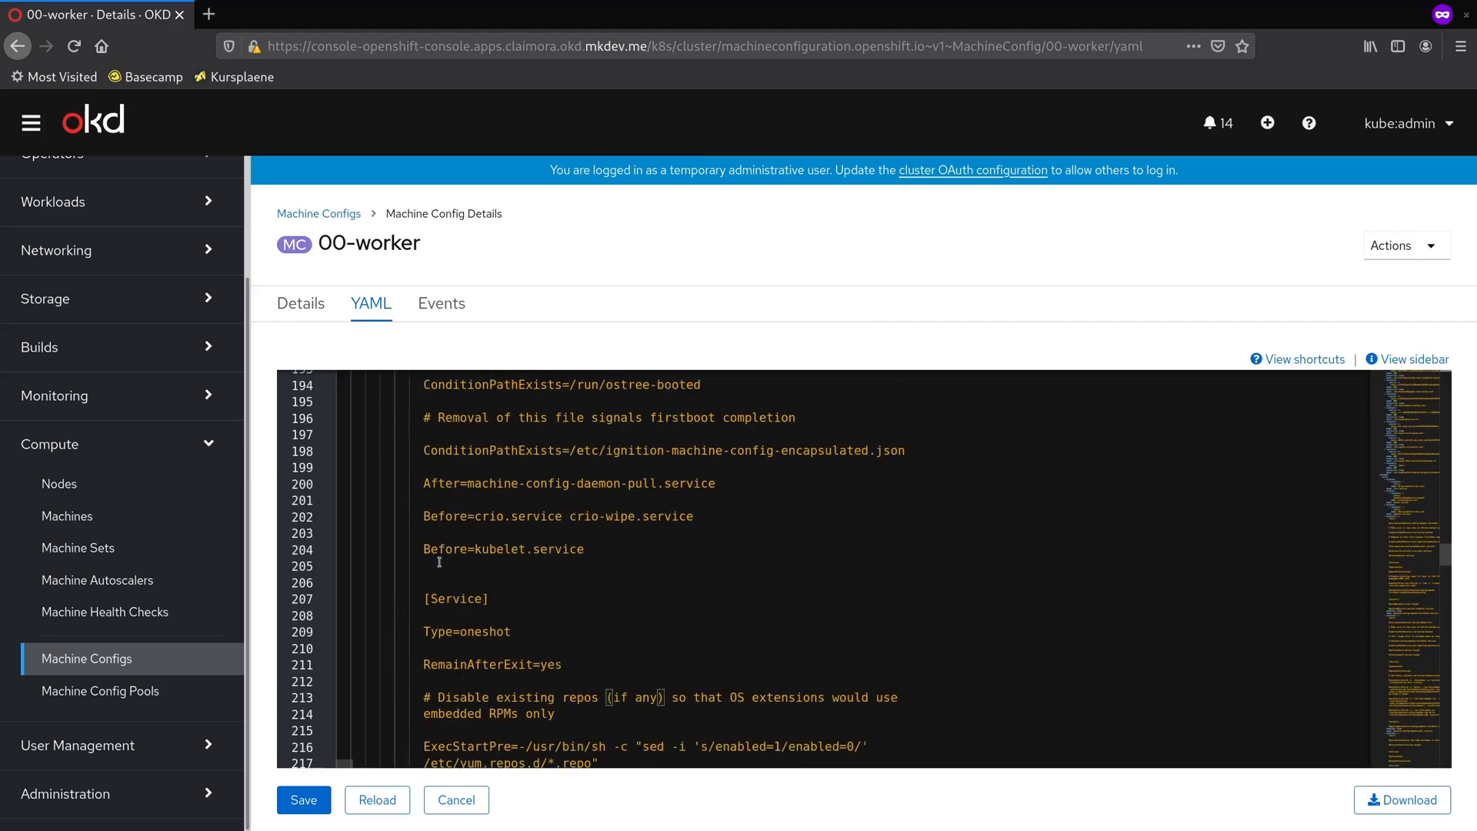
scroll(down, 3)
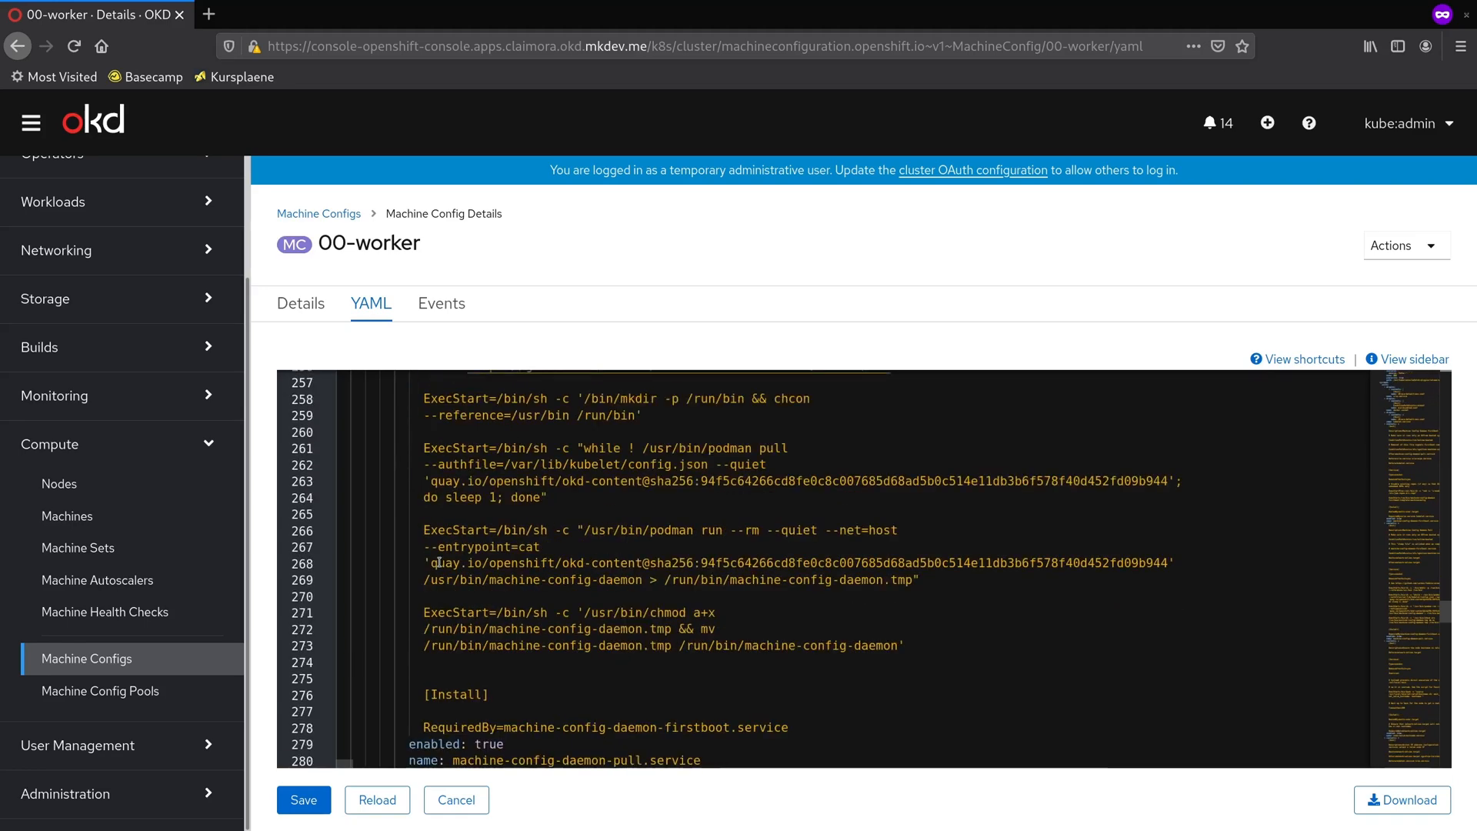
scroll(down, 3)
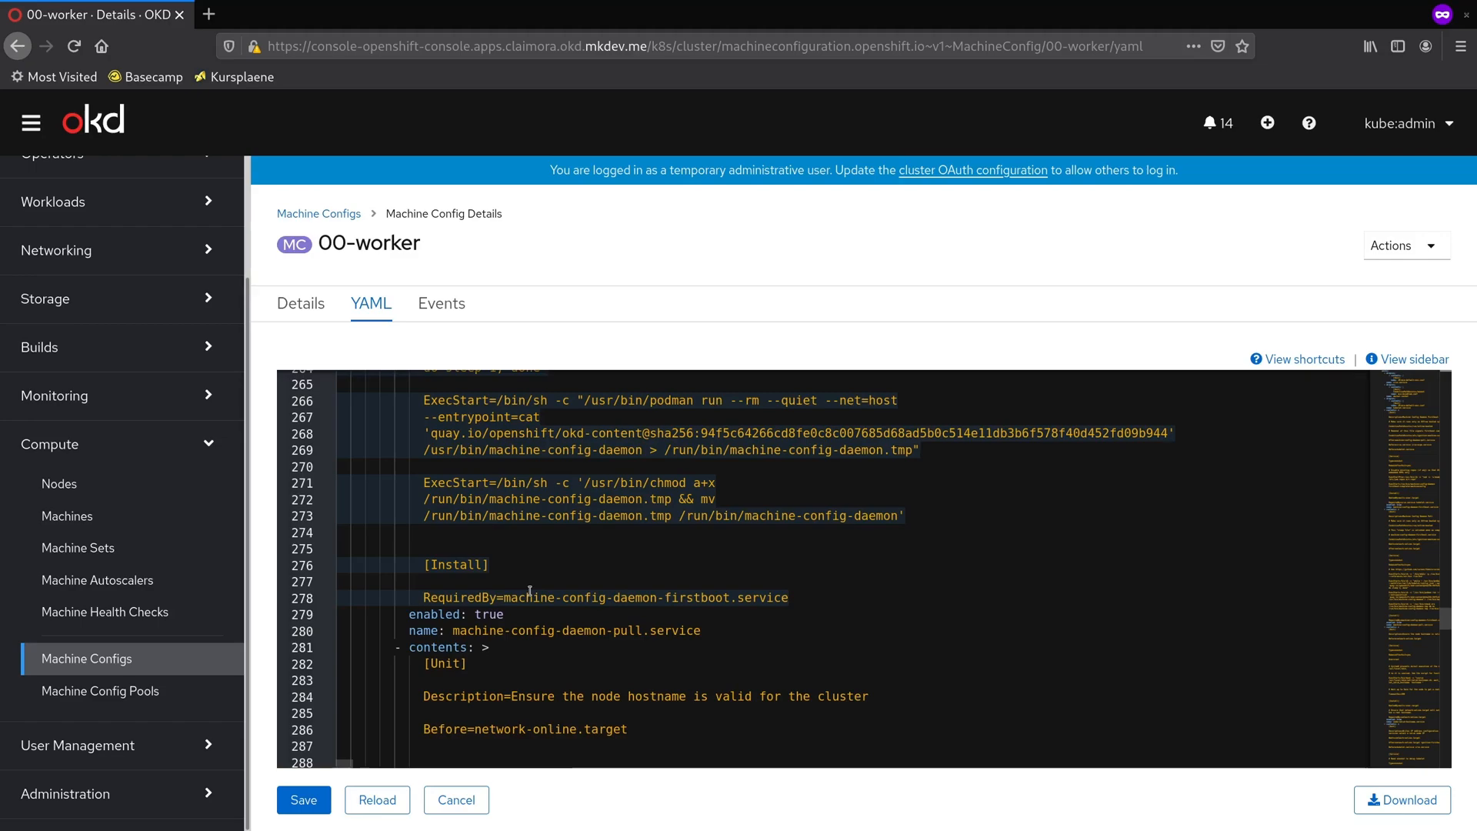
Step: Go to Compute > Machine Config Pools, showing master and worker pools updated
click(100, 691)
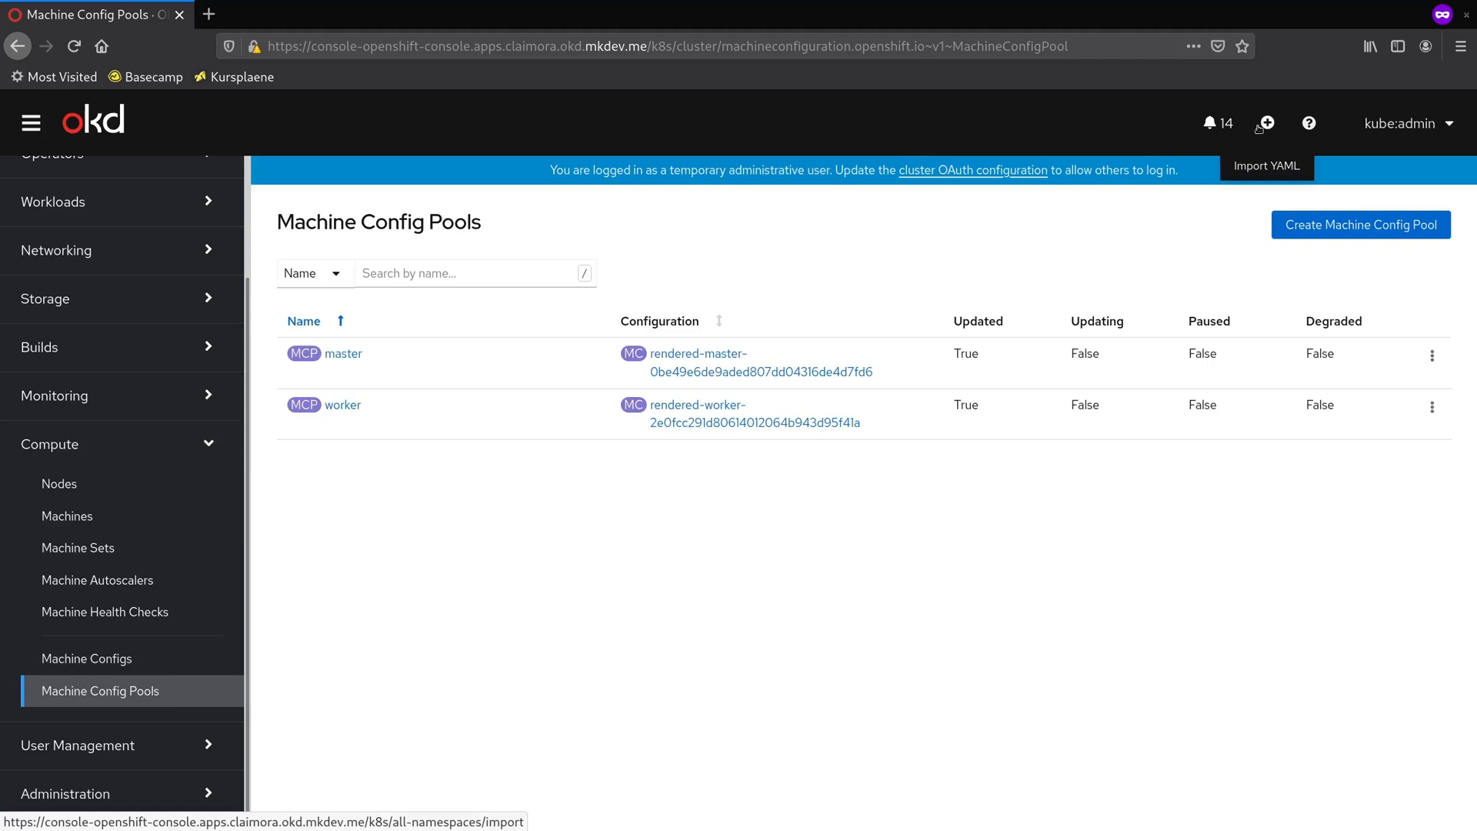
Step: Import a 00-worker-ssh MachineConfig YAML adding an SSH authorized key for user core
click(1267, 167)
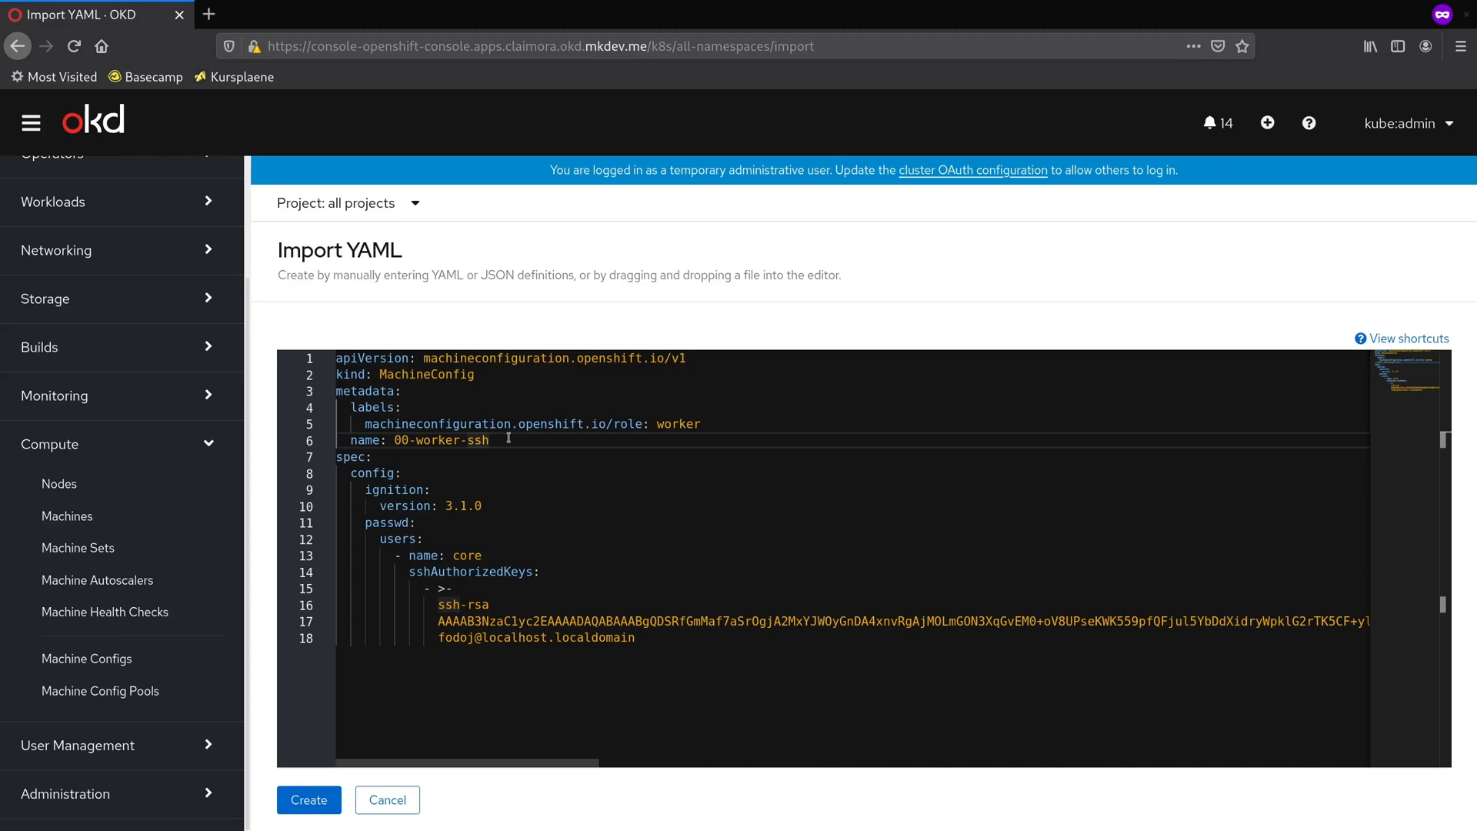
triple_click(415, 440)
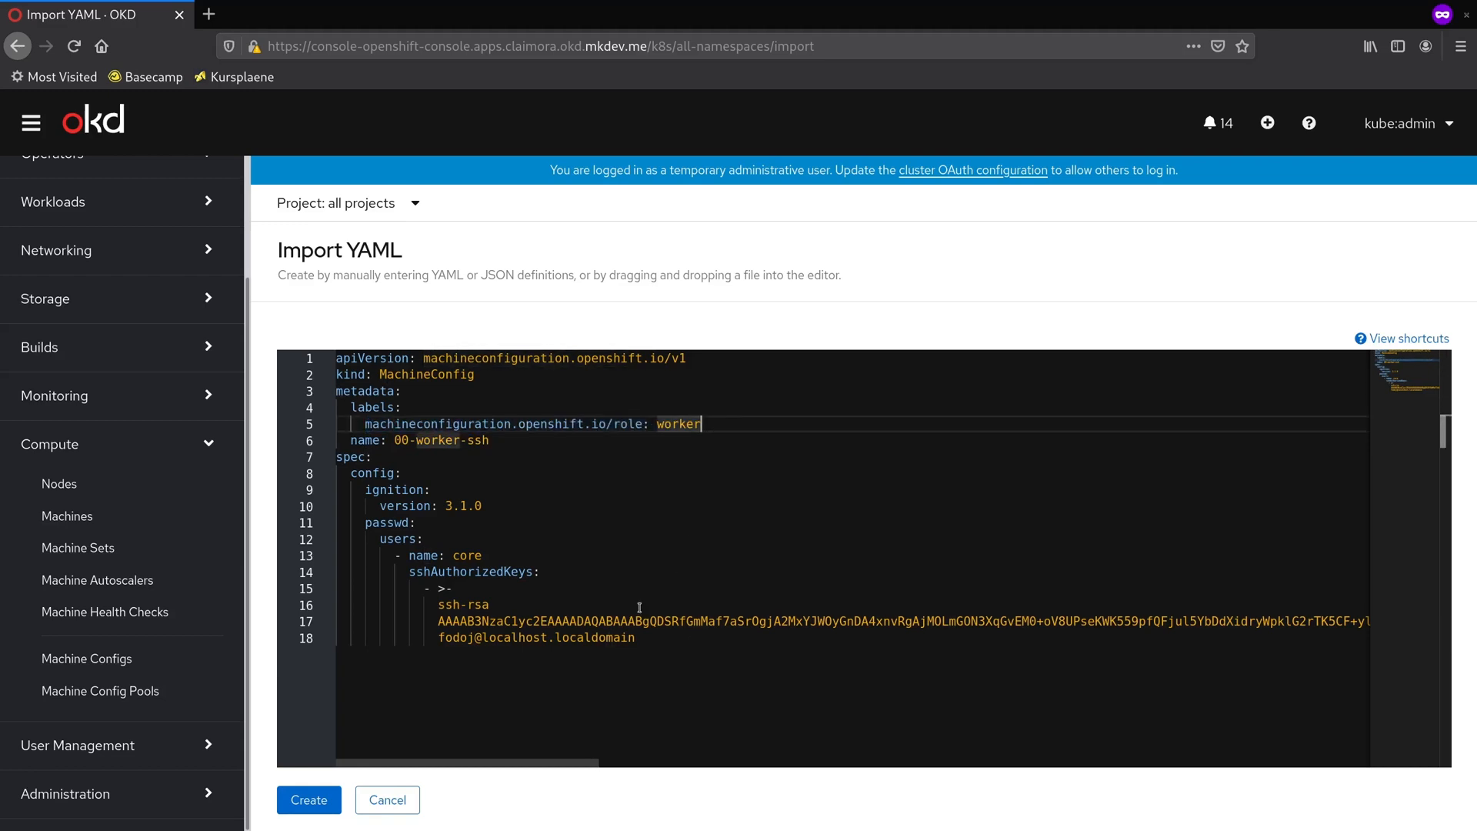
mouse_move(373, 472)
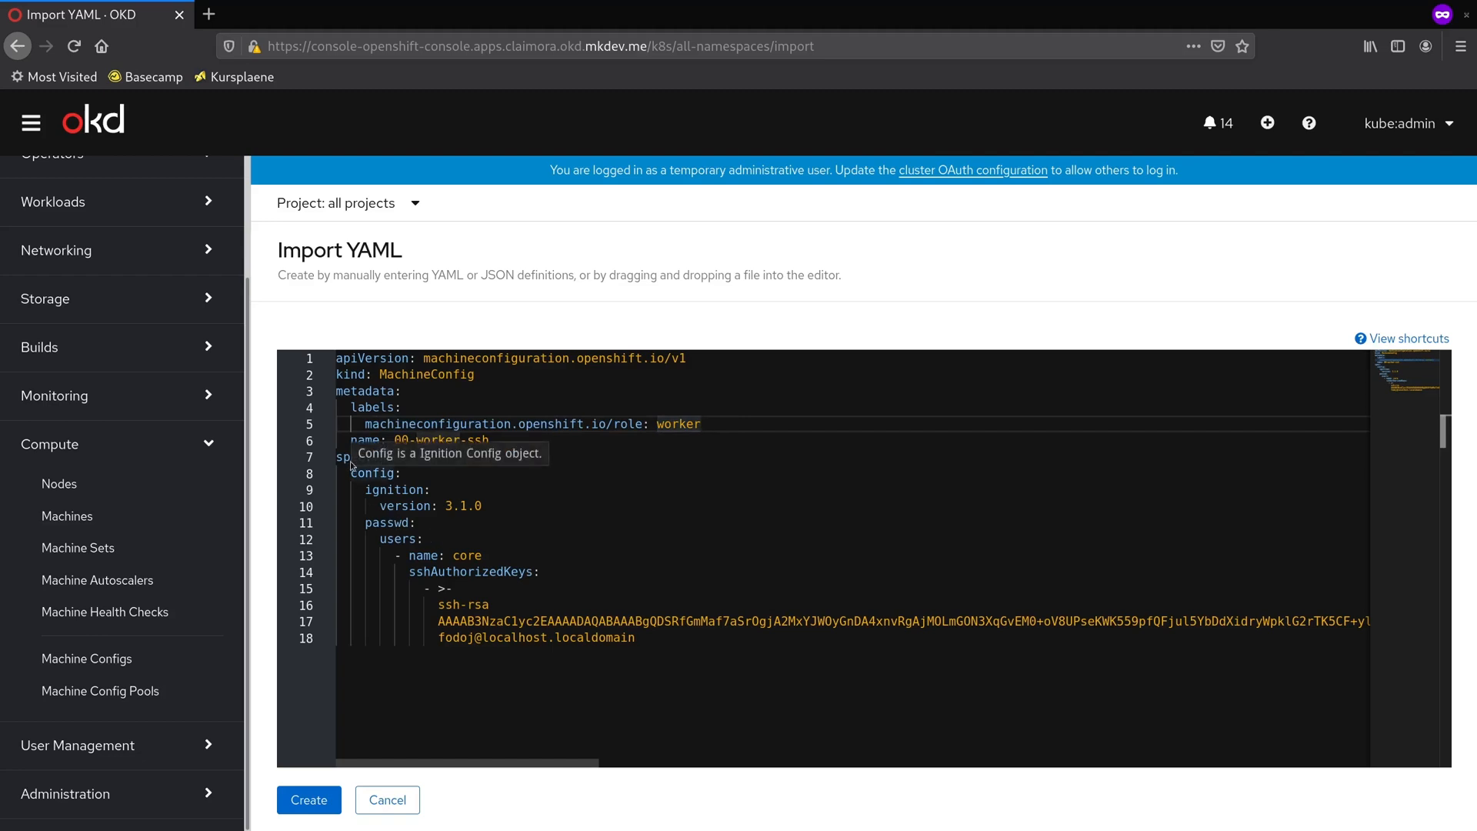
double_click(394, 489)
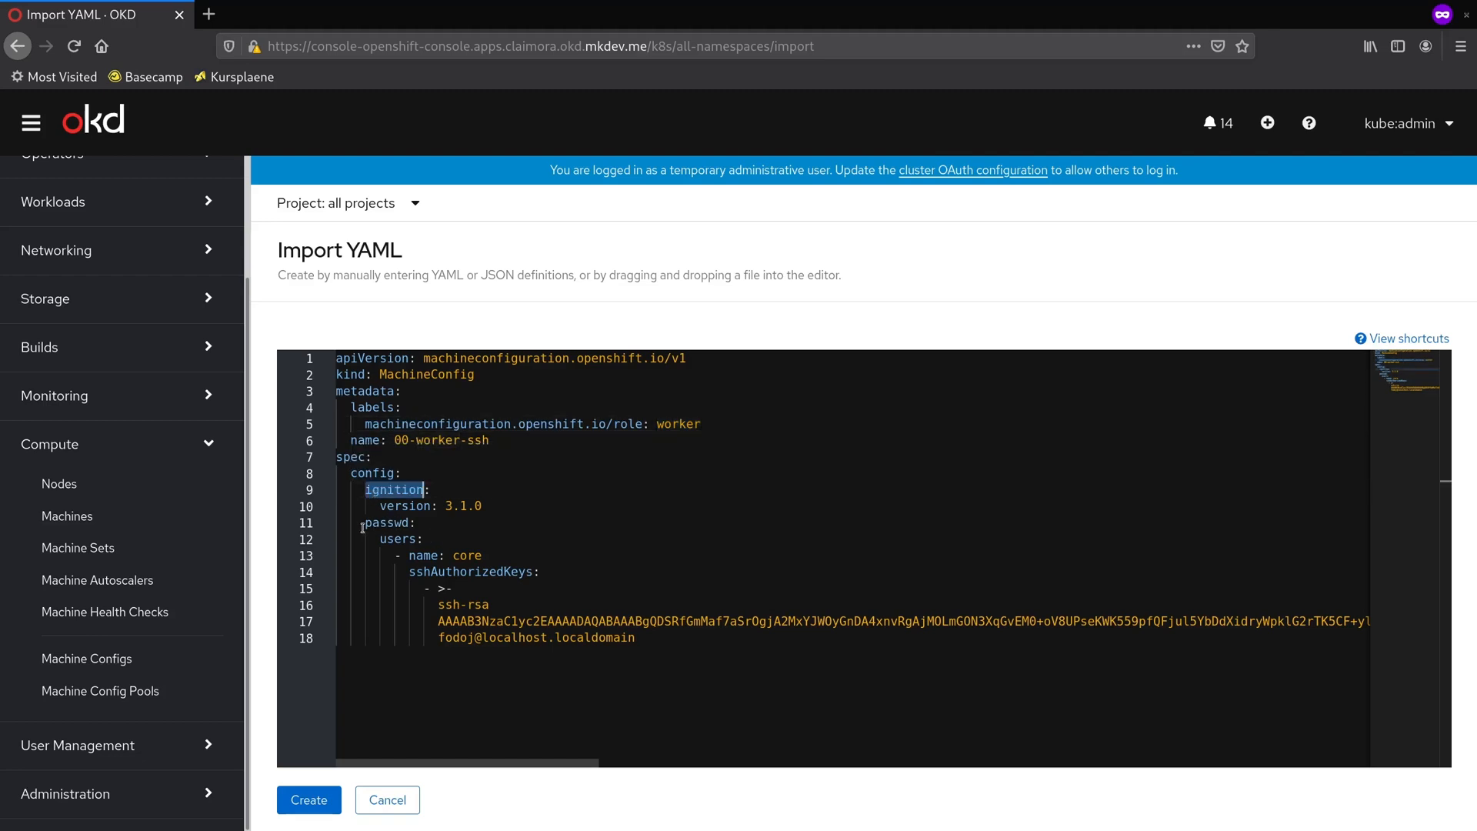
drag(362, 523, 637, 637)
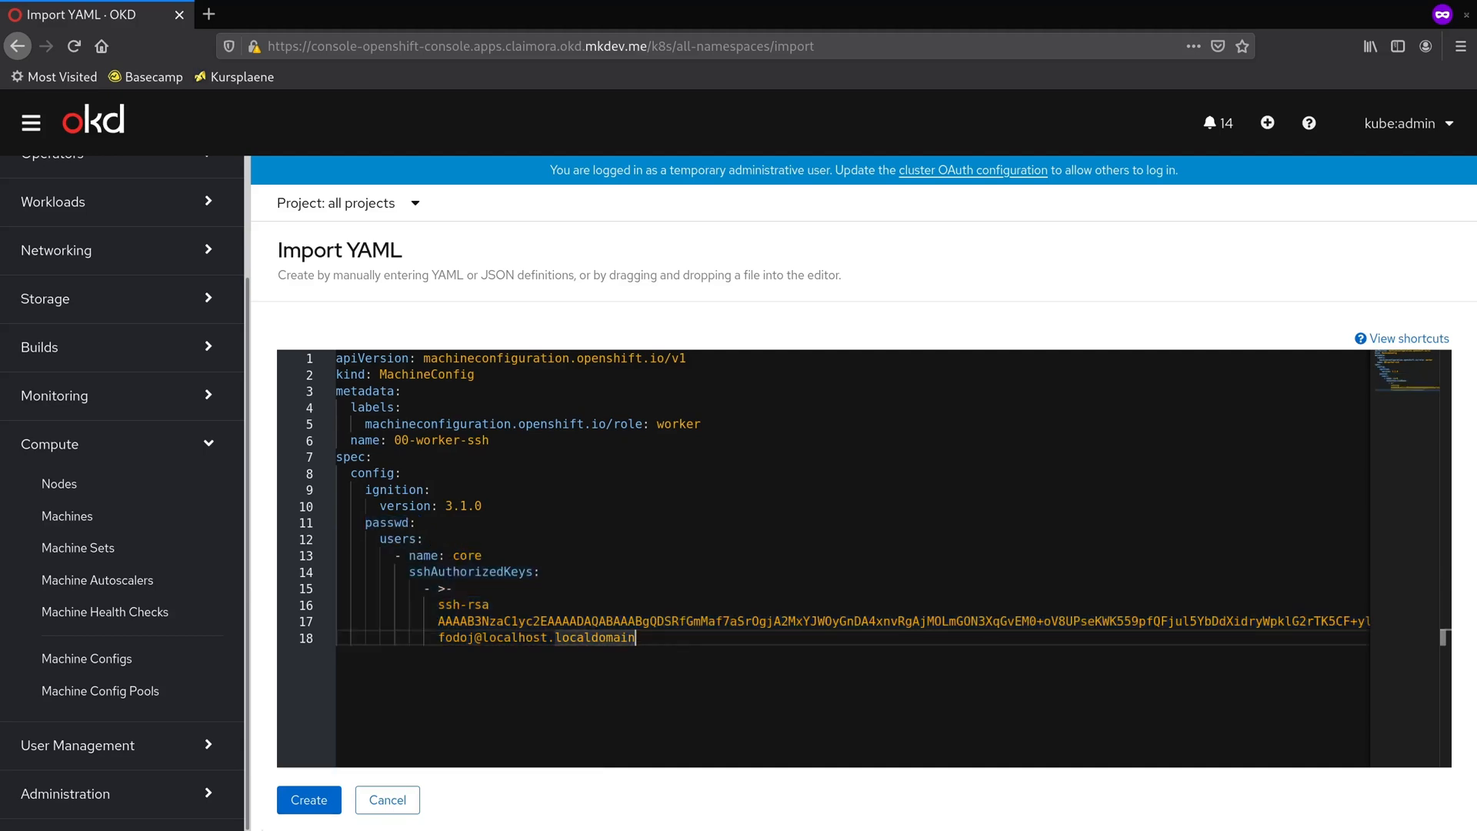
Step: Create 00-worker-ssh, then open the updating worker pool showing zero of three machines ready
click(308, 800)
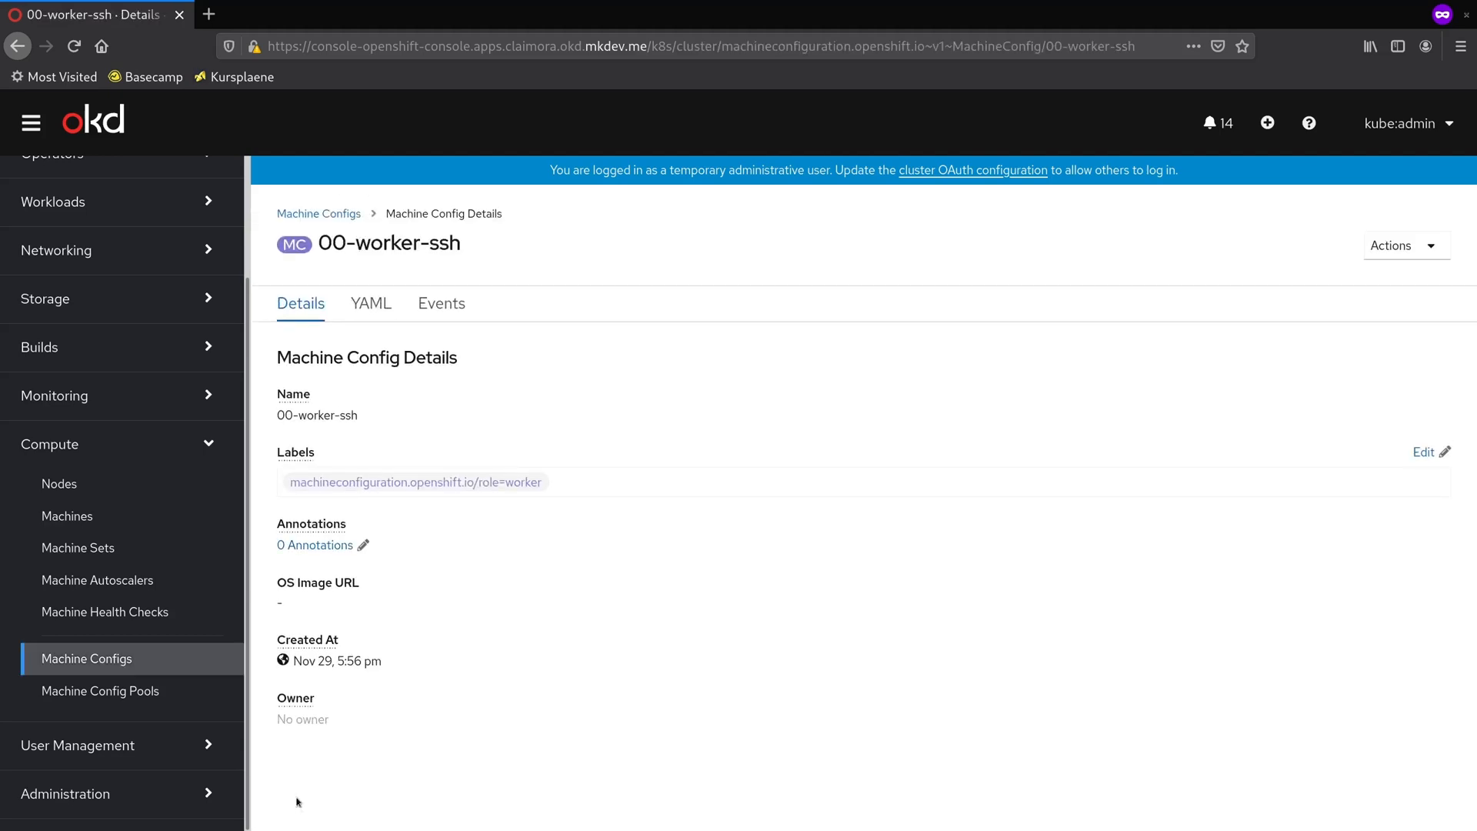
mouse_move(100, 691)
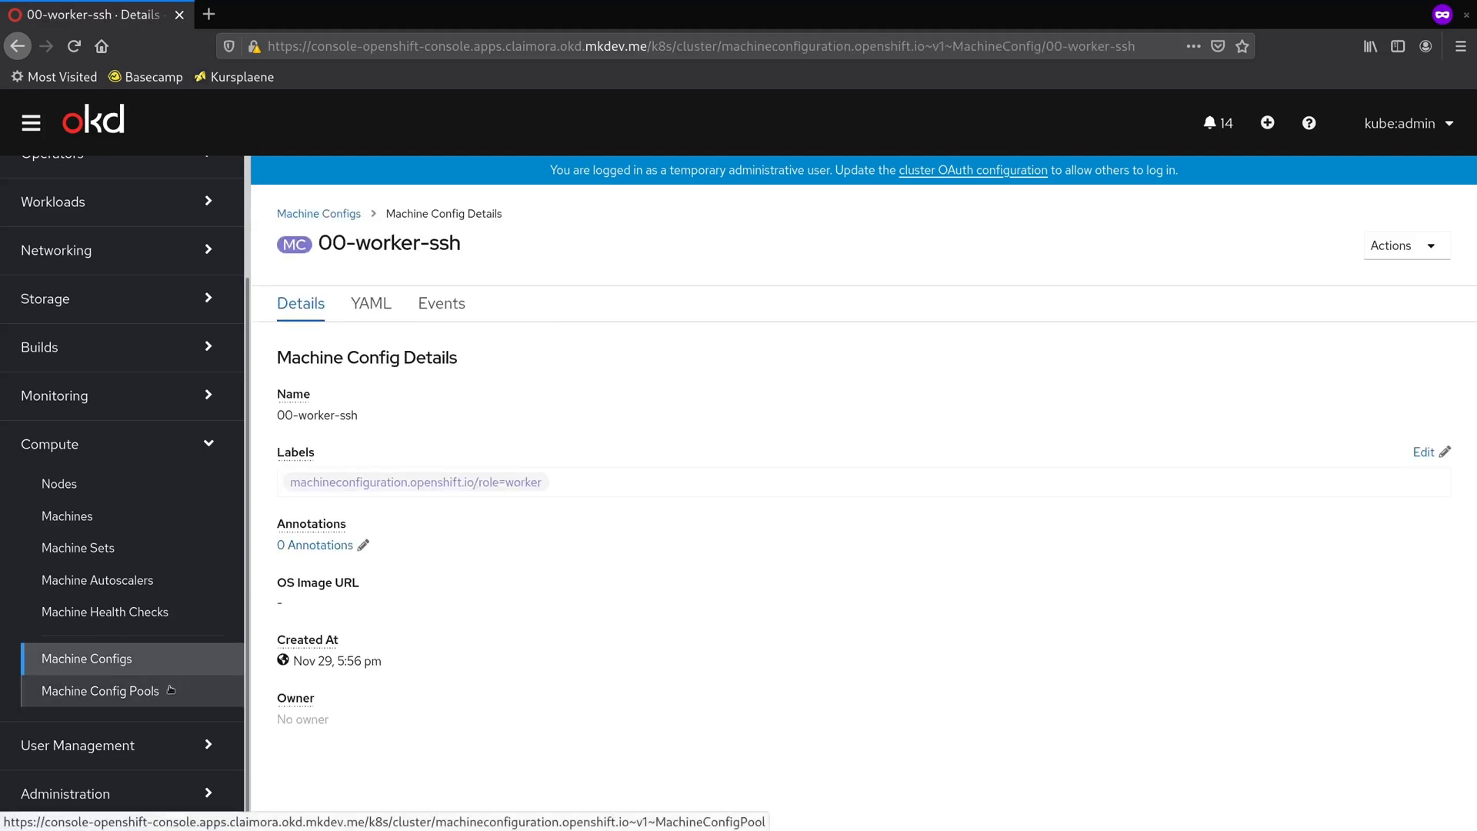
click(100, 691)
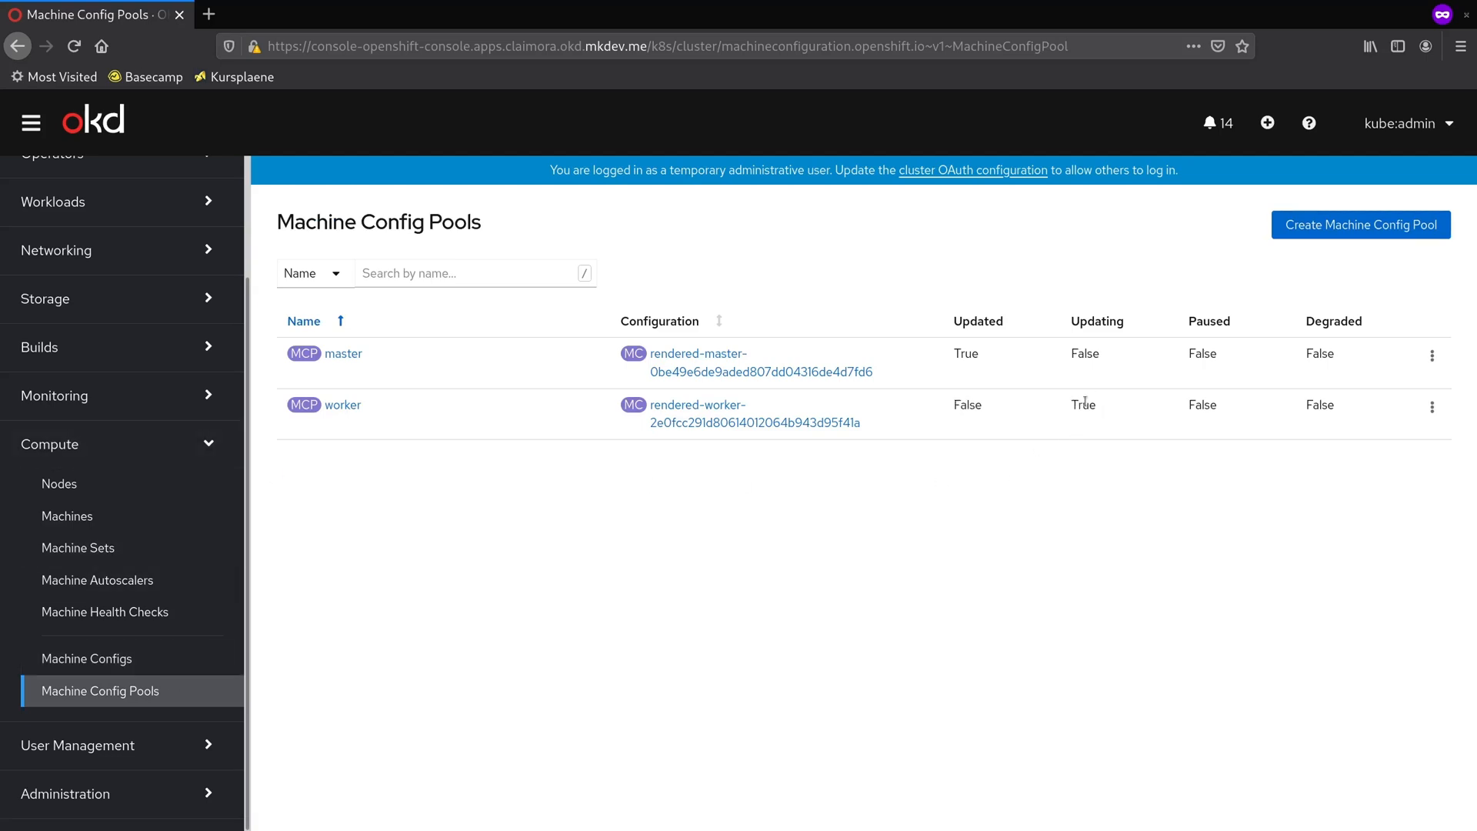
double_click(1082, 404)
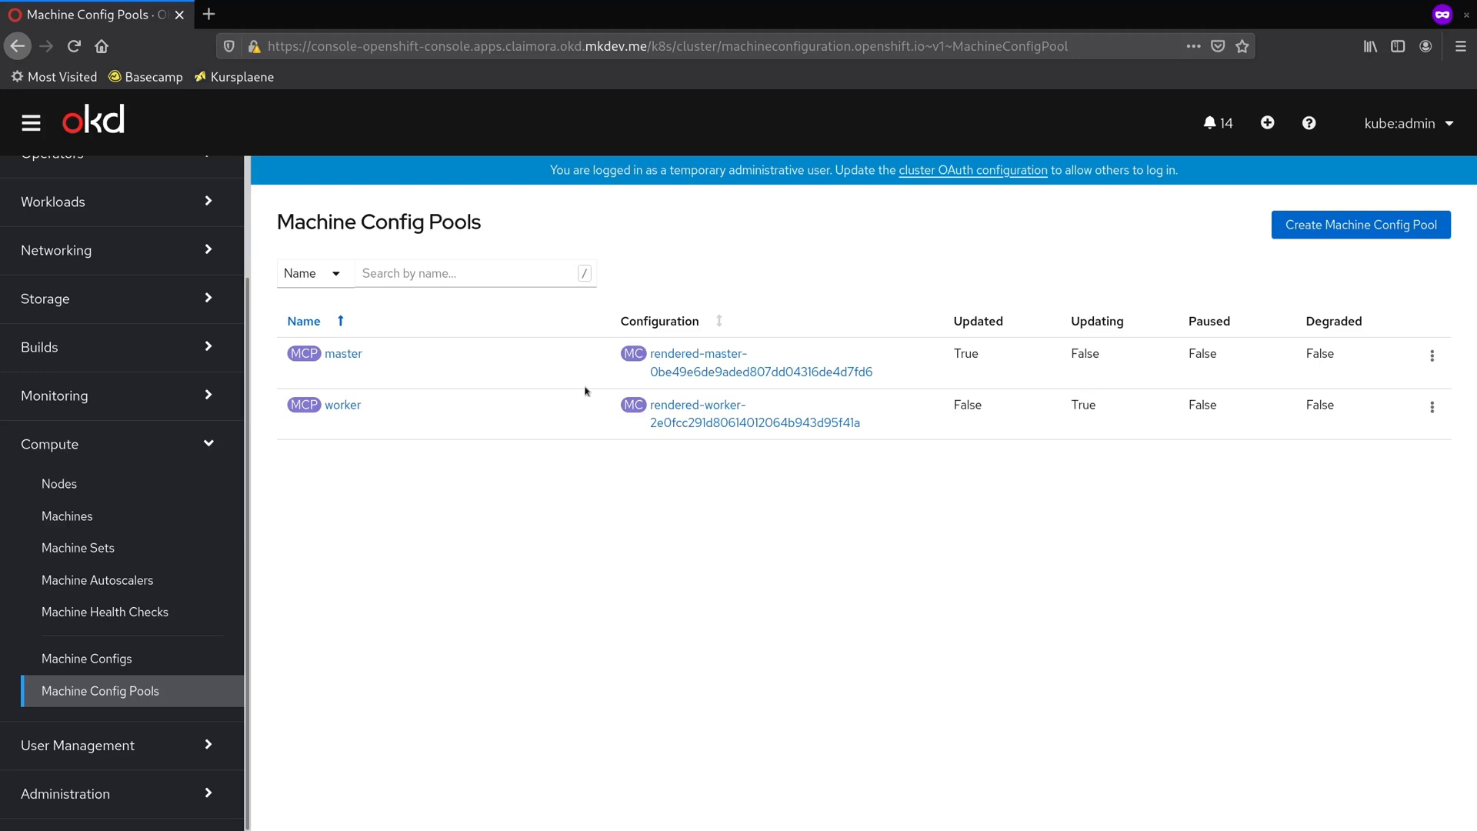
mouse_move(344, 404)
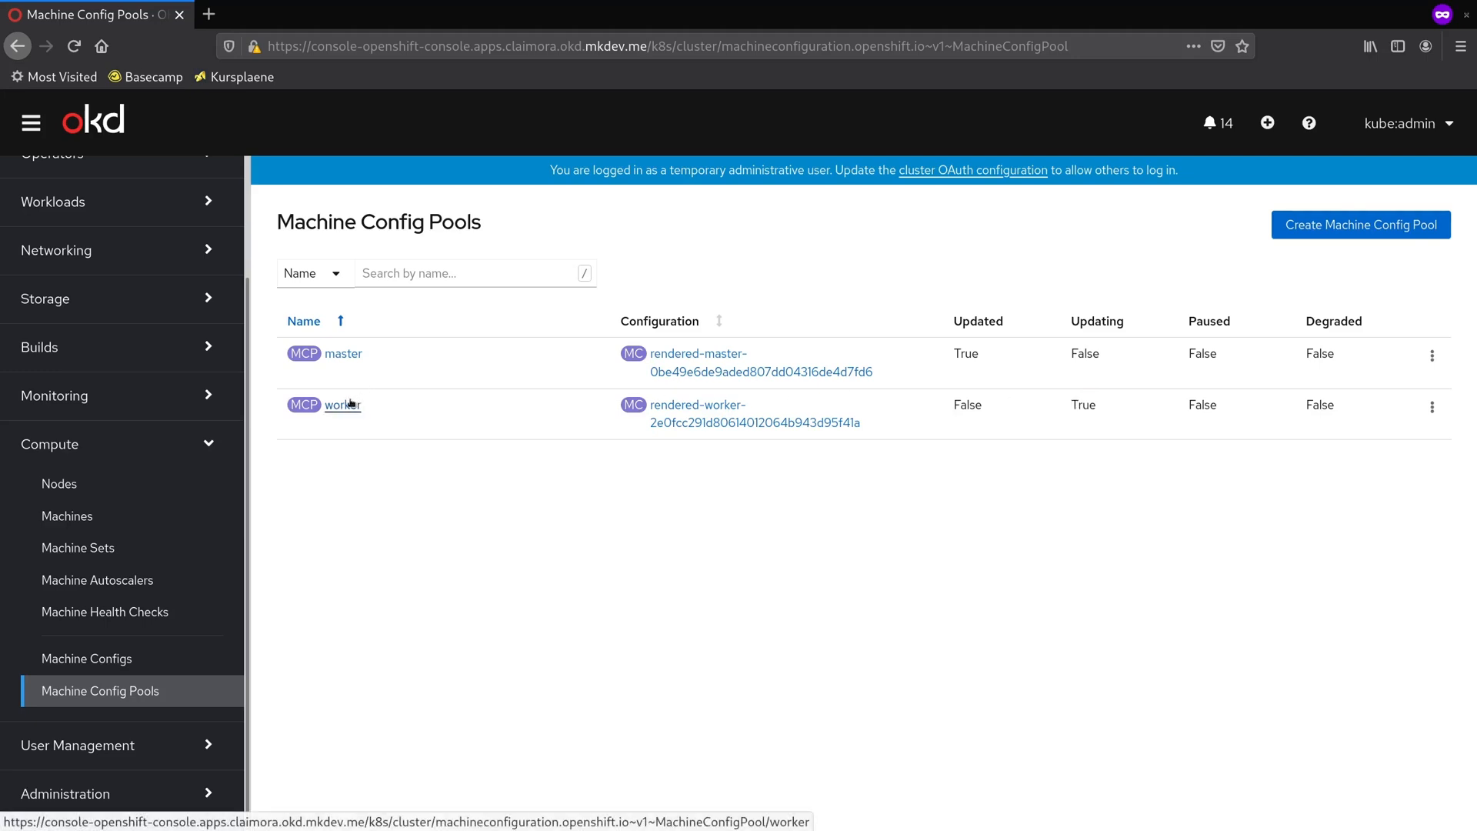
click(342, 405)
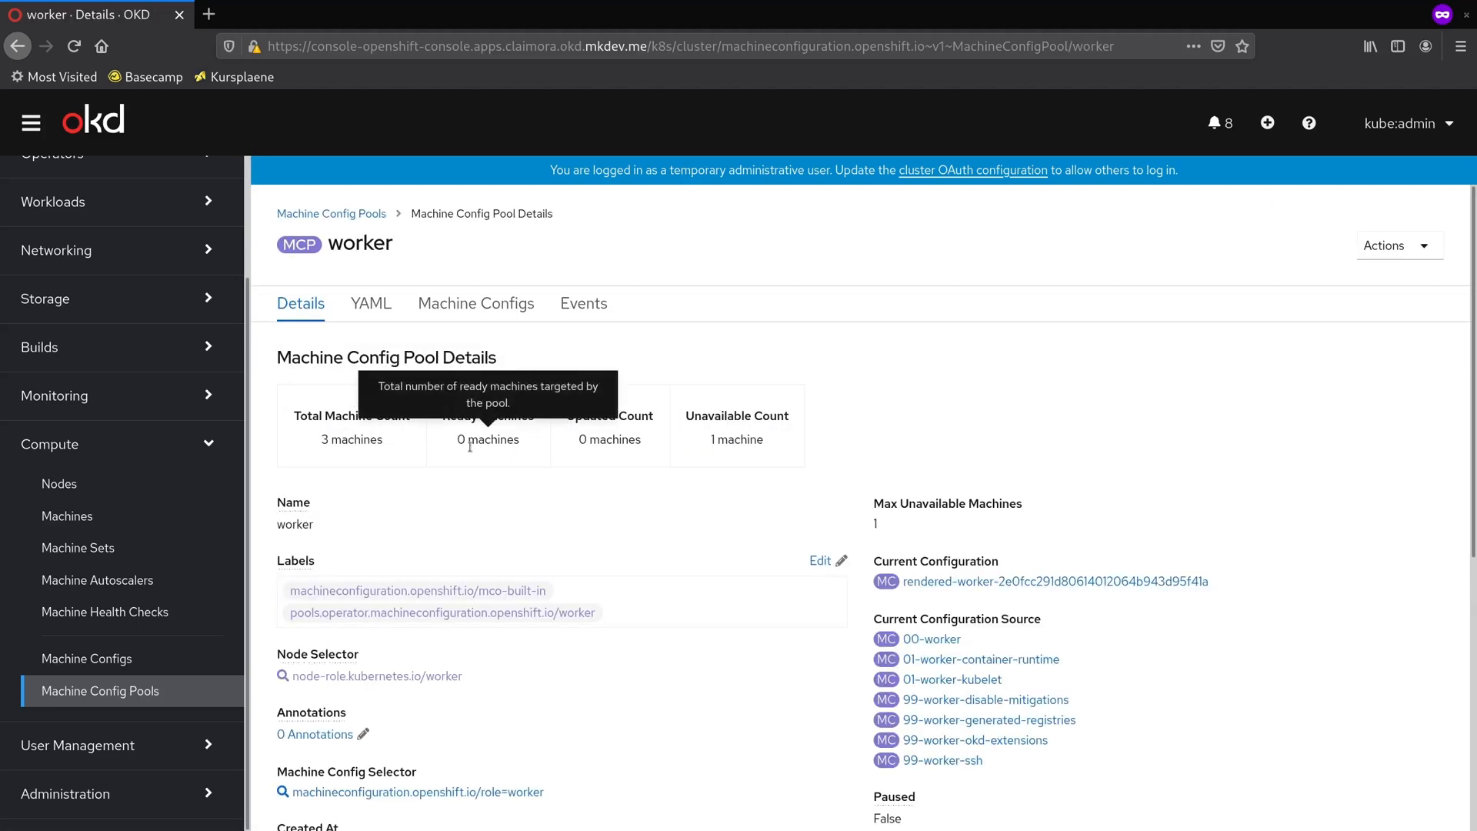
mouse_move(471, 452)
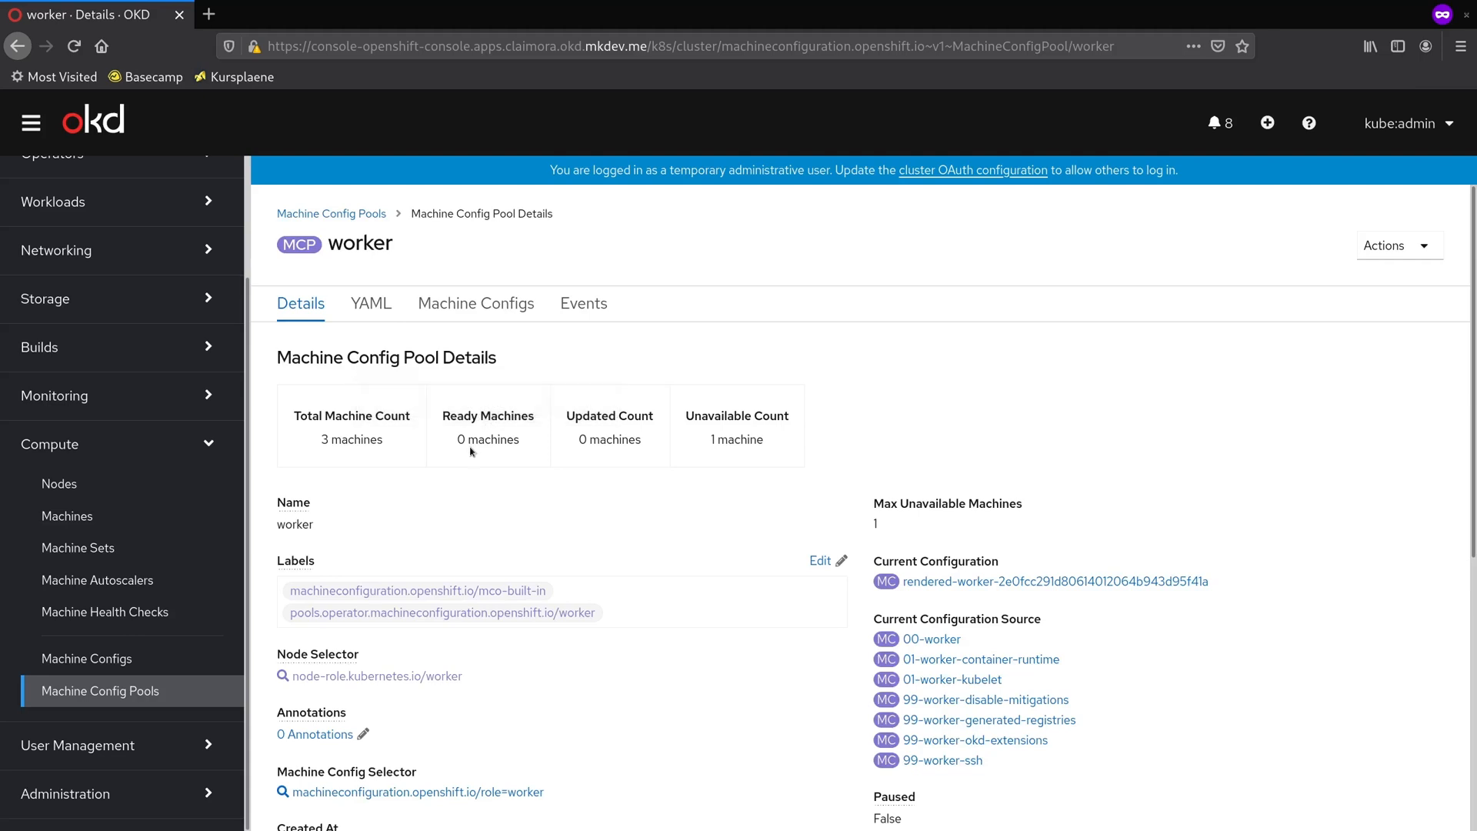
mouse_move(497, 489)
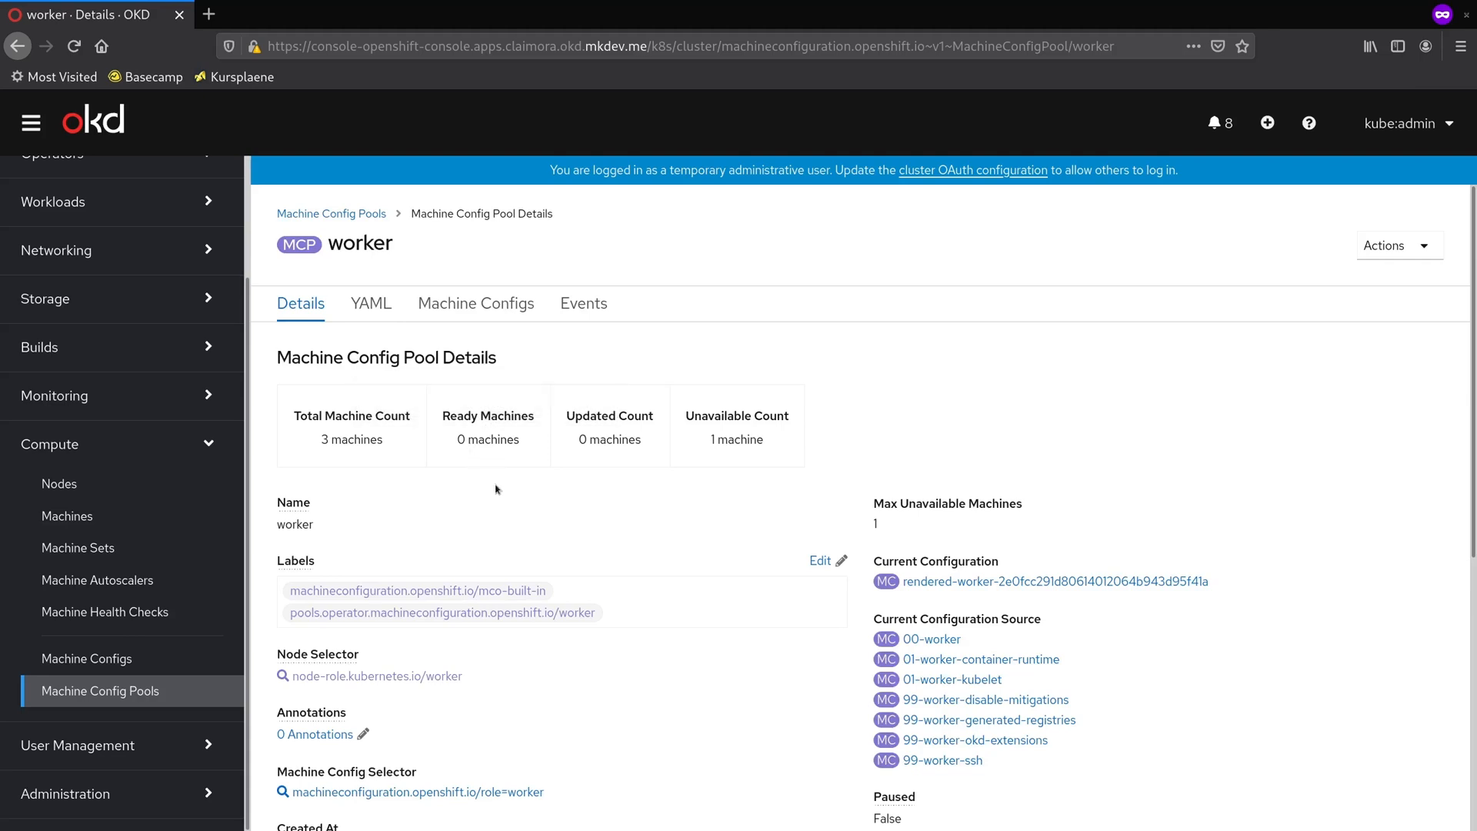
mouse_move(67, 517)
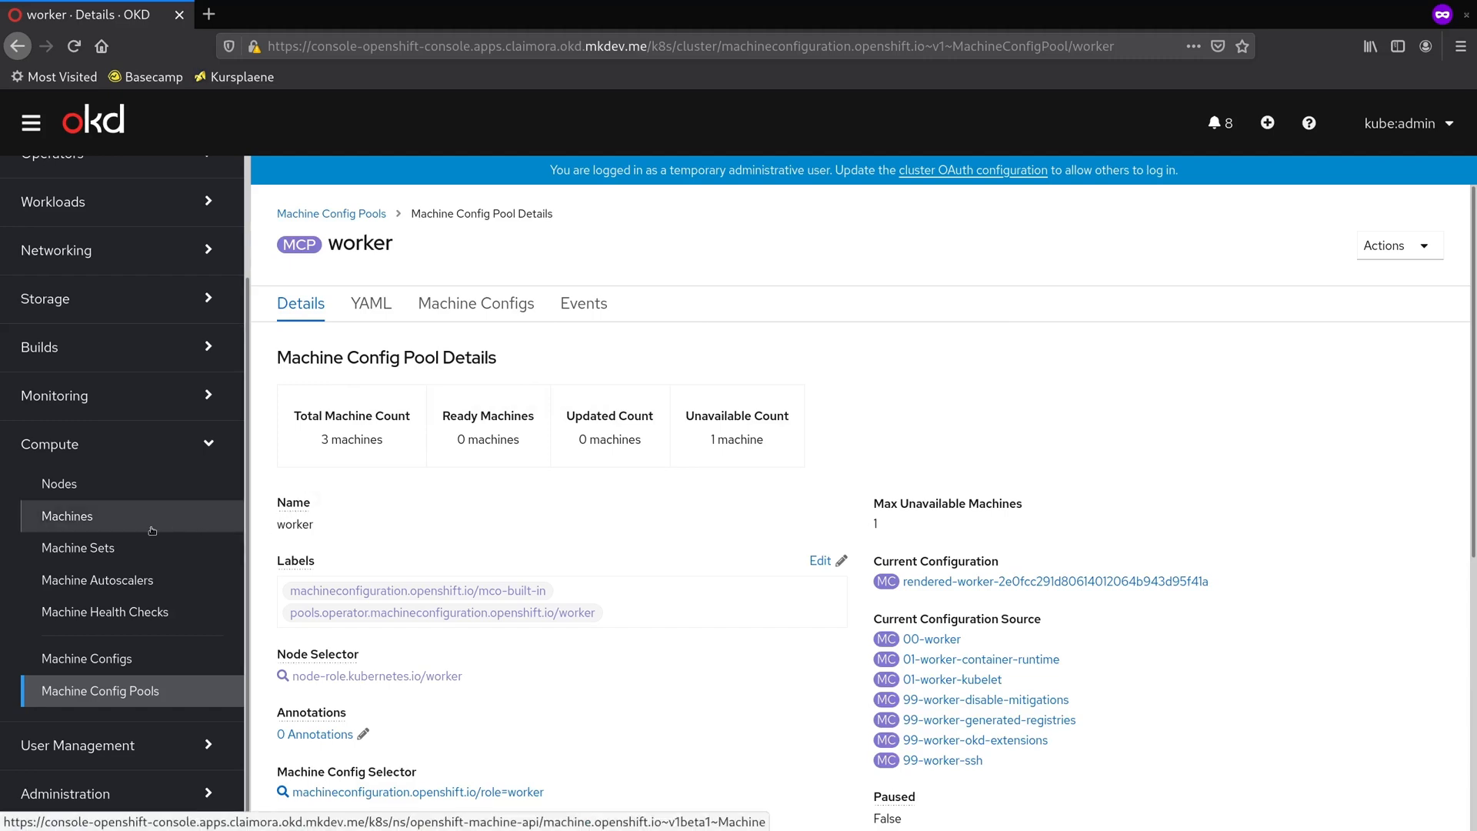
Step: Check Machines and Nodes, where one worker has scheduling disabled, then return to pools
click(67, 515)
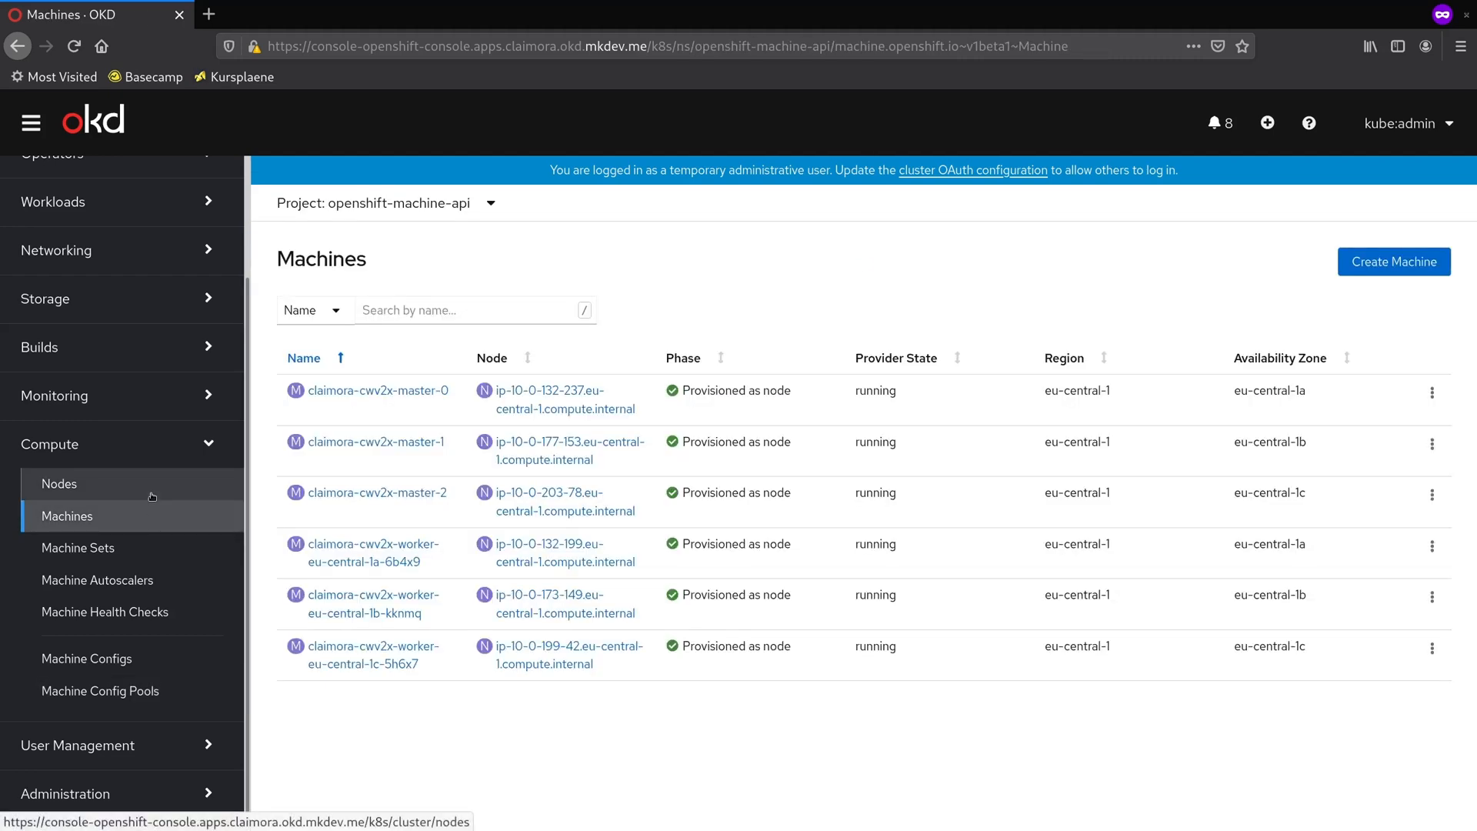
click(59, 483)
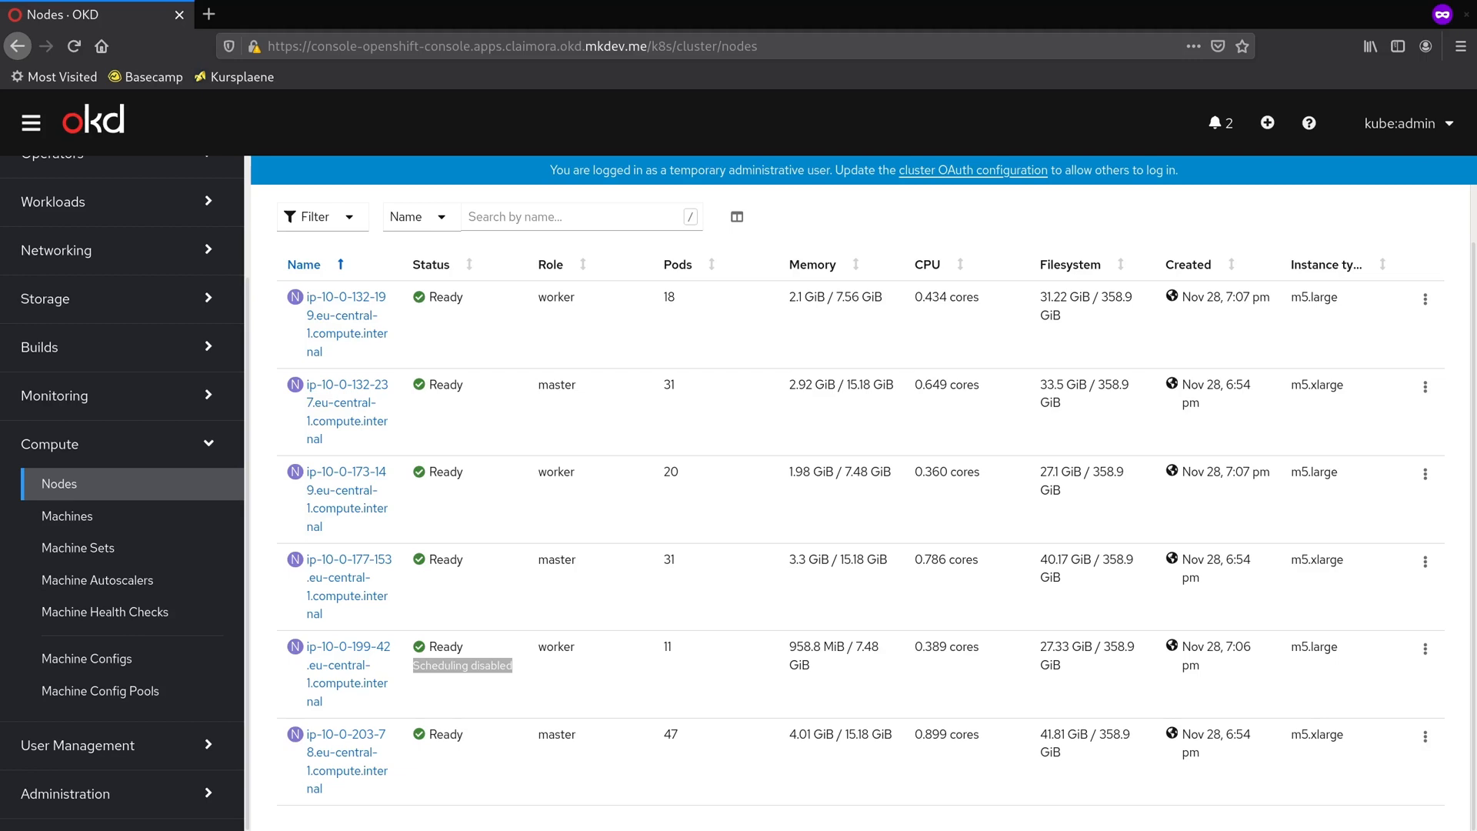
click(100, 691)
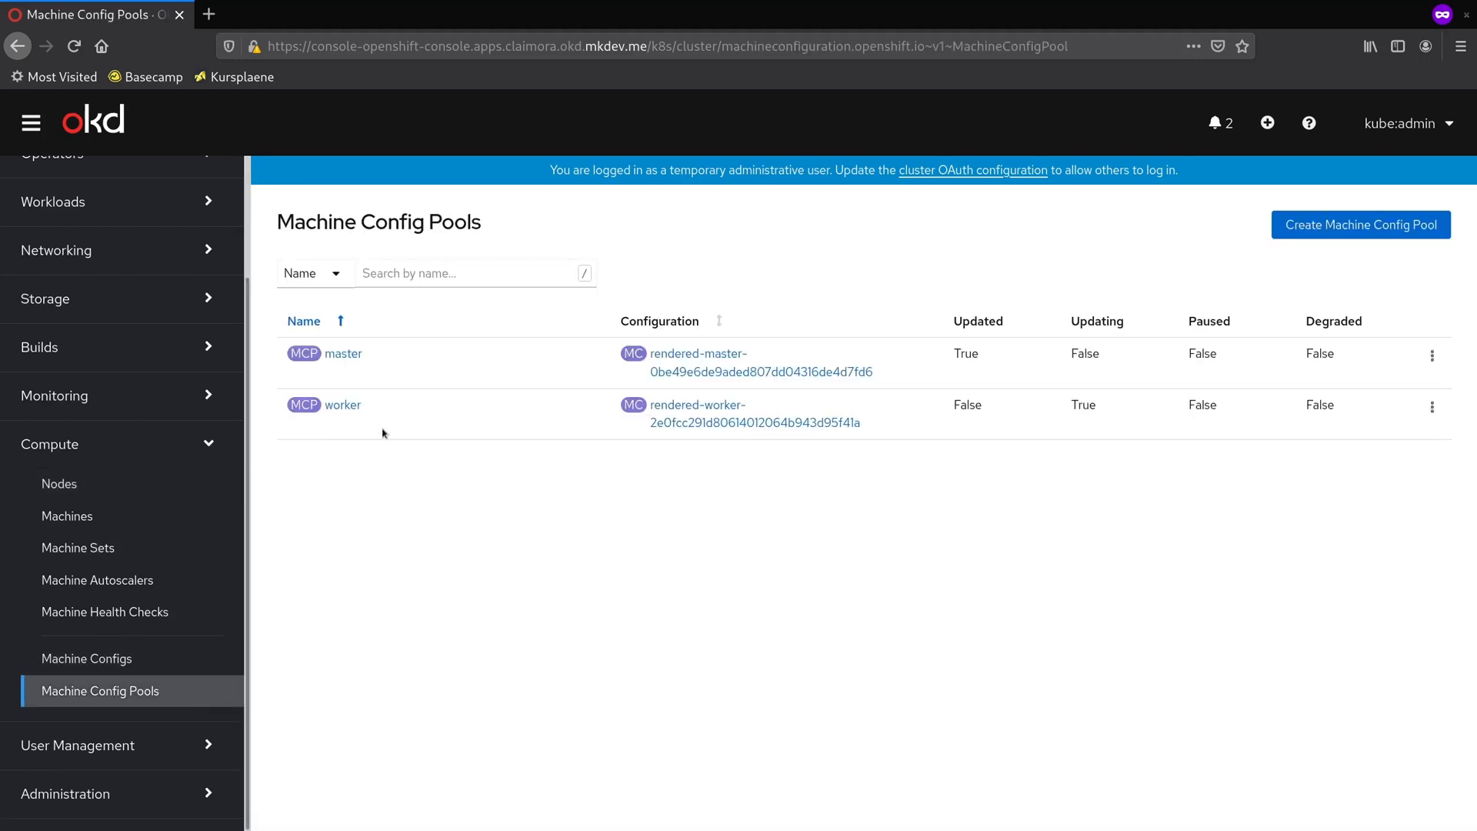
Step: Review the worker pool's rendered-worker config YAML, then list the cluster nodes
click(343, 404)
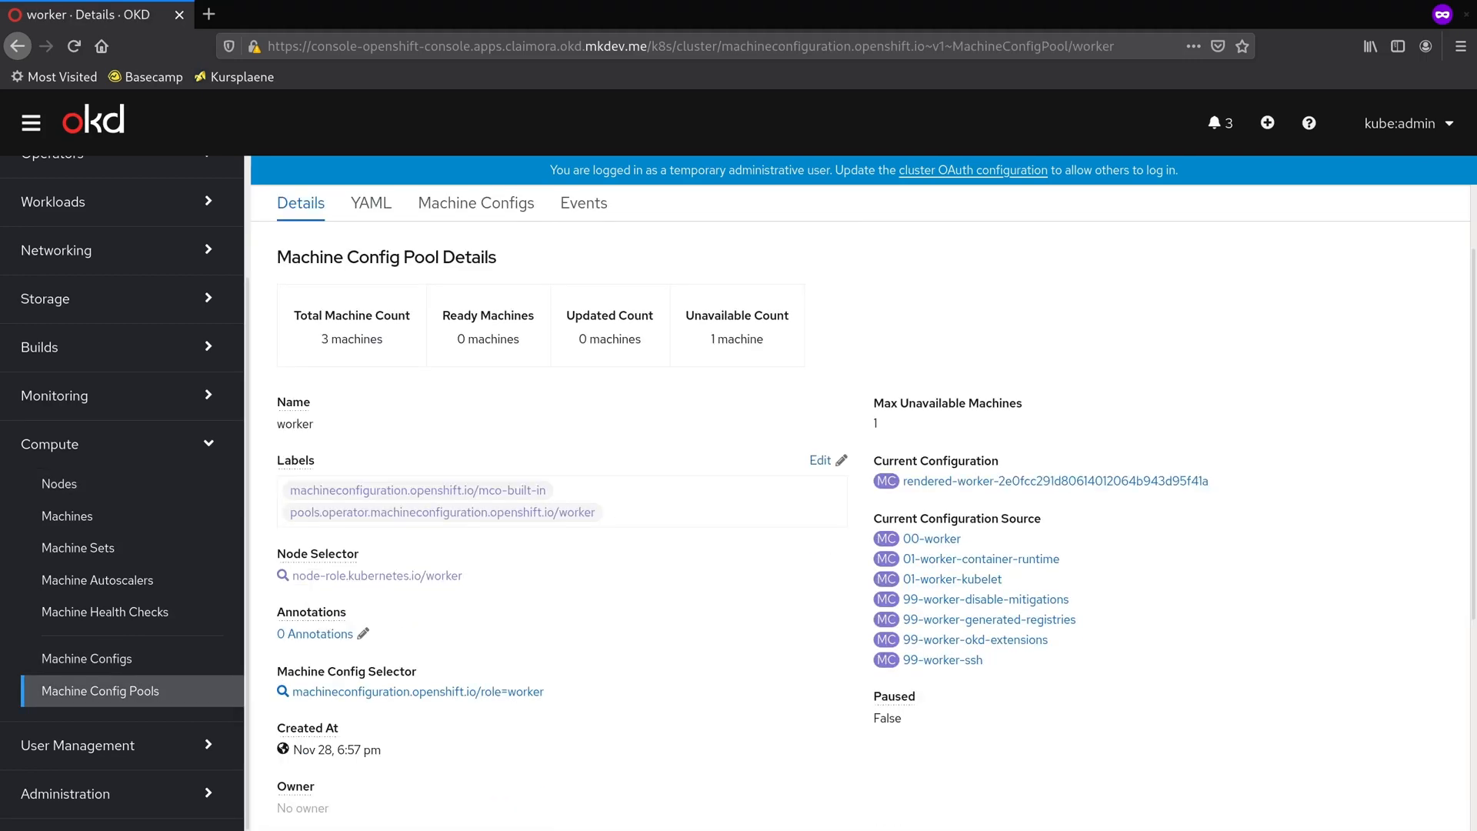
click(1040, 481)
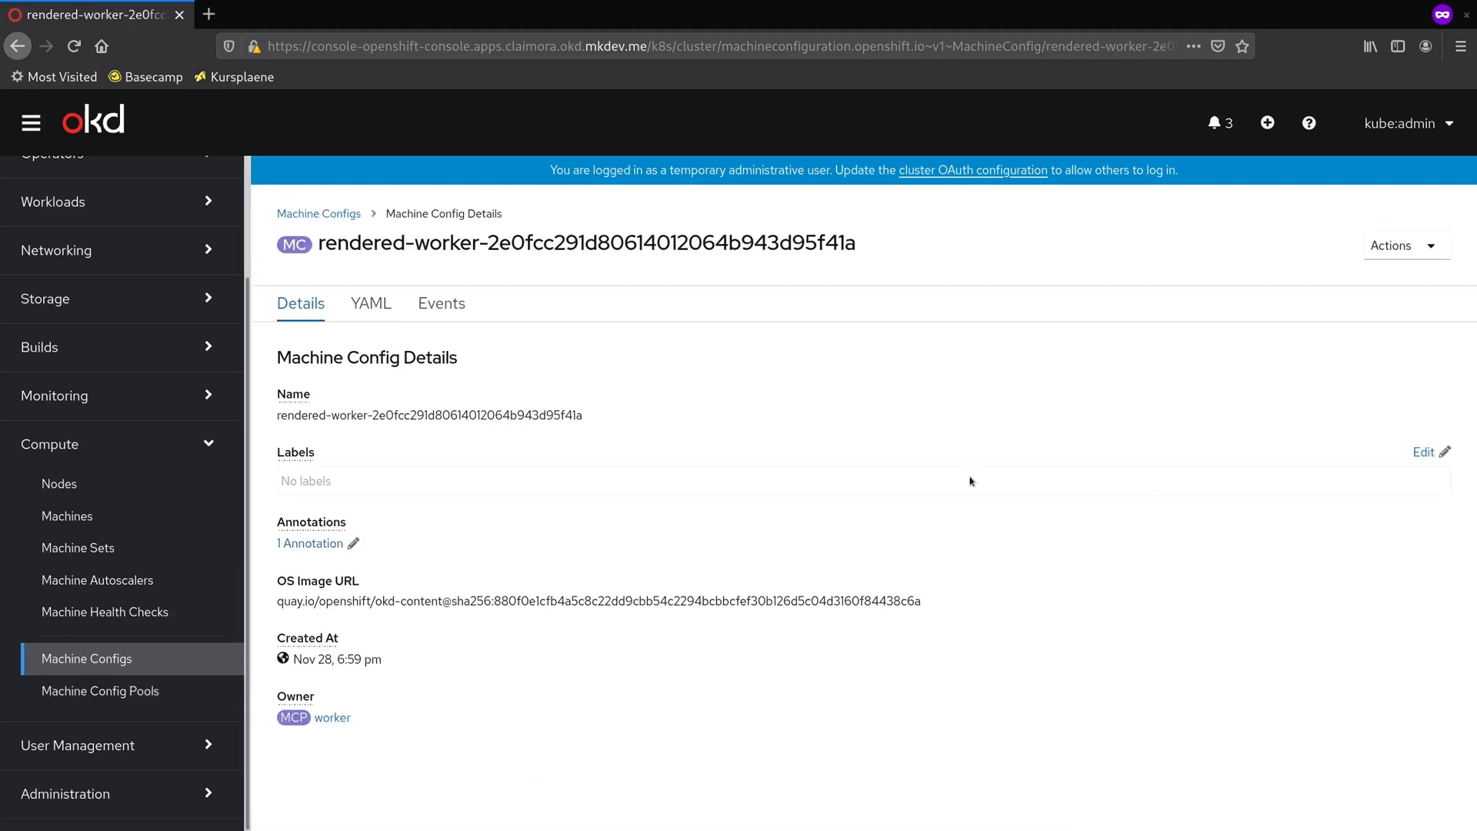
click(370, 302)
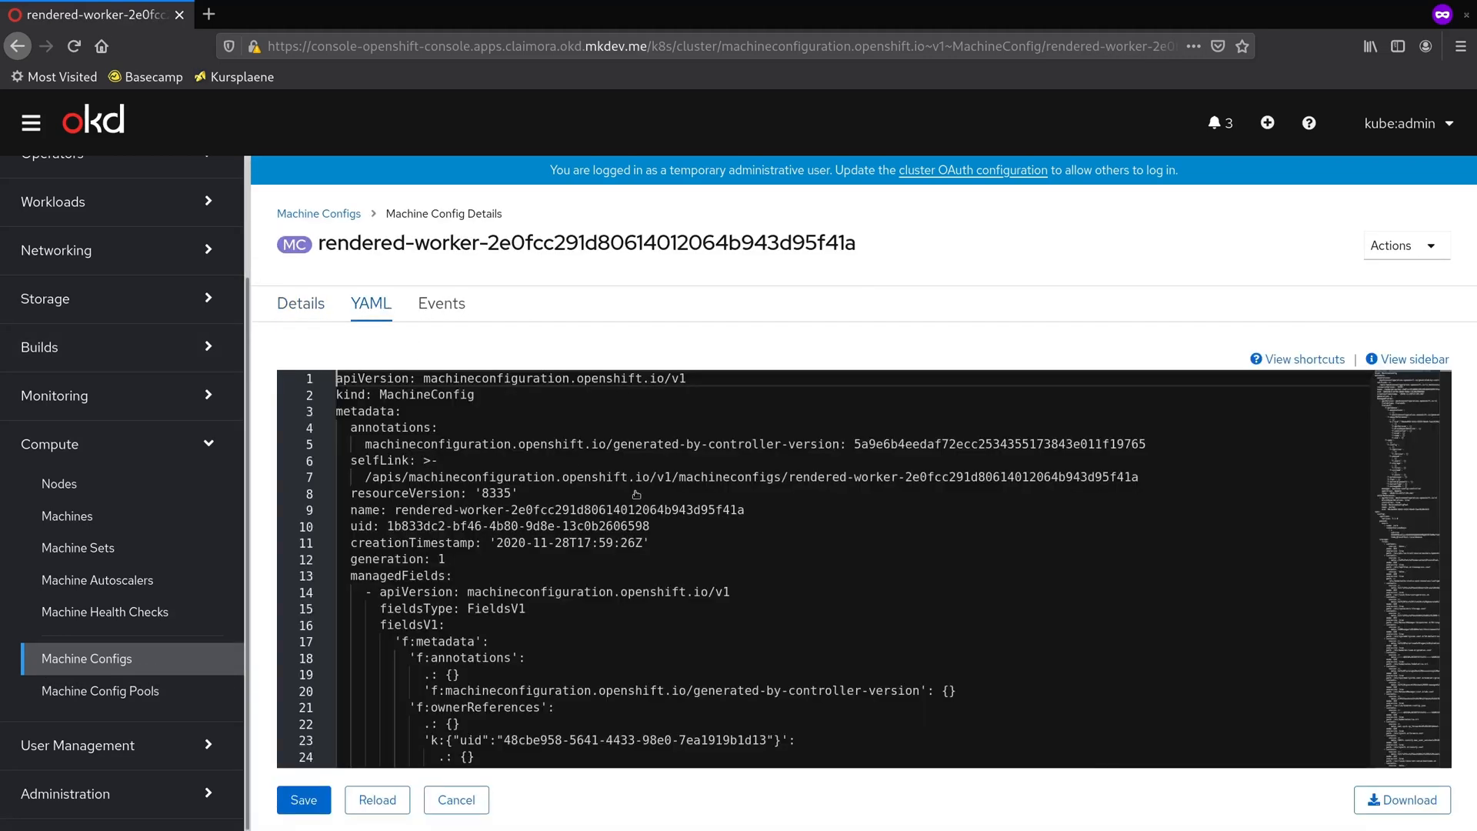
scroll(down, 3)
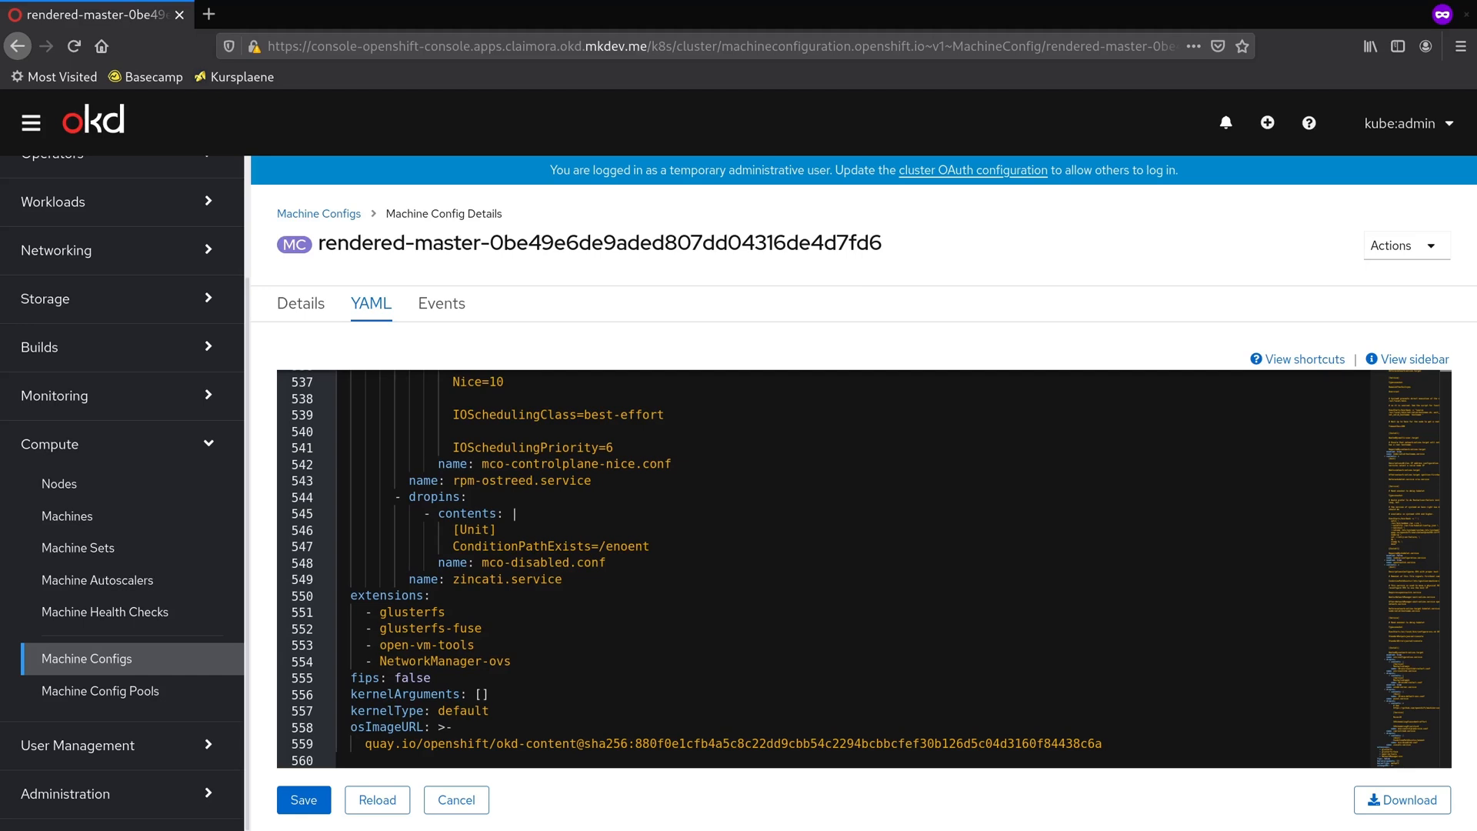
click(100, 691)
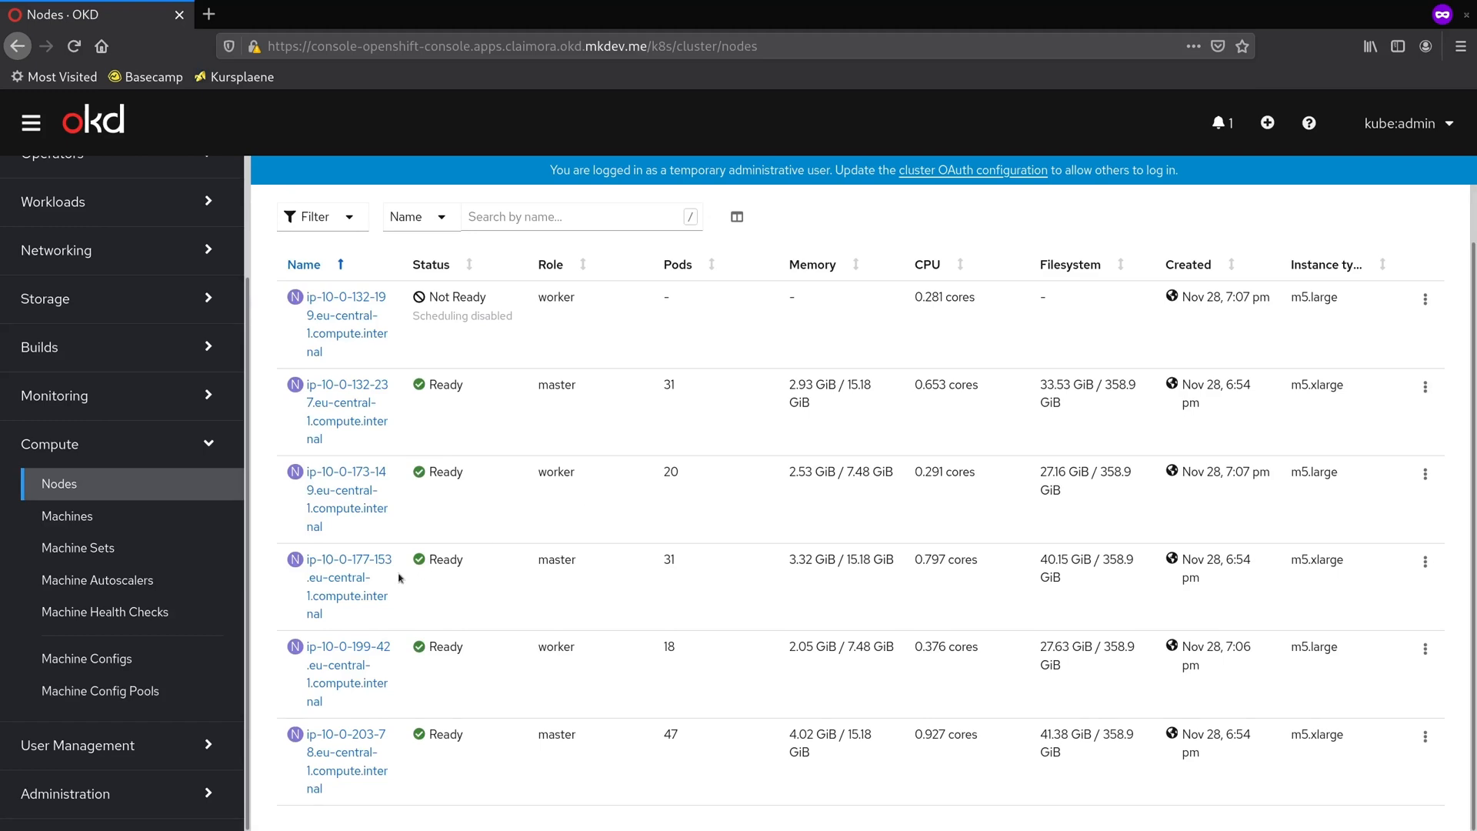
mouse_move(347, 646)
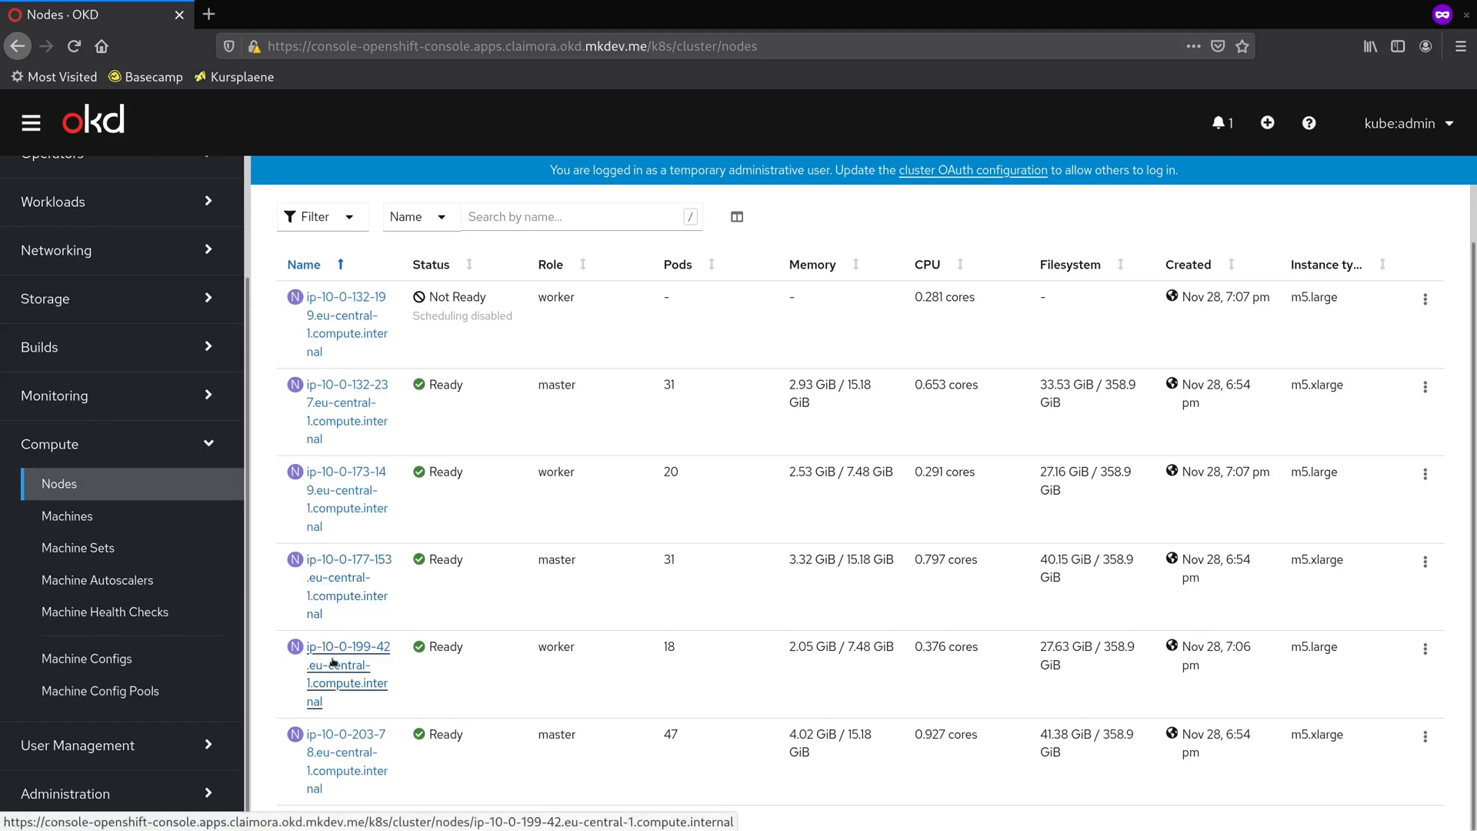
Step: Open a terminal on node ip-10-0-199-42, chroot to /host and move into /home/core
click(348, 646)
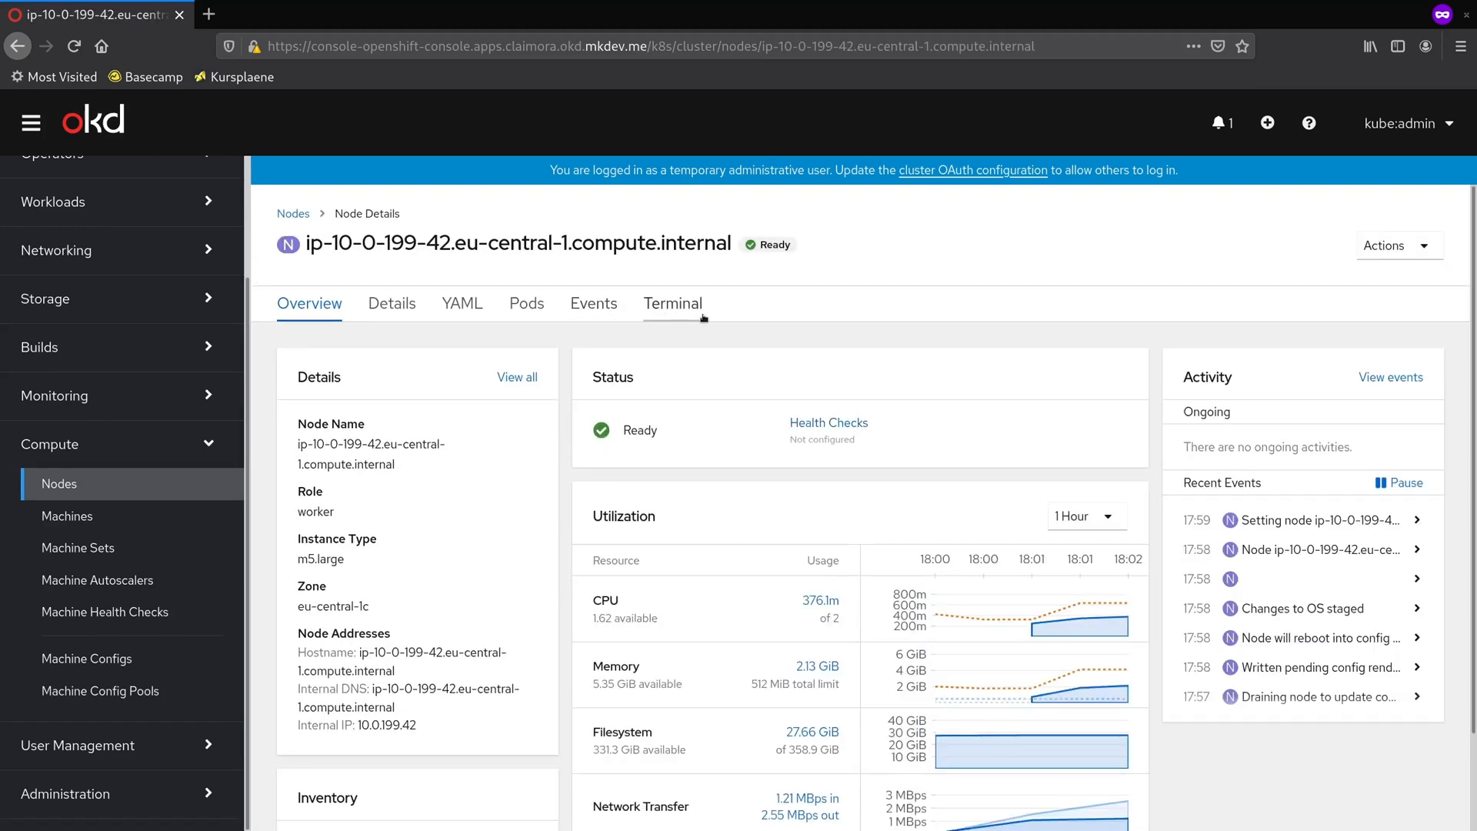
mouse_move(672, 303)
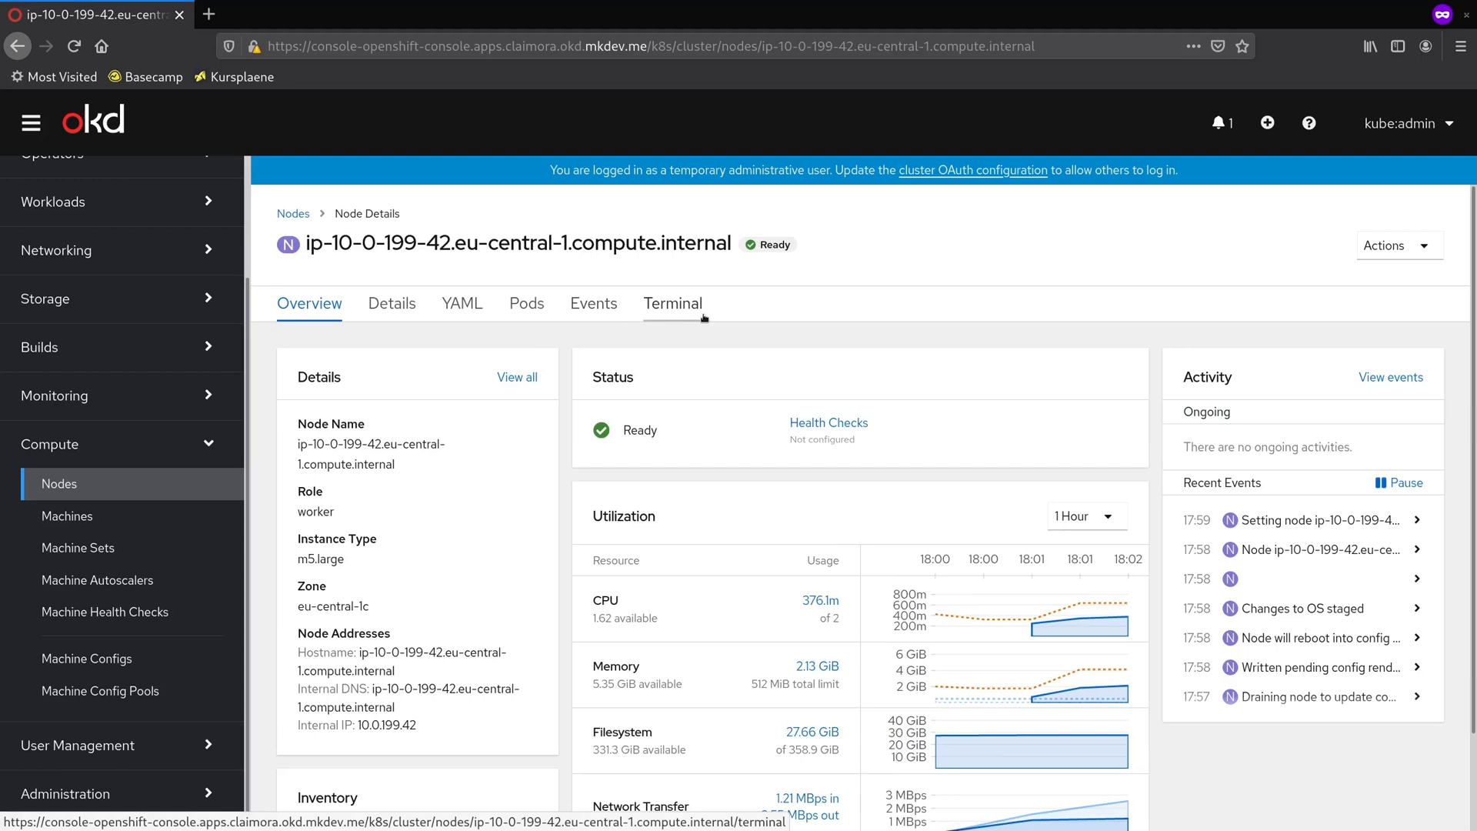
click(672, 303)
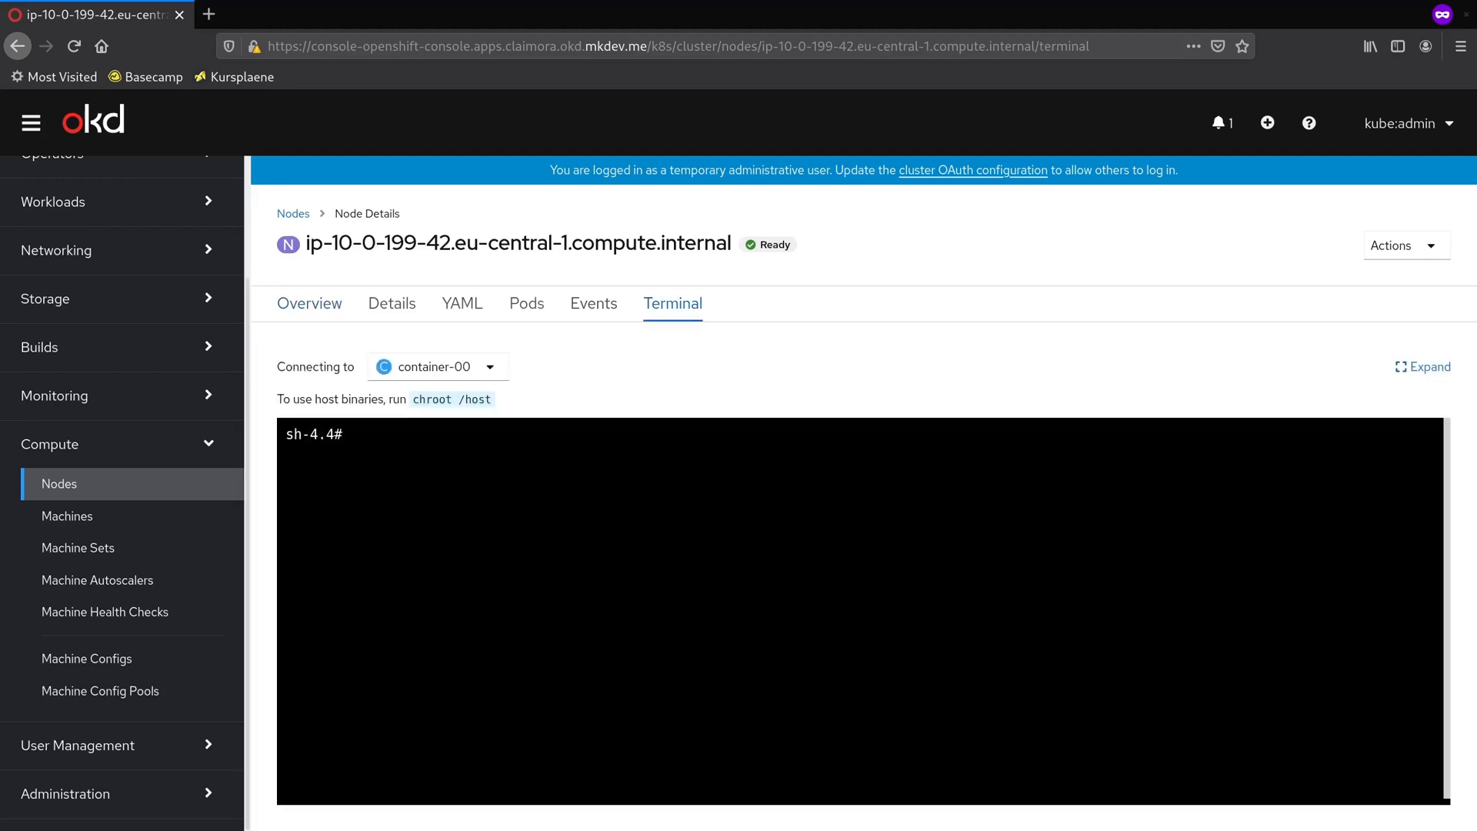
text(chroot /host)
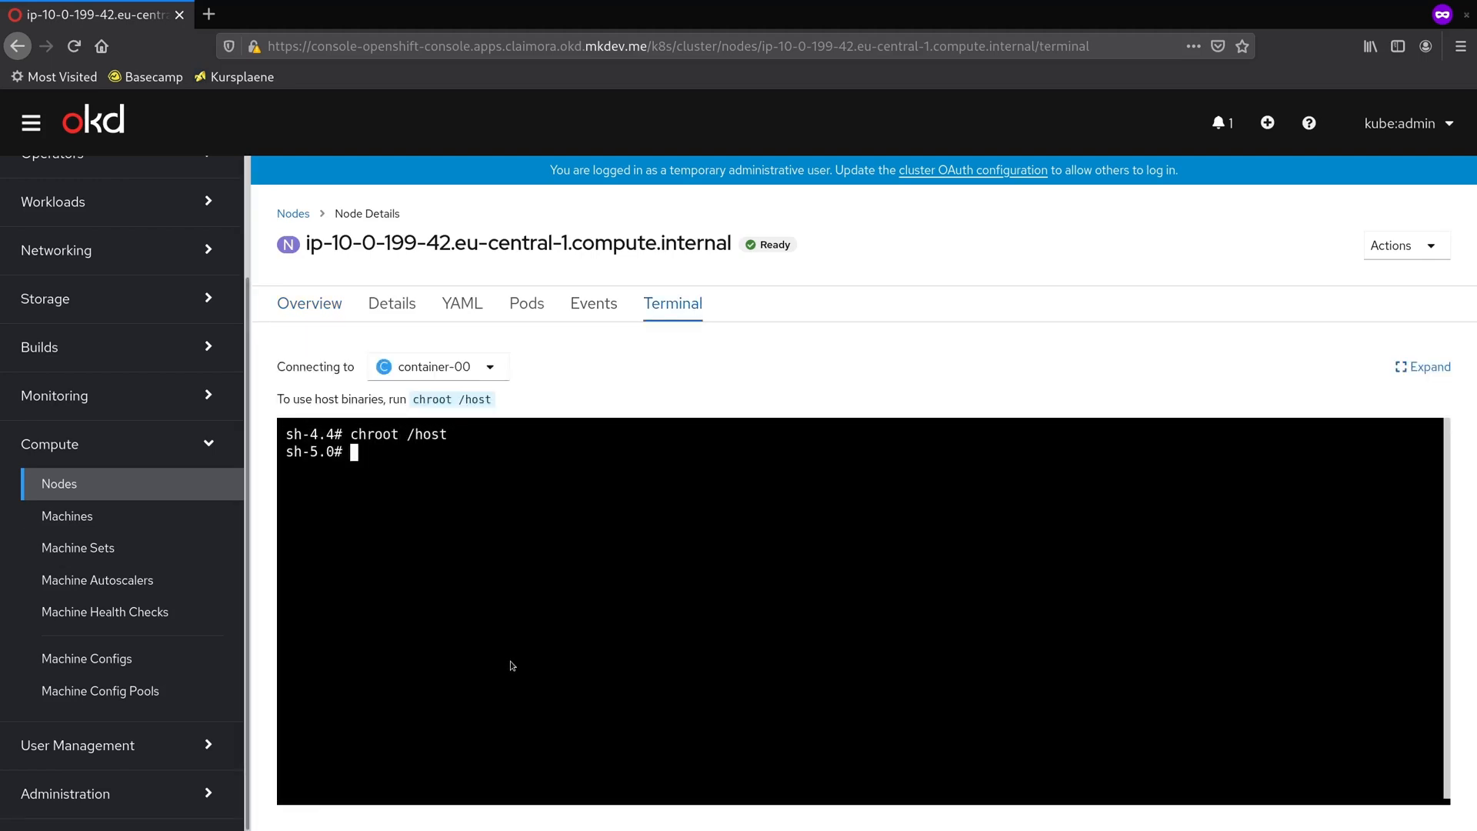
text(cd /home/core/)
text(cat .ssh/authorized_keys)
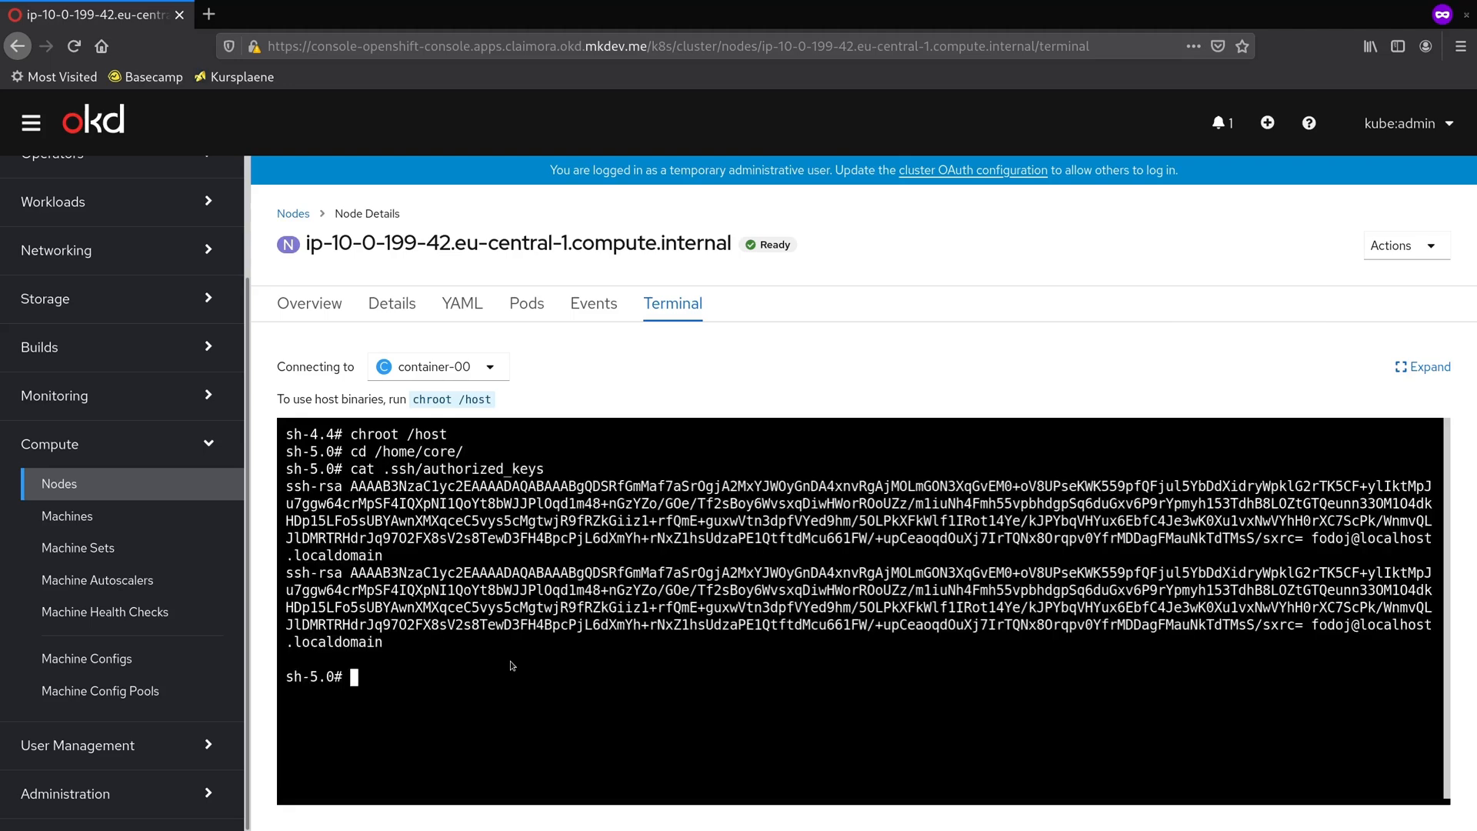
mouse_move(445, 640)
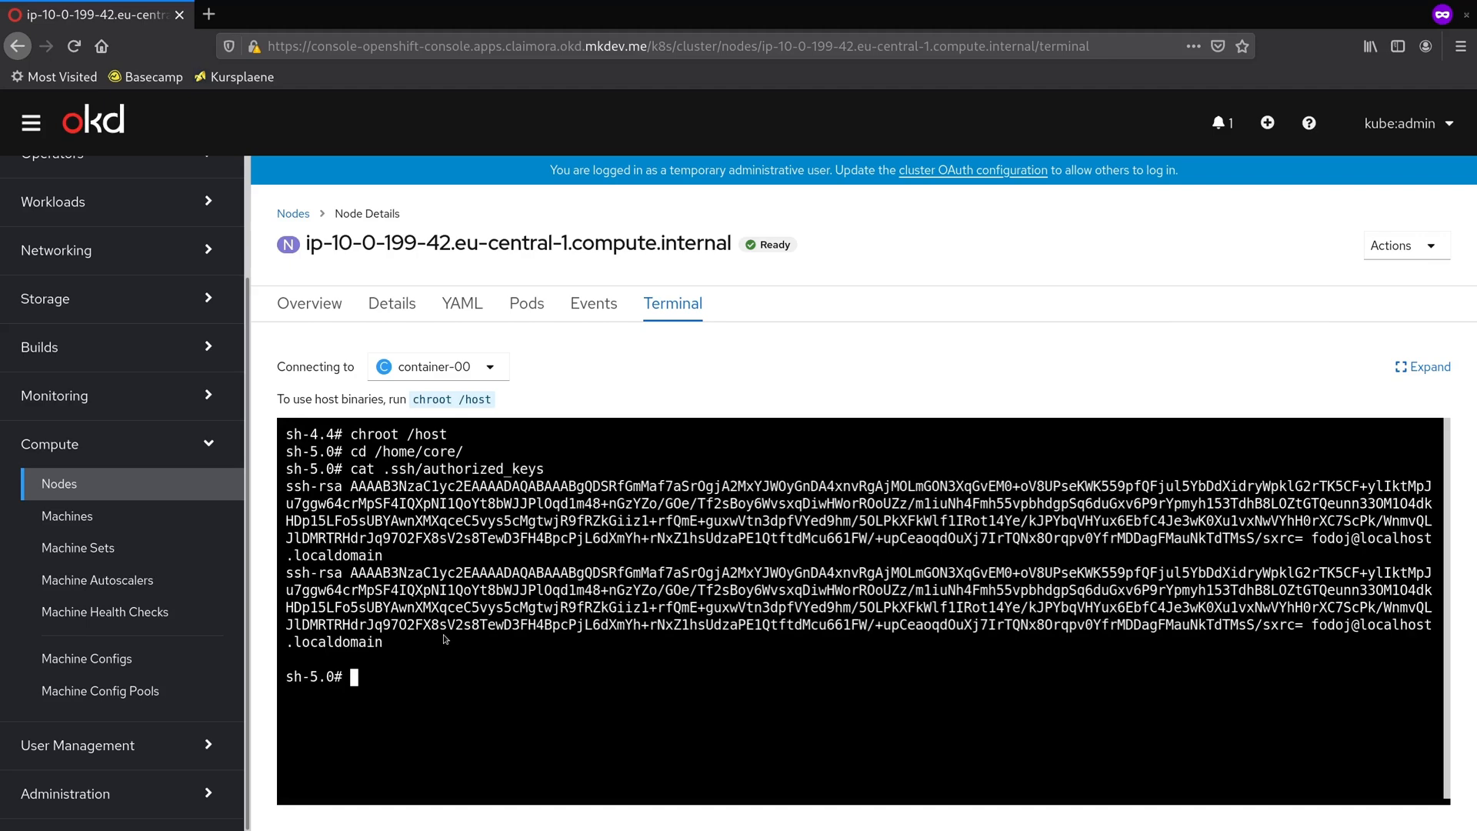